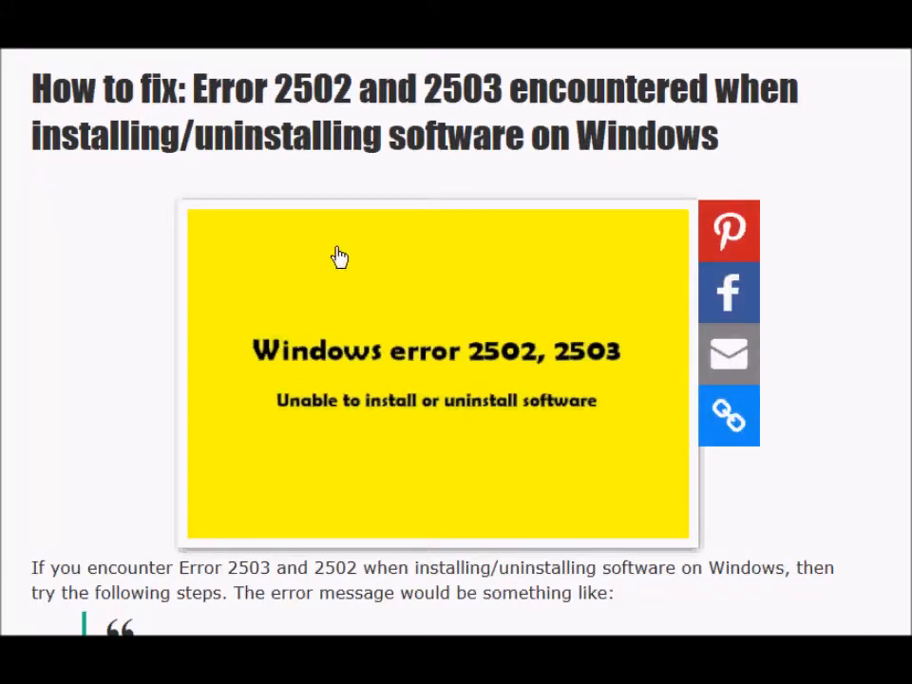
# - Highlight the error numbers 2502 and 2503 in the article title
pyautogui.doubleClick(281, 89)
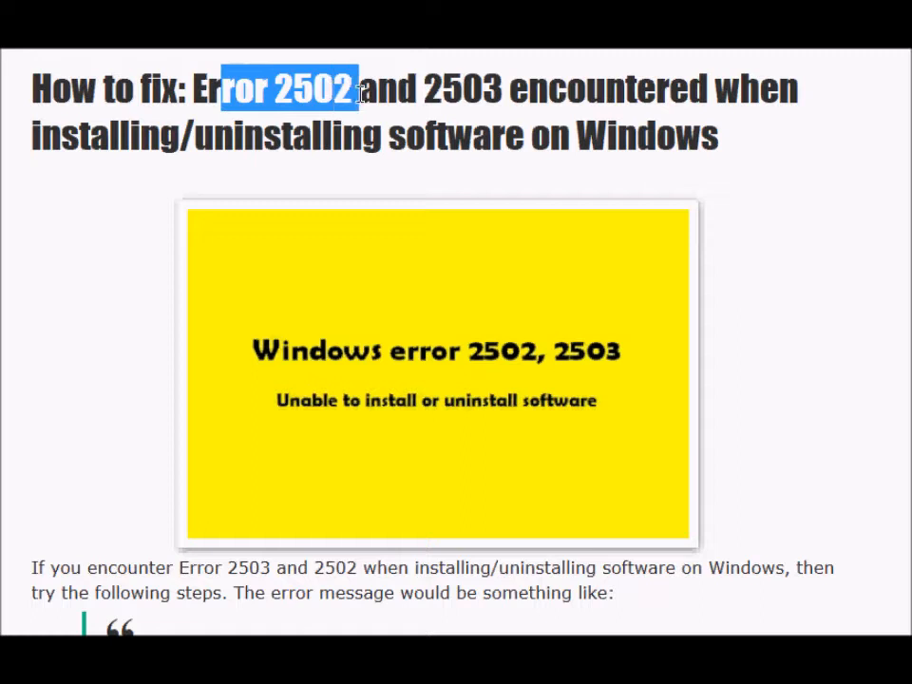
pyautogui.moveTo(357, 89); pyautogui.dragTo(504, 90)
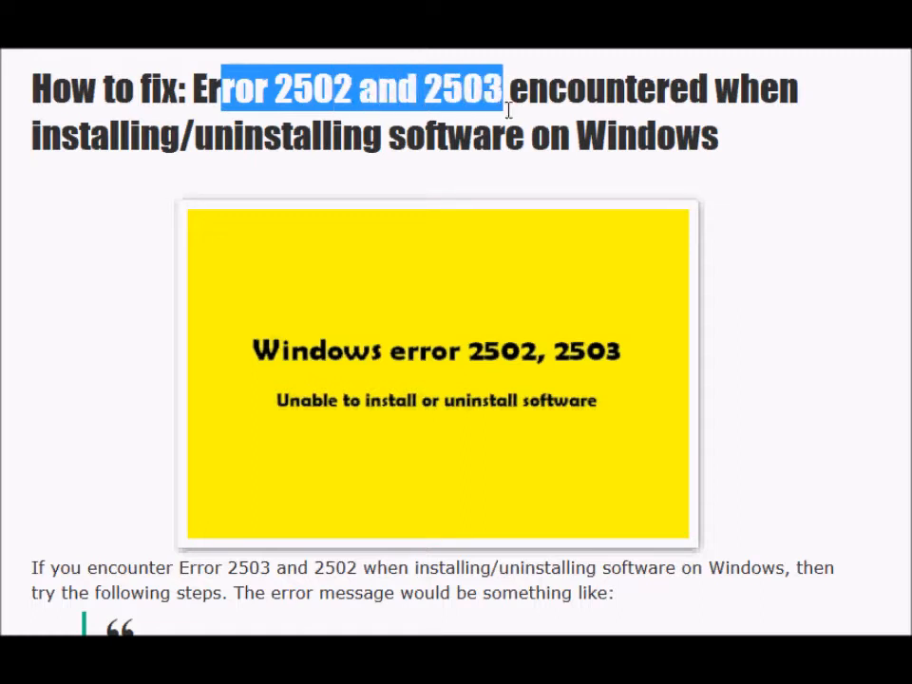
pyautogui.moveTo(534, 129)
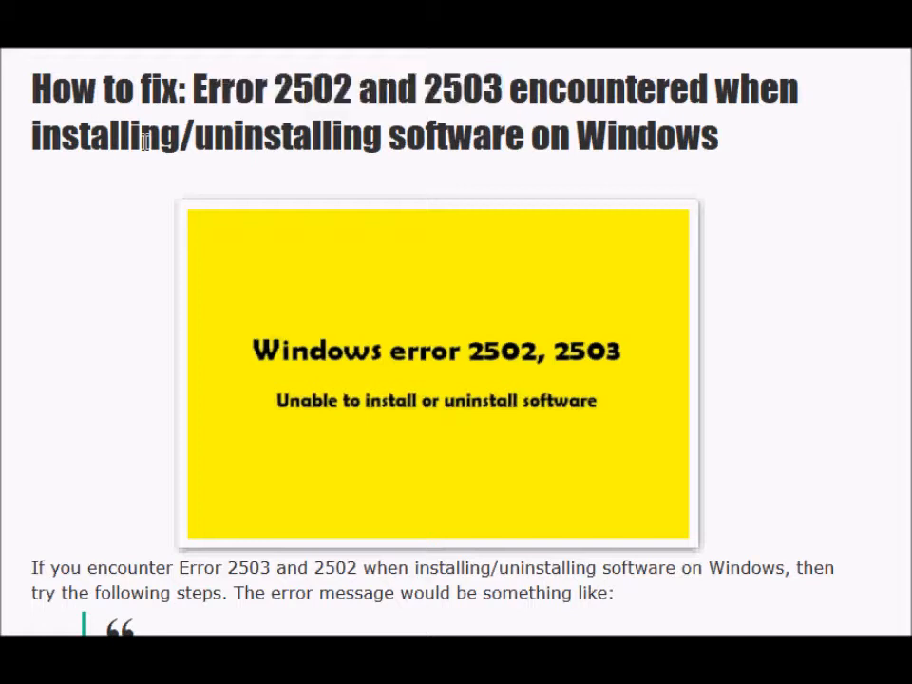
pyautogui.doubleClick(289, 135)
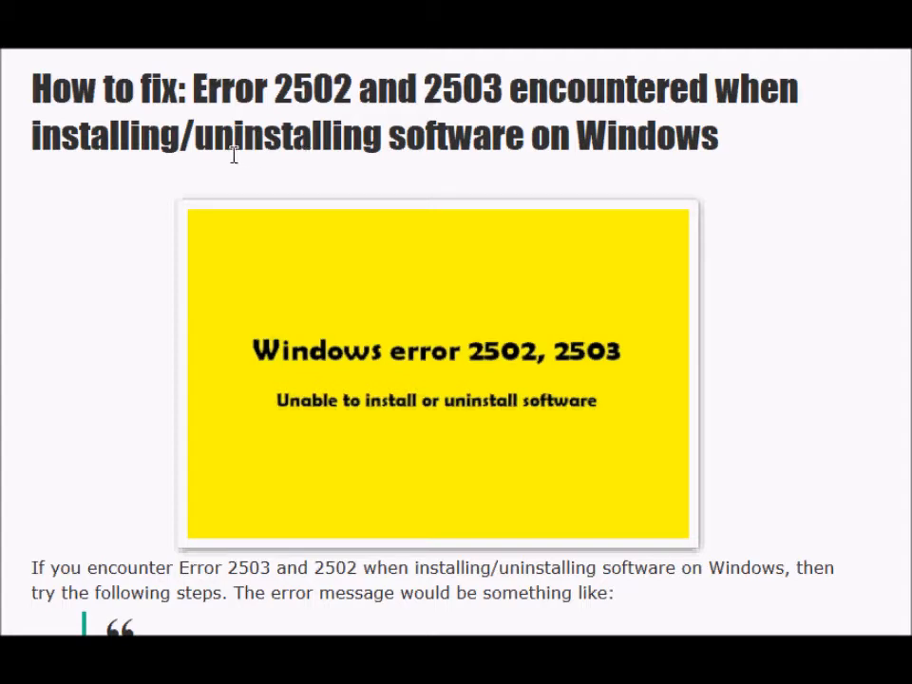
# - Move down to the quoted installer error messages and highlight error code 2503
pyautogui.scroll(-3)
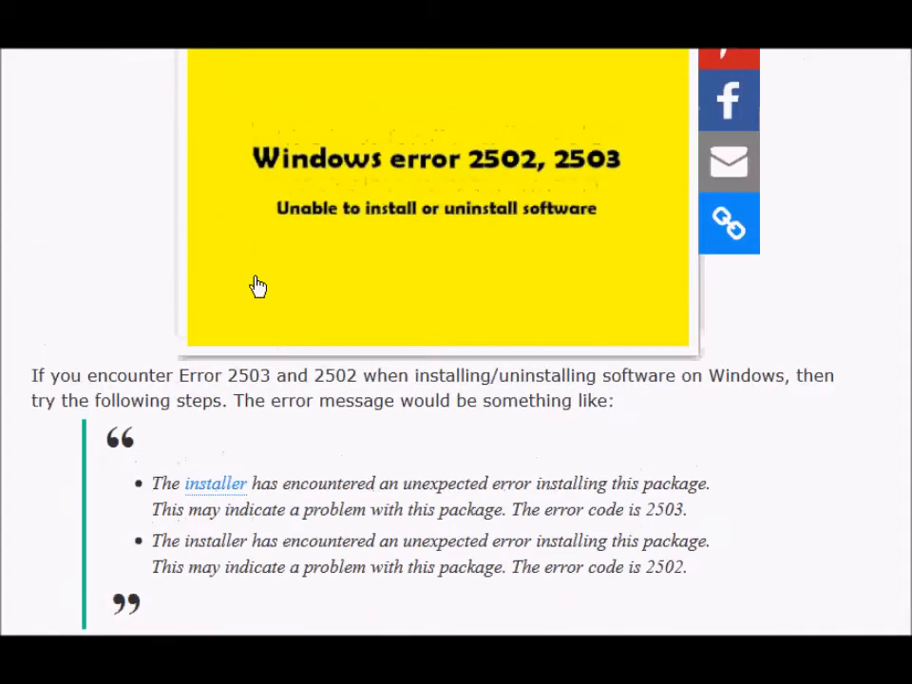
pyautogui.scroll(-3)
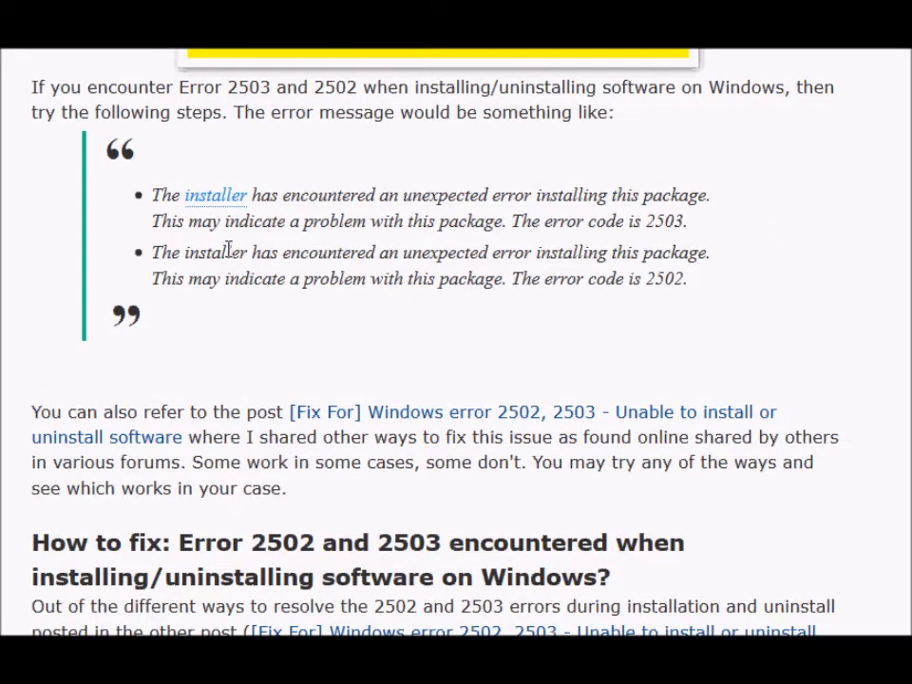
pyautogui.moveTo(154, 262)
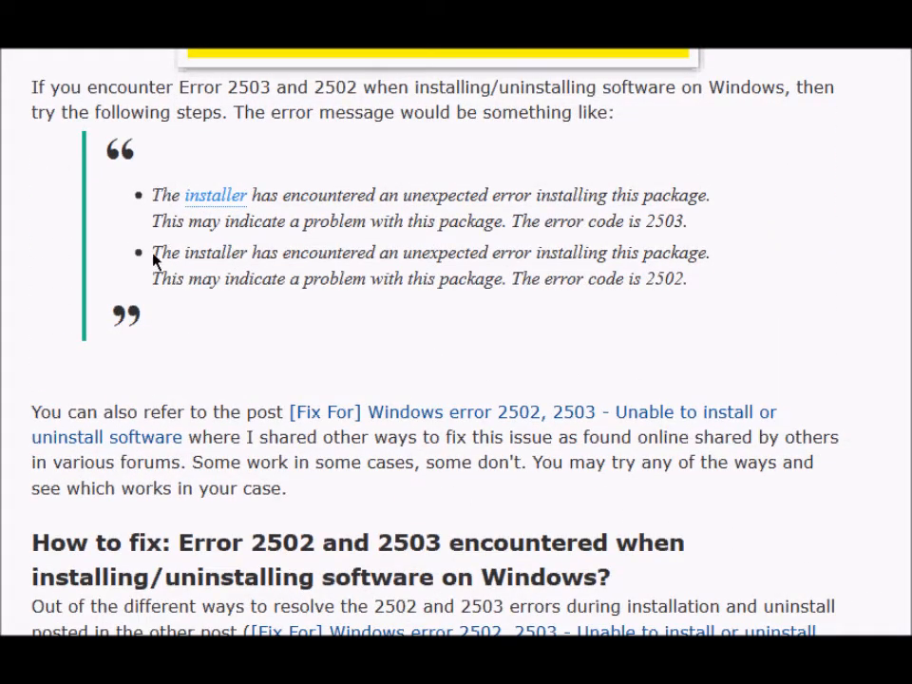
pyautogui.doubleClick(198, 251)
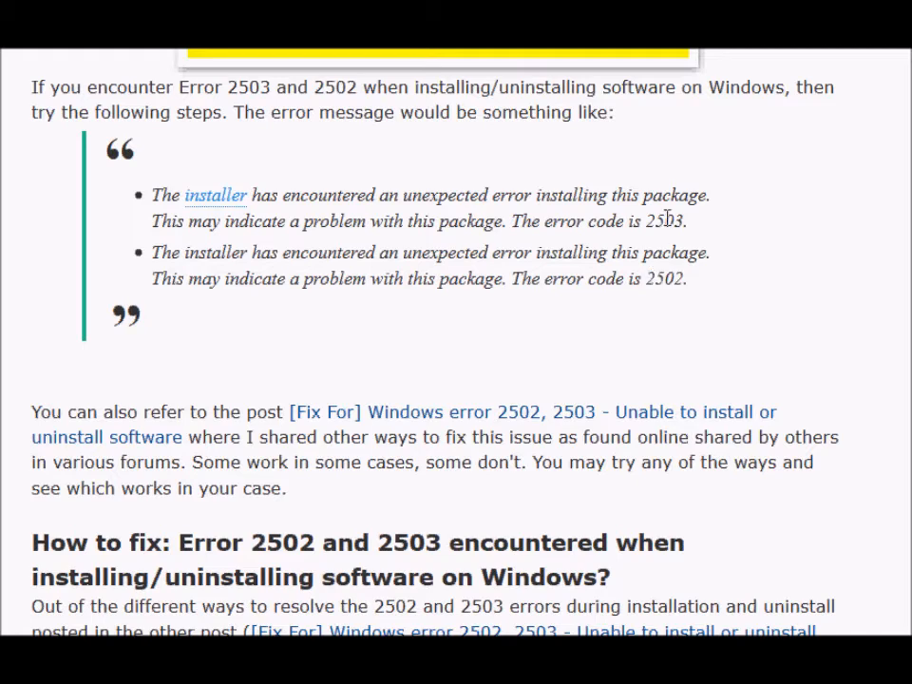
pyautogui.doubleClick(665, 221)
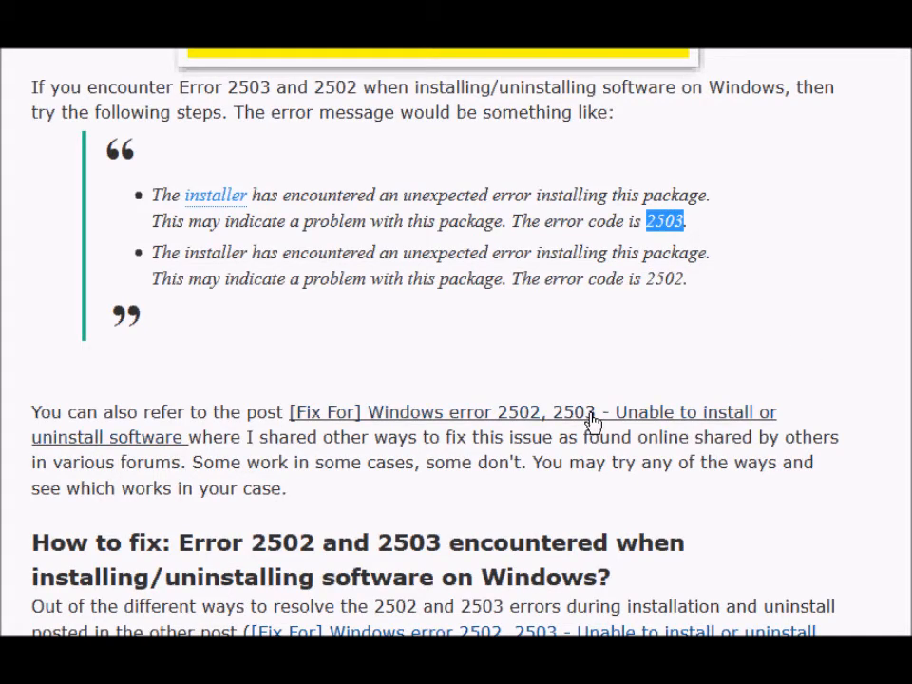
# - Scroll the post to the SQL Server 2008 R2 Native Client error 2503 screenshot
pyautogui.scroll(-3)
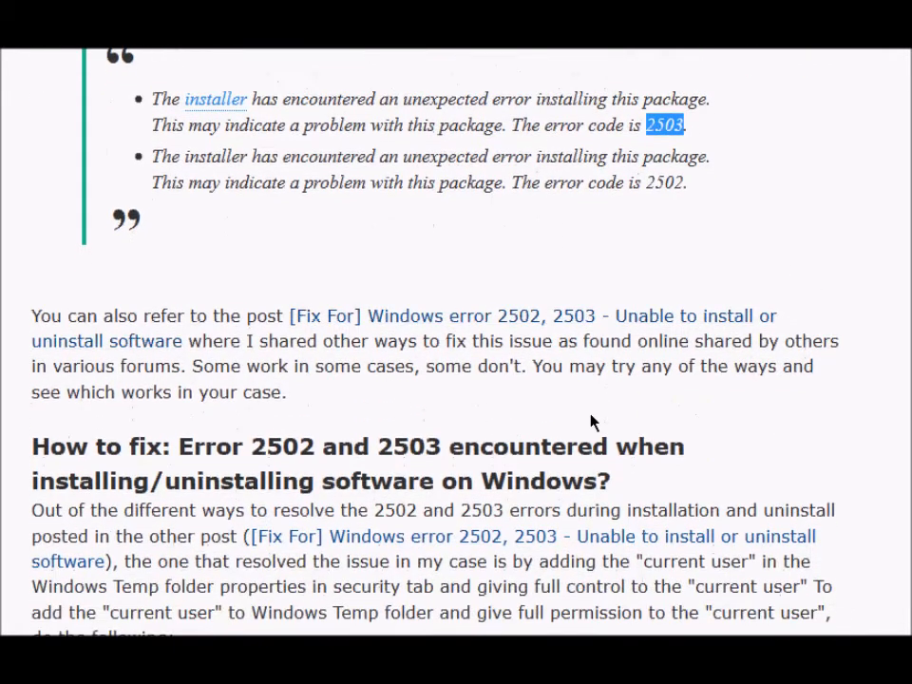
pyautogui.scroll(-3)
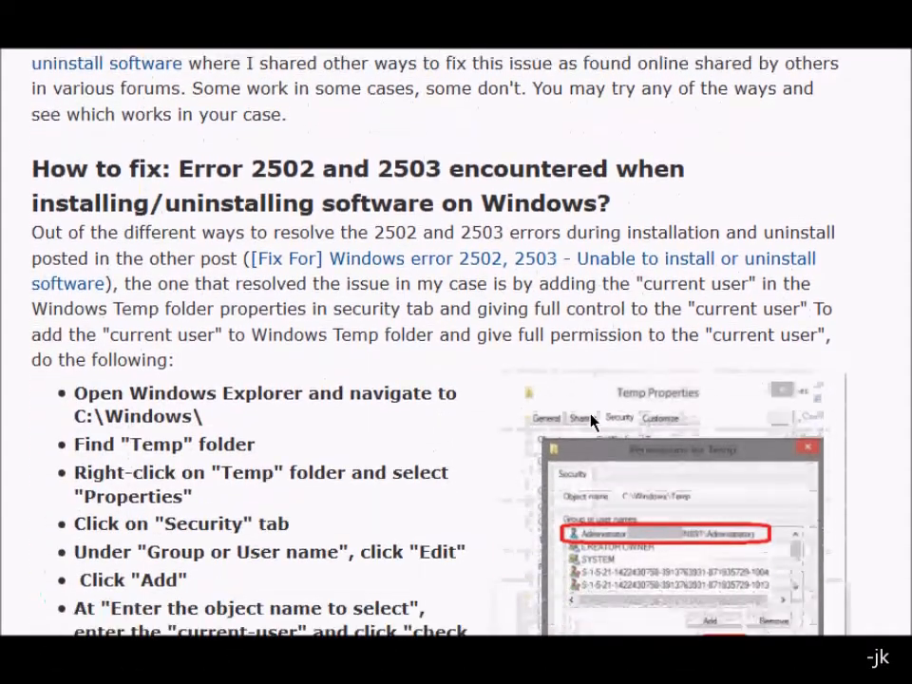
pyautogui.scroll(3)
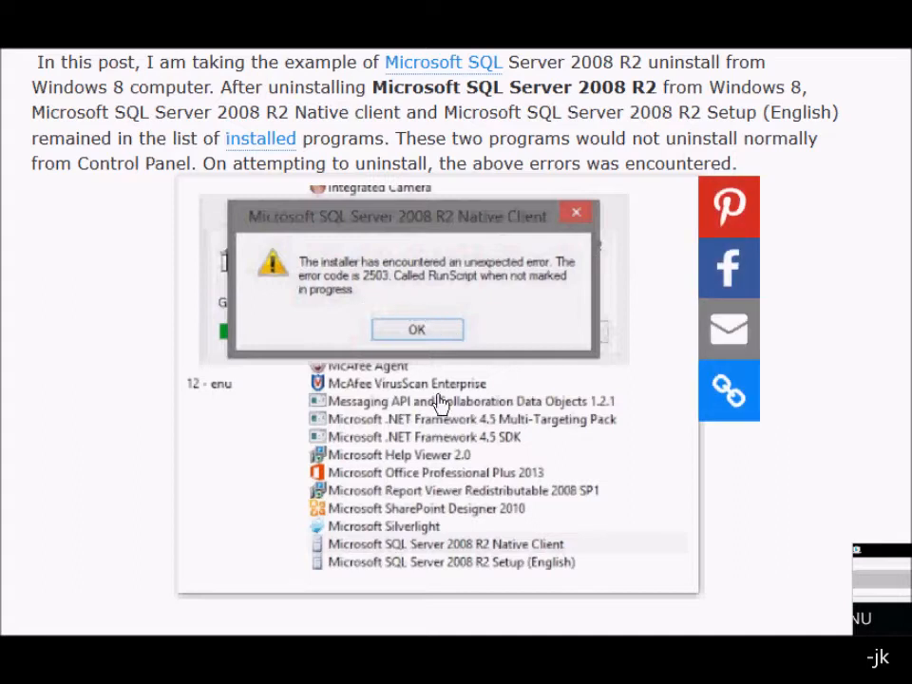
pyautogui.moveTo(397, 316)
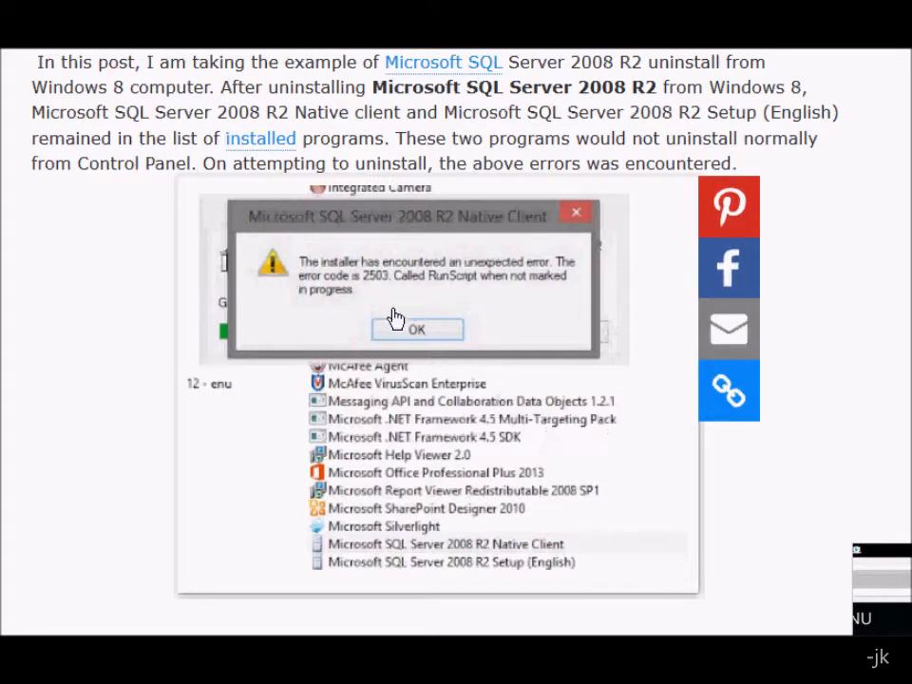
pyautogui.moveTo(288, 247)
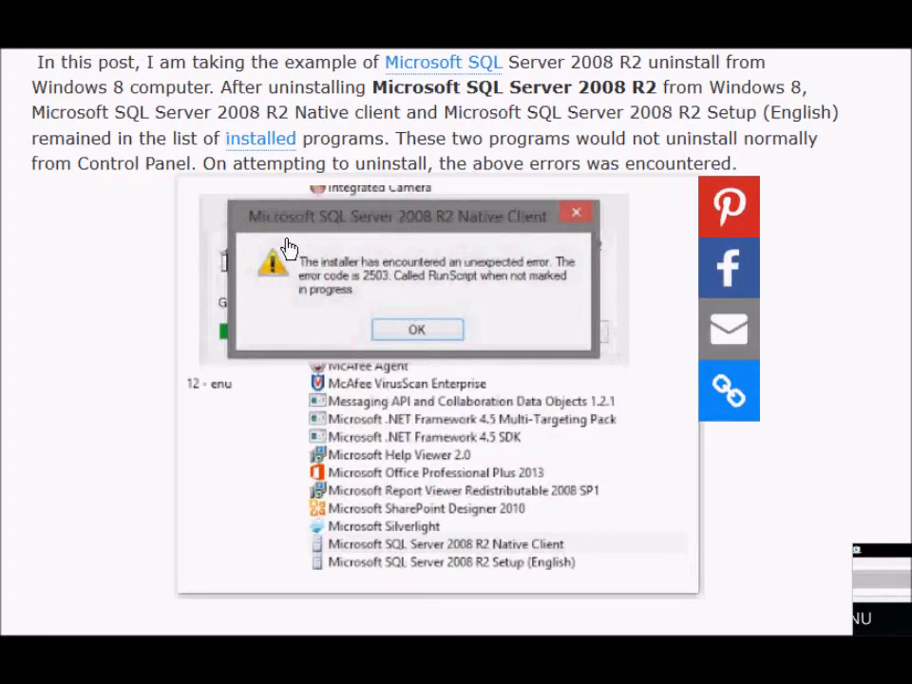
pyautogui.moveTo(399, 236)
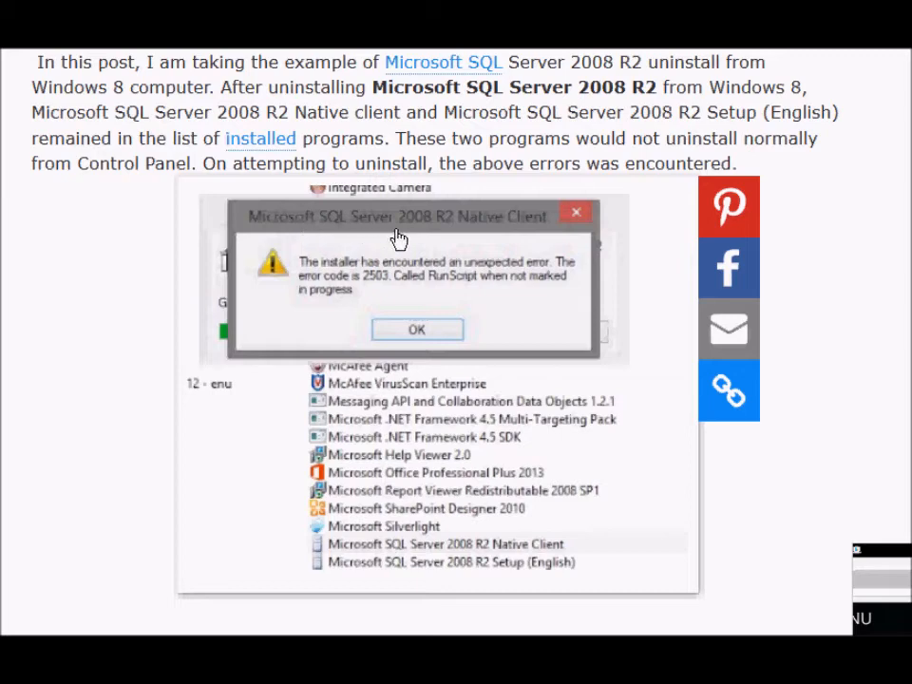
pyautogui.moveTo(394, 259)
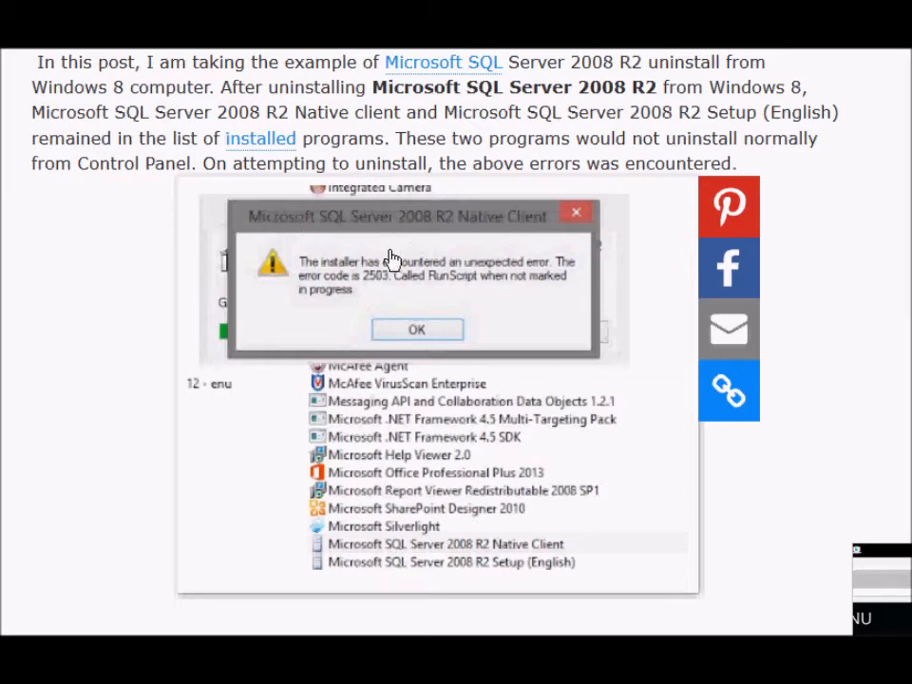
pyautogui.moveTo(216, 445)
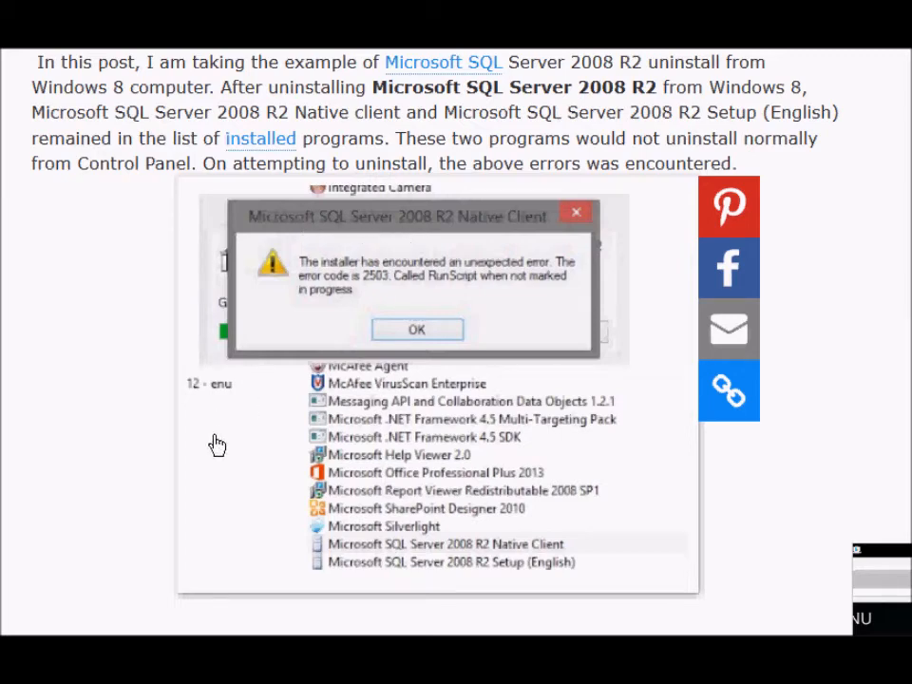
pyautogui.scroll(-3)
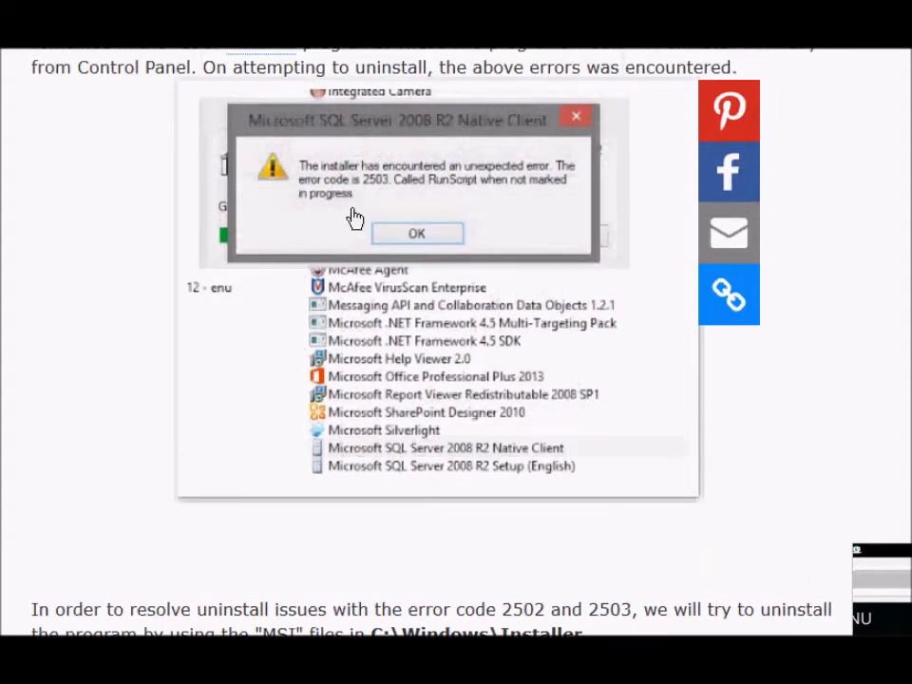
pyautogui.moveTo(416, 256)
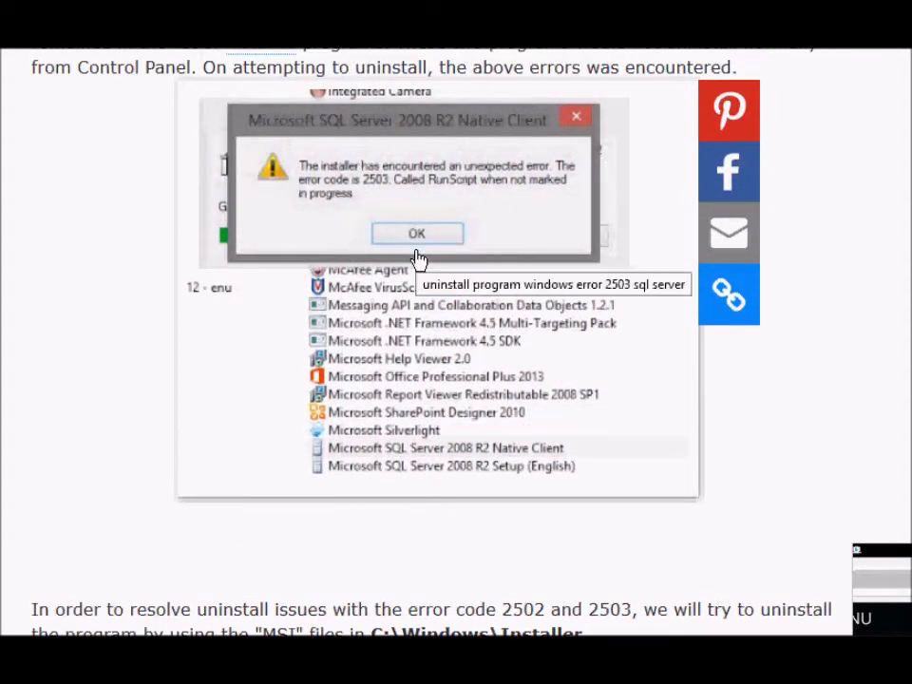
pyautogui.scroll(-3)
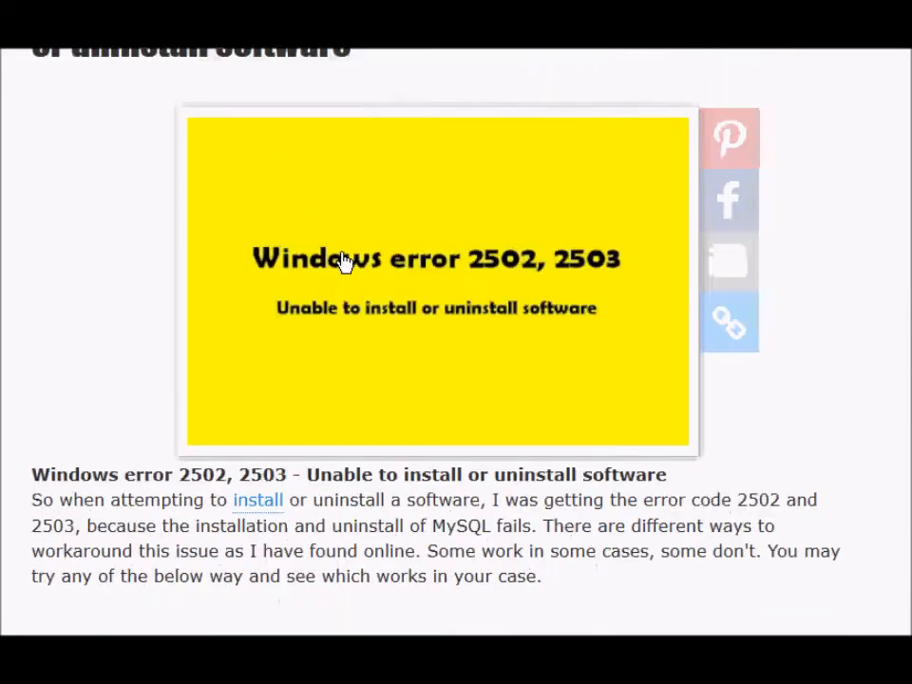
# - Scroll through the [Fix For] Windows error 2502, 2503 post intro down to the Method 1 heading
pyautogui.scroll(-3)
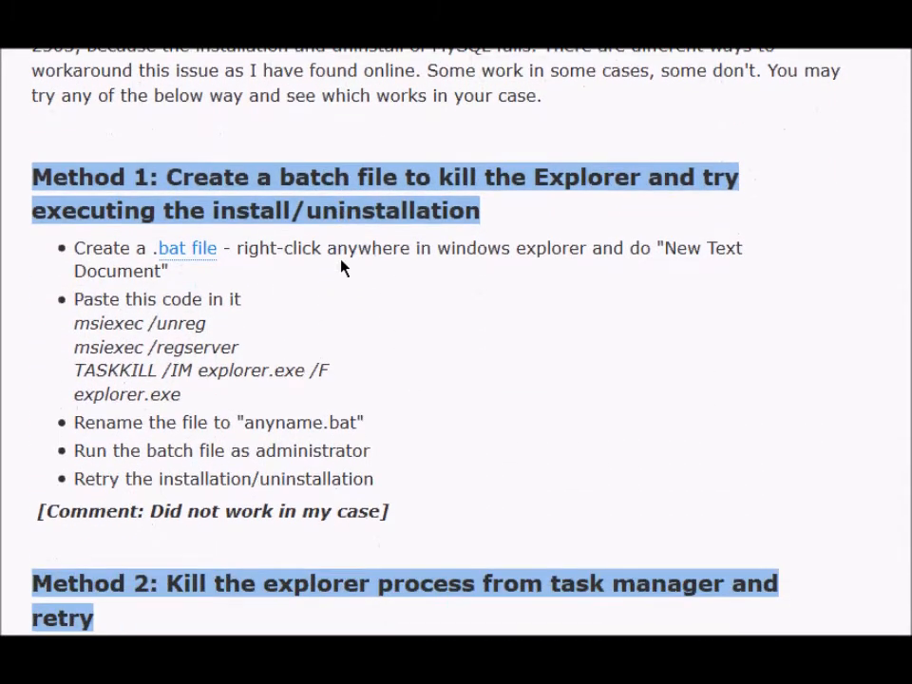
pyautogui.scroll(3)
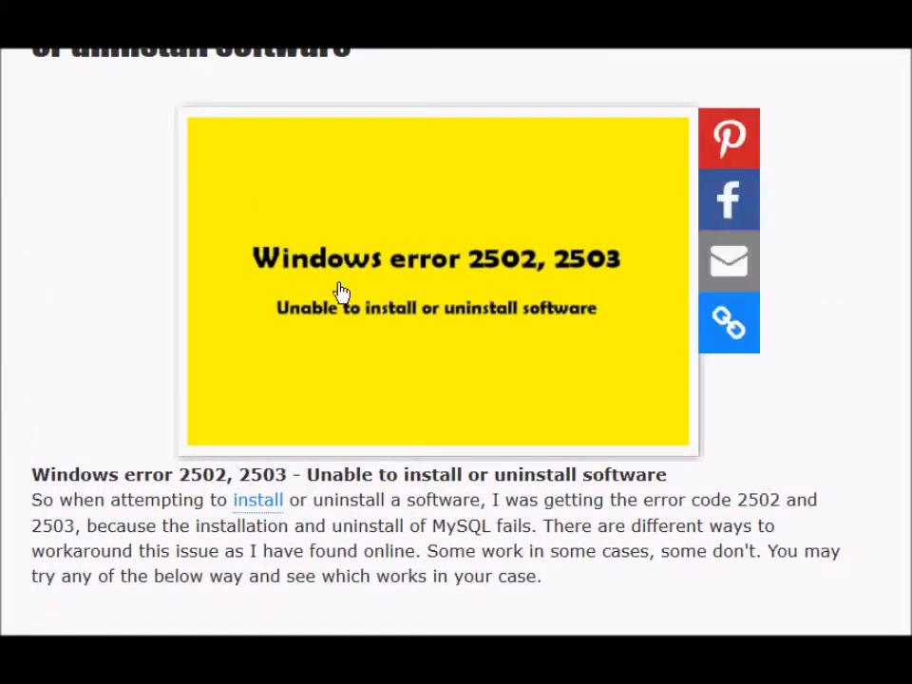
pyautogui.moveTo(338, 297)
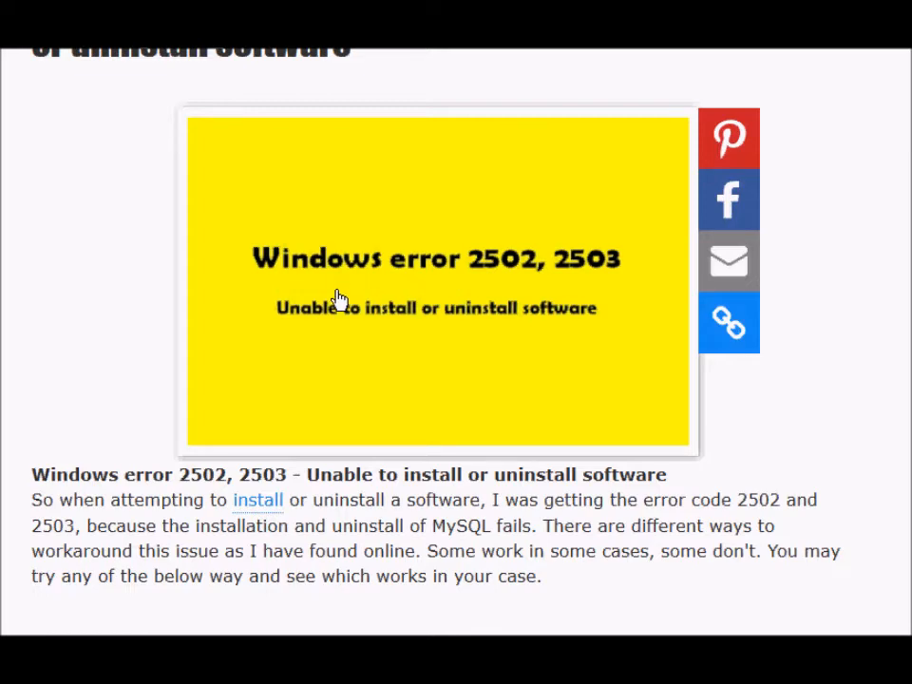
pyautogui.scroll(-3)
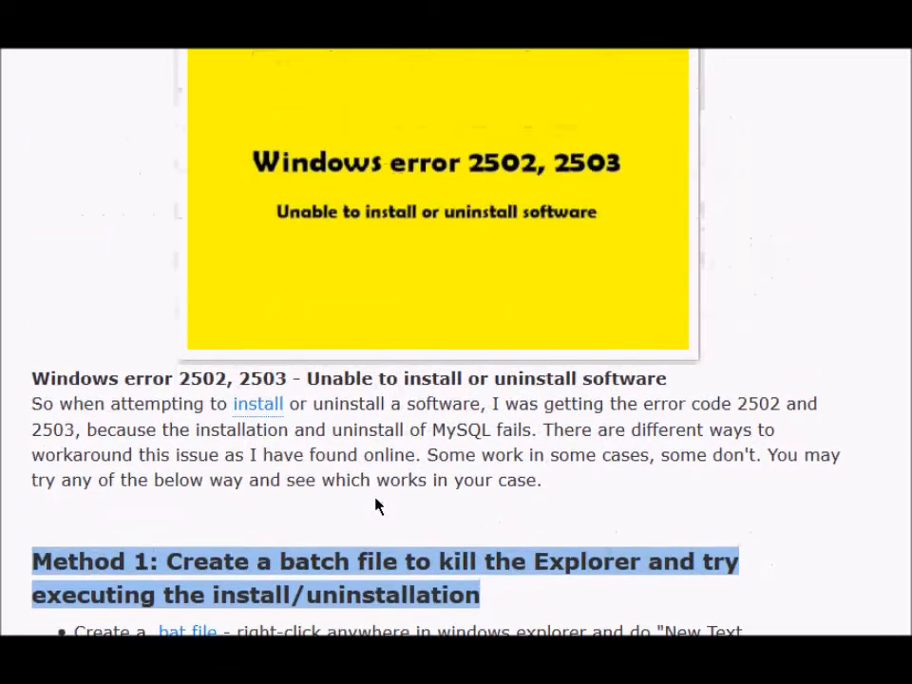
pyautogui.moveTo(234, 477)
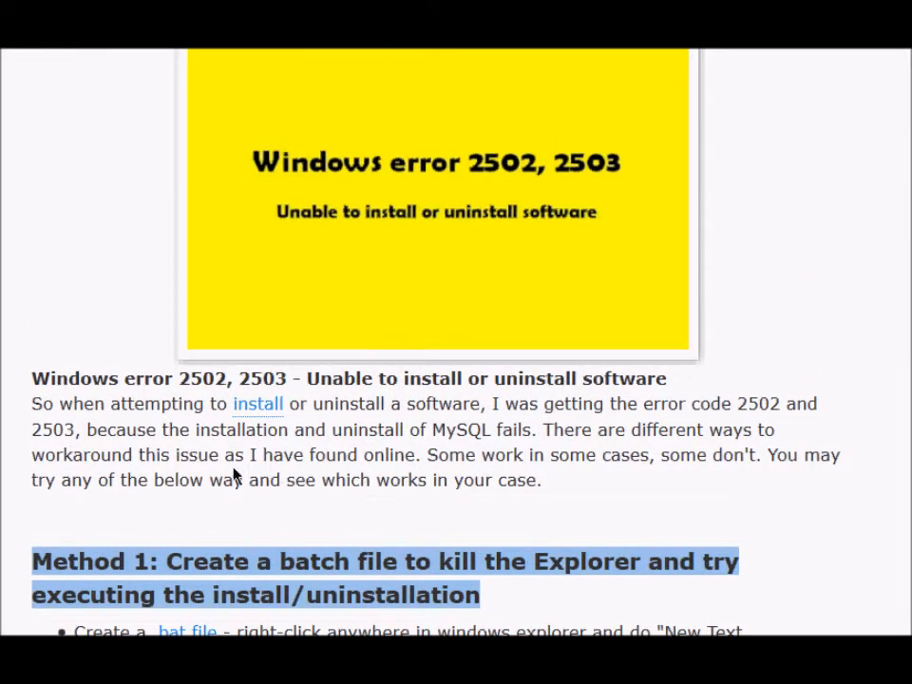
pyautogui.moveTo(224, 453)
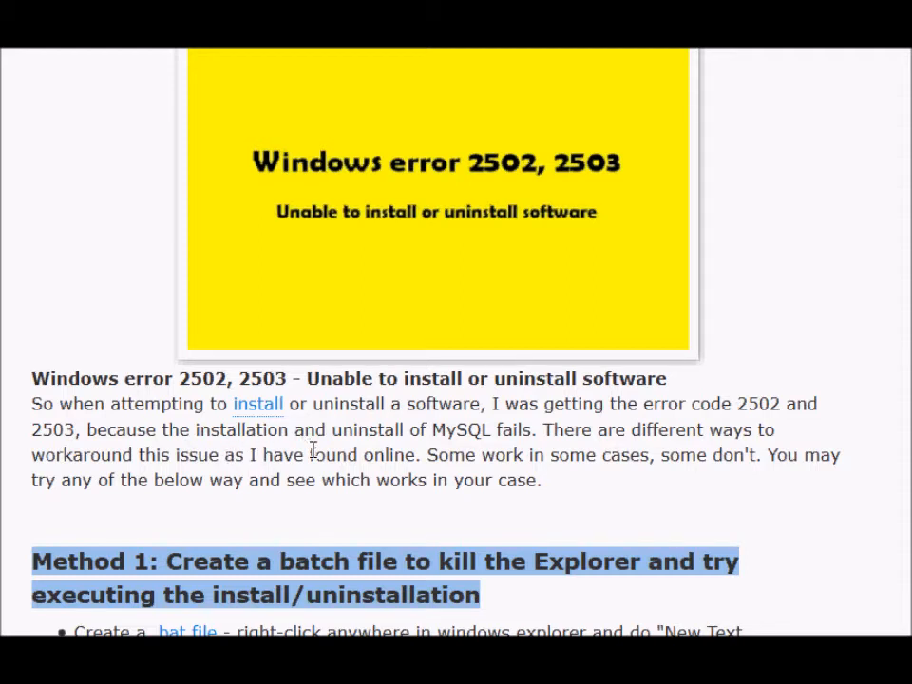
pyautogui.moveTo(338, 490)
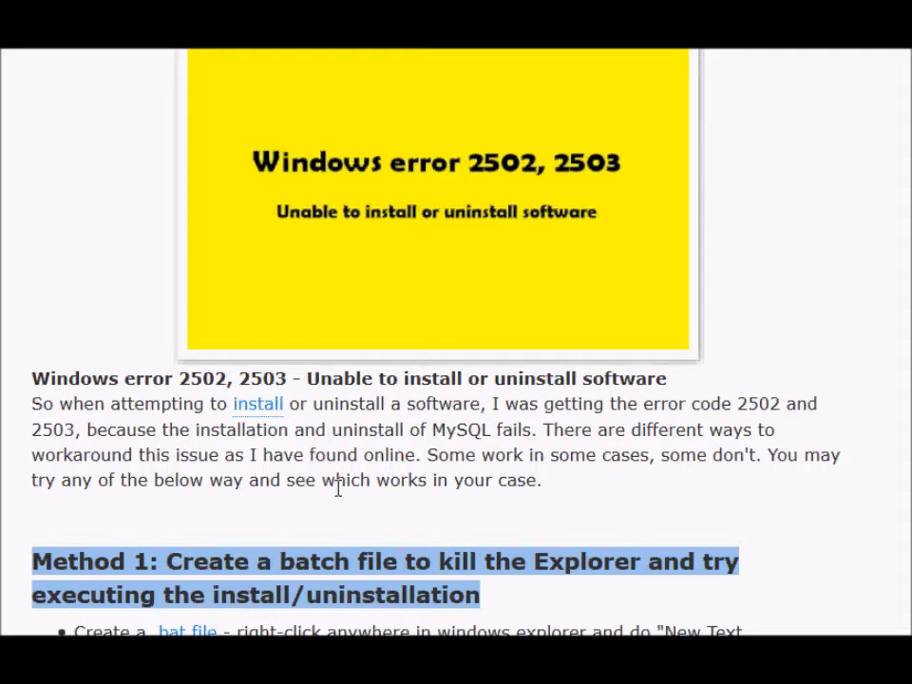
pyautogui.scroll(3)
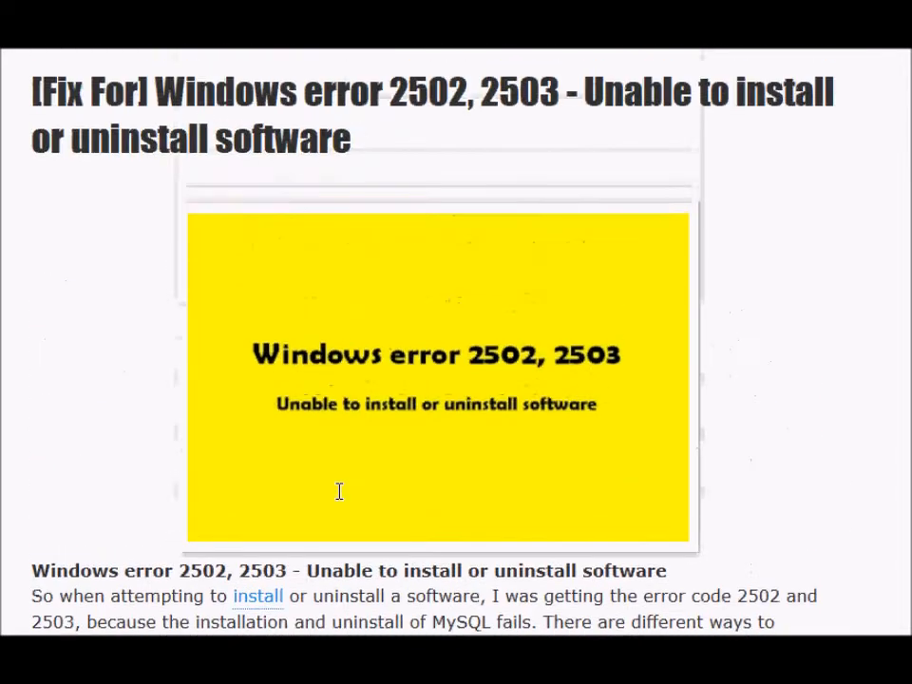
pyautogui.moveTo(342, 500)
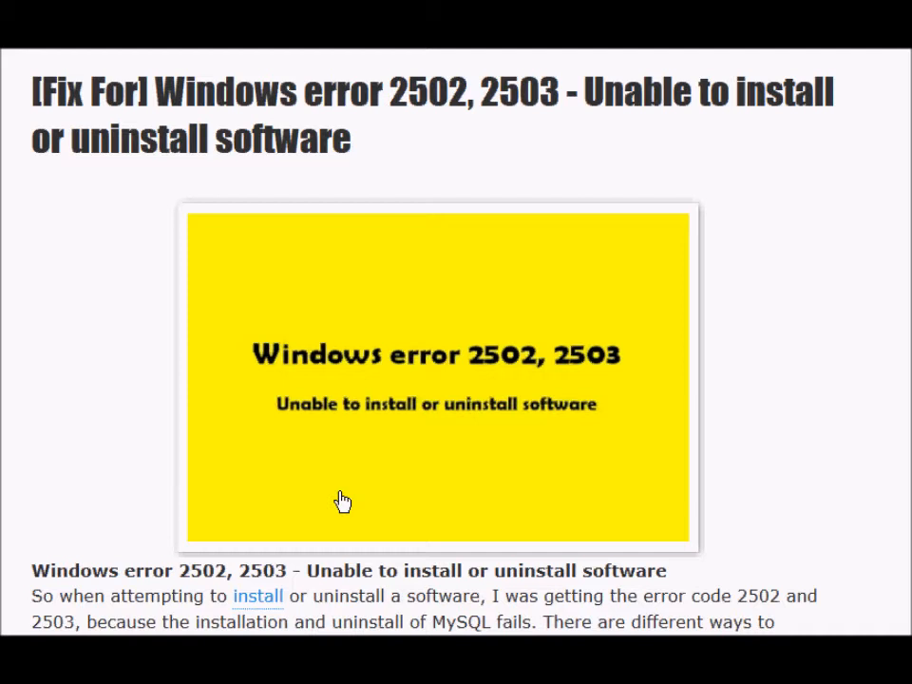
pyautogui.scroll(-3)
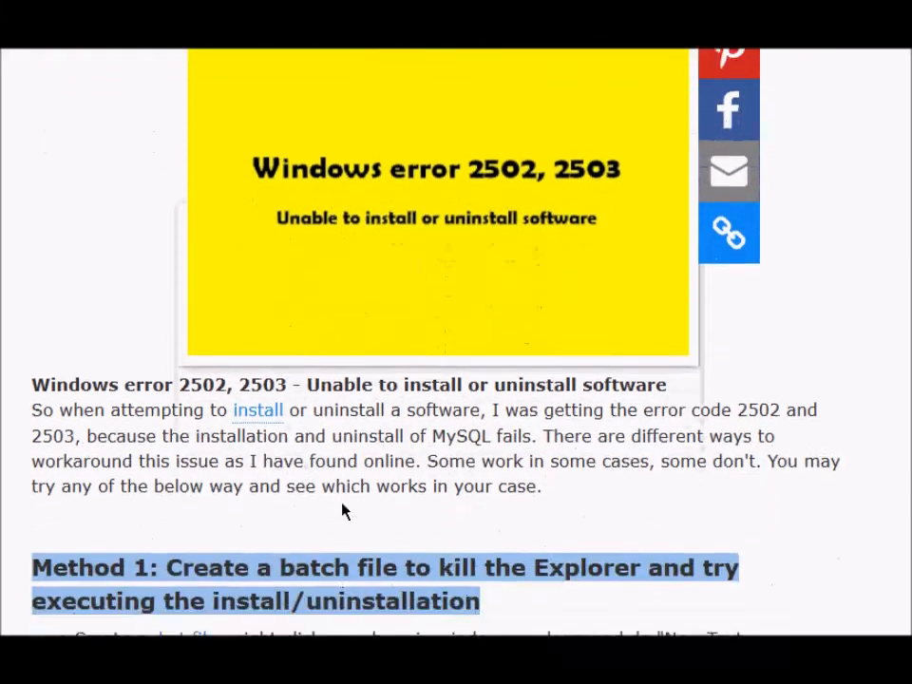
pyautogui.scroll(-3)
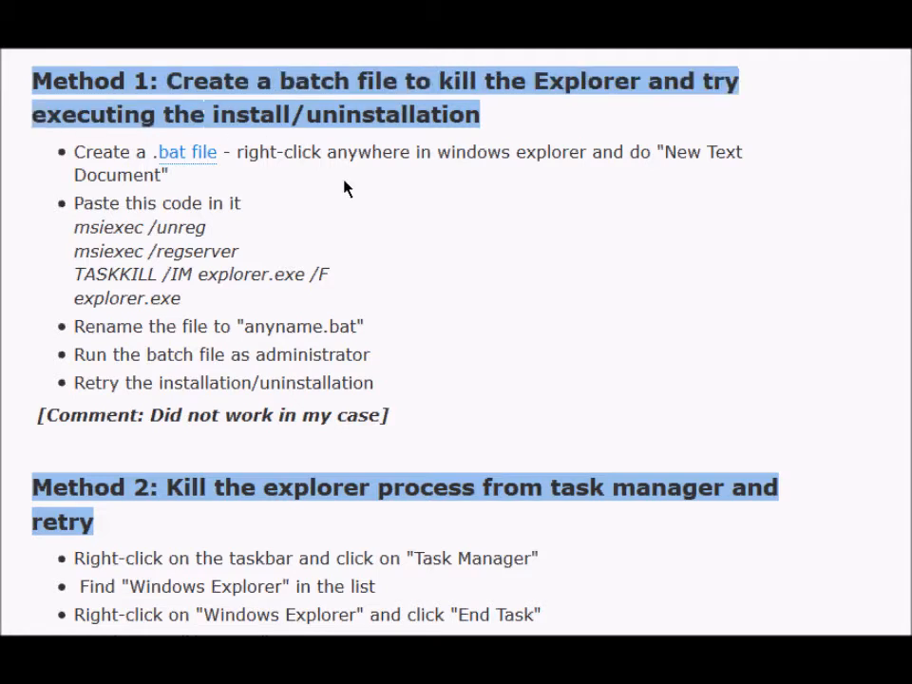
pyautogui.moveTo(226, 192)
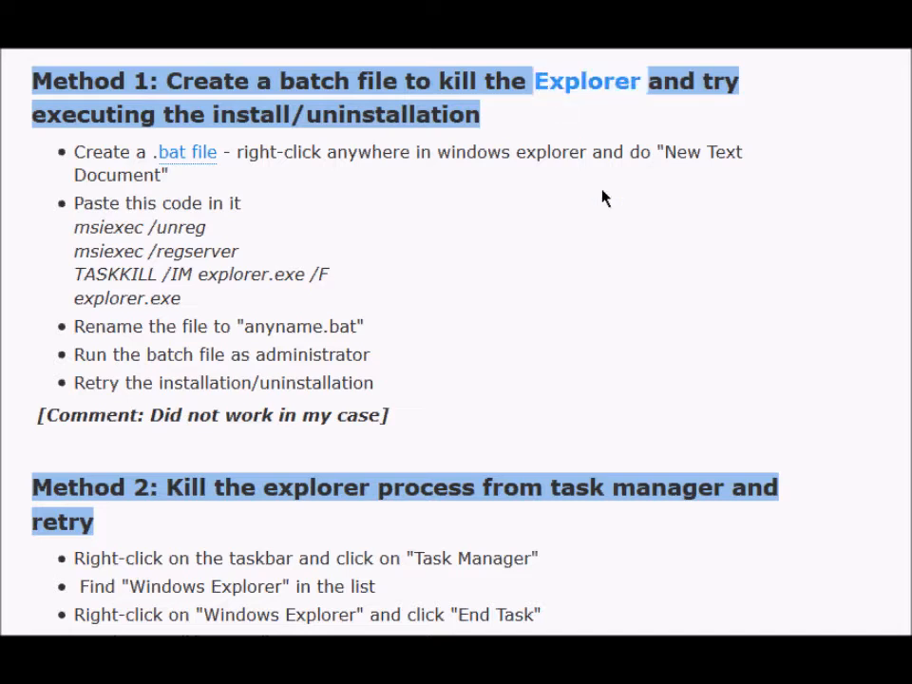
pyautogui.moveTo(495, 263)
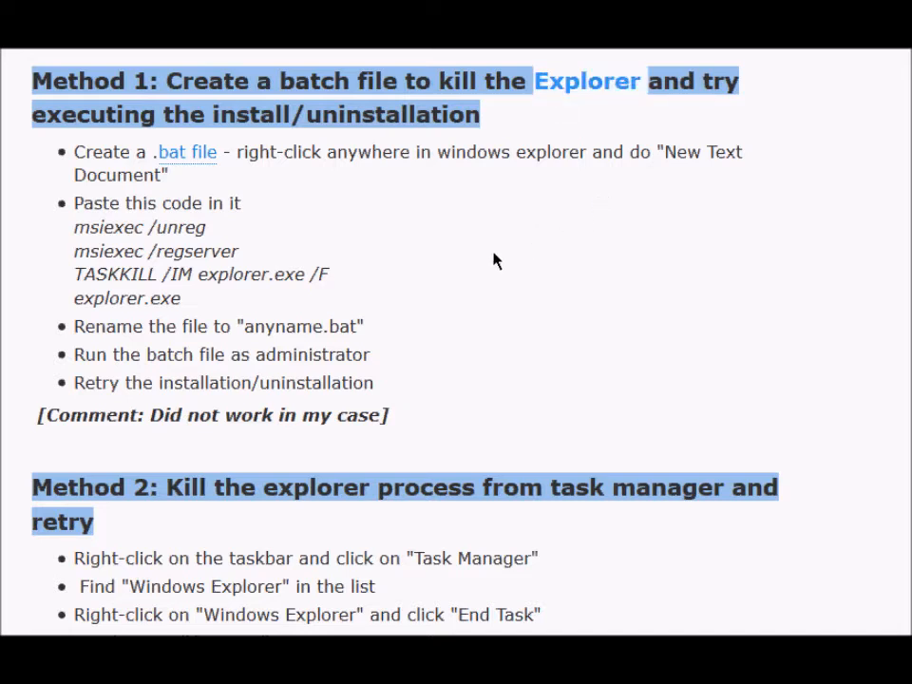
pyautogui.moveTo(384, 289)
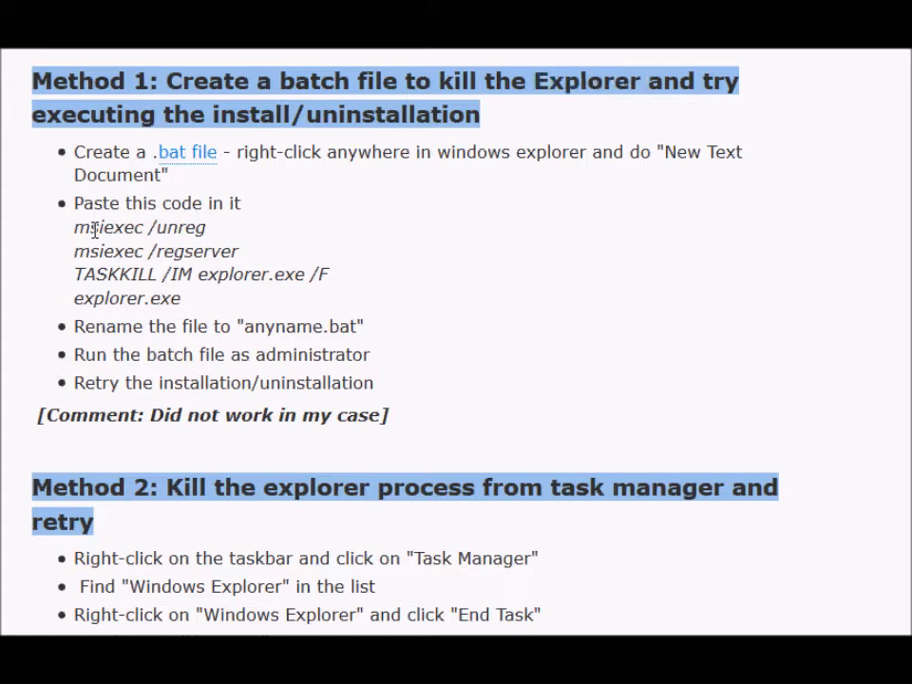
pyautogui.moveTo(74, 228); pyautogui.dragTo(181, 297)
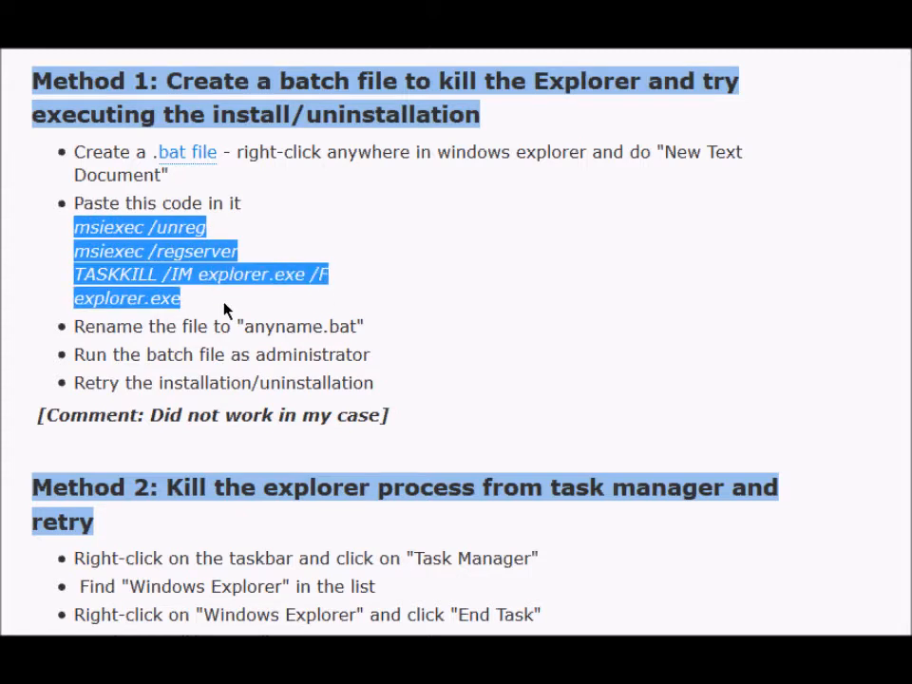
pyautogui.moveTo(213, 175)
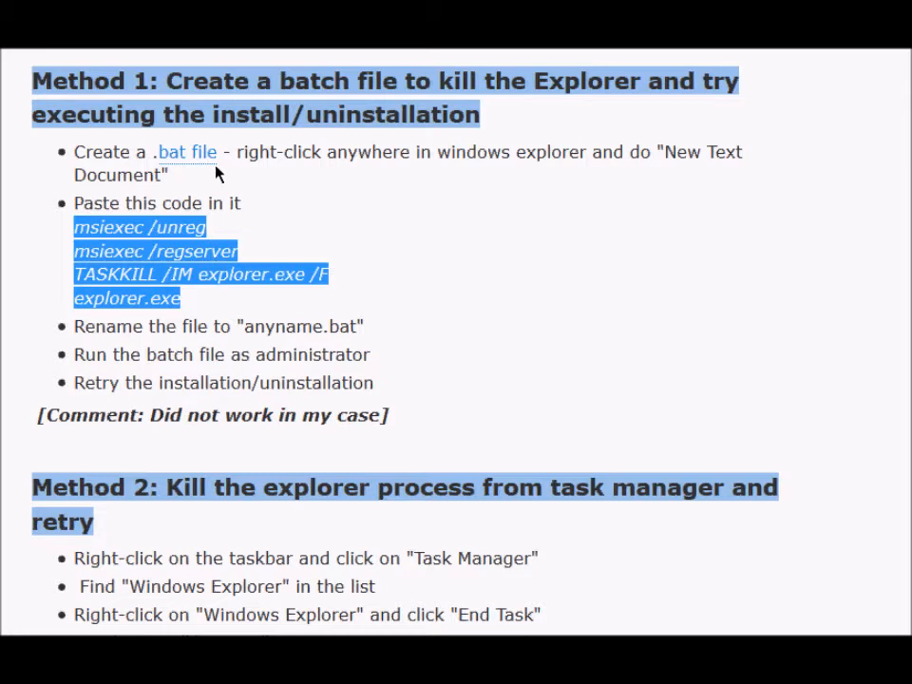
pyautogui.moveTo(344, 240)
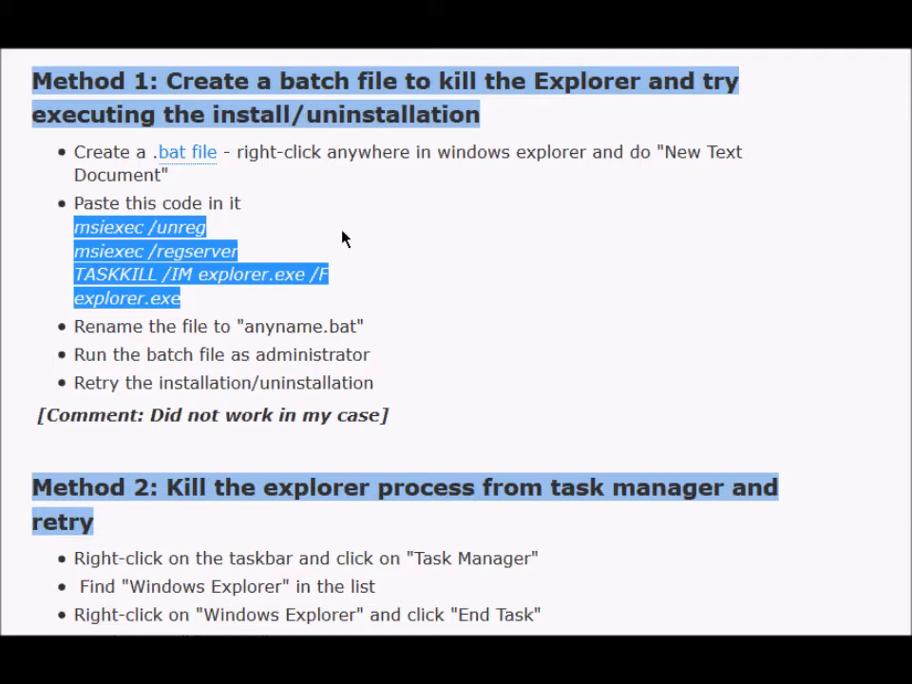
pyautogui.moveTo(209, 302)
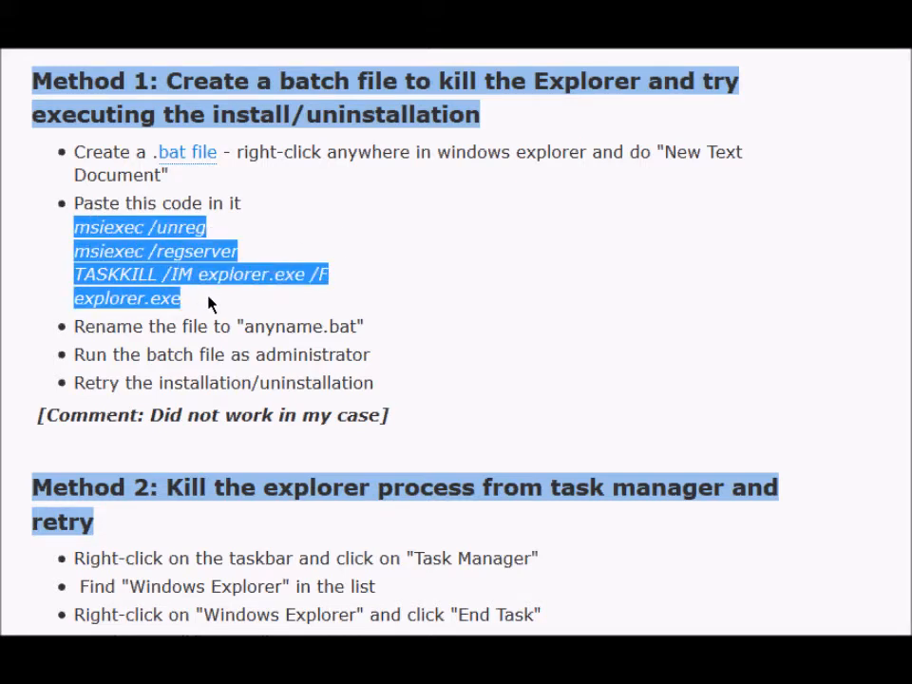
pyautogui.doubleClick(231, 274)
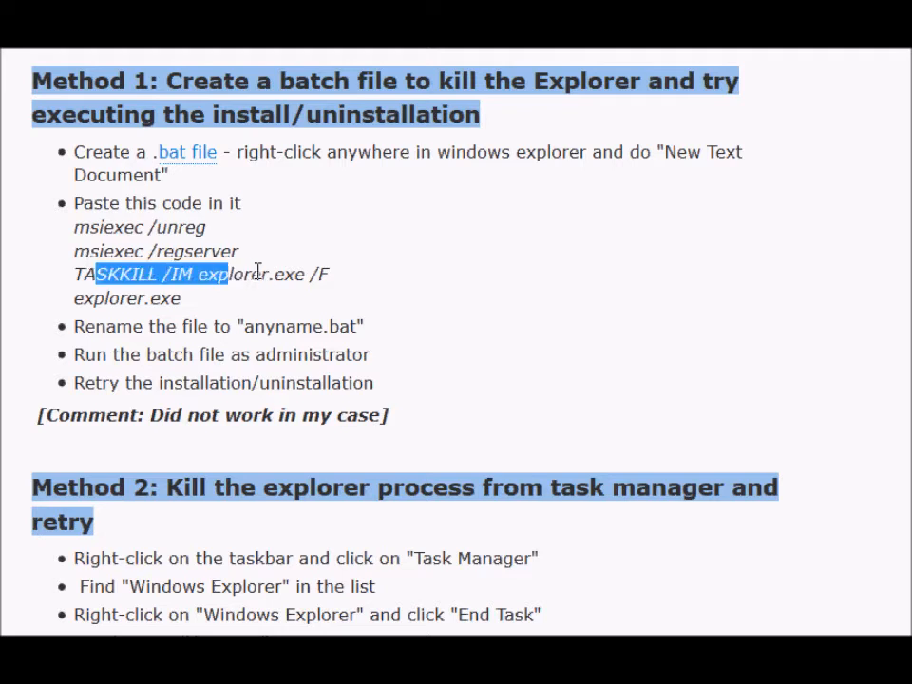
pyautogui.moveTo(72, 152); pyautogui.dragTo(373, 382)
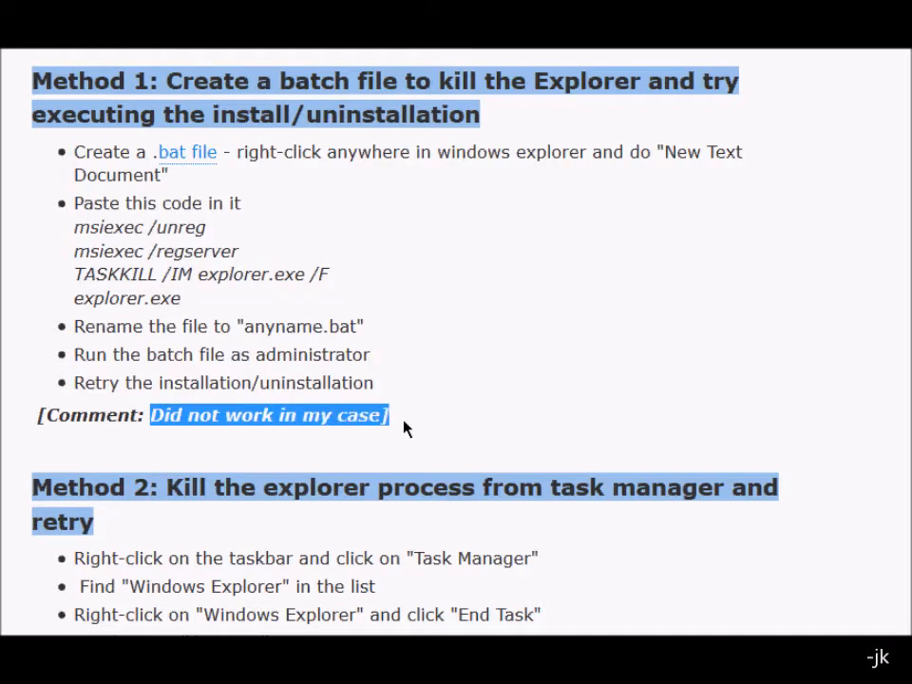
pyautogui.scroll(-3)
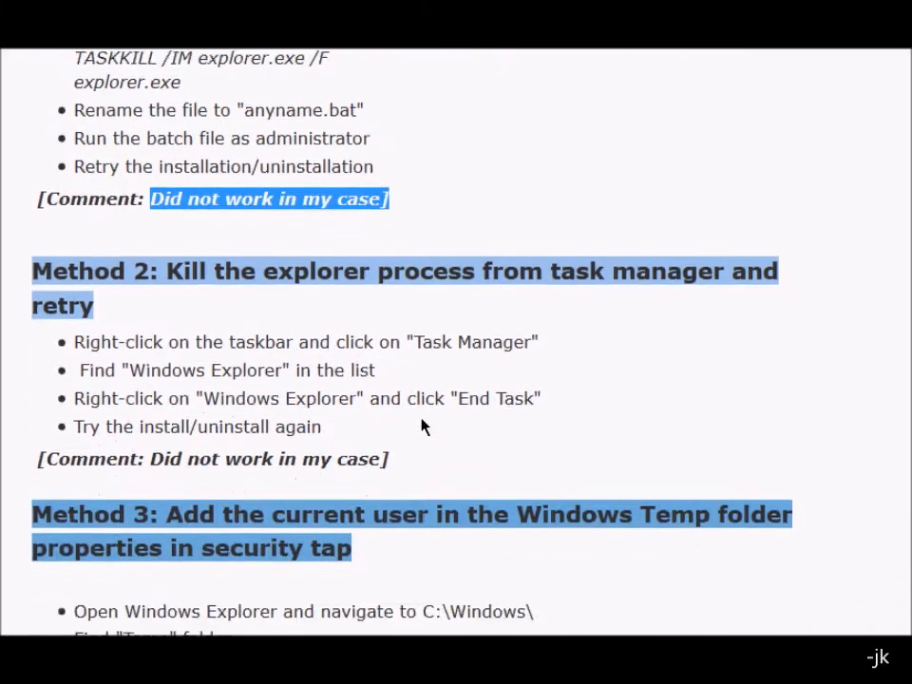
pyautogui.scroll(-3)
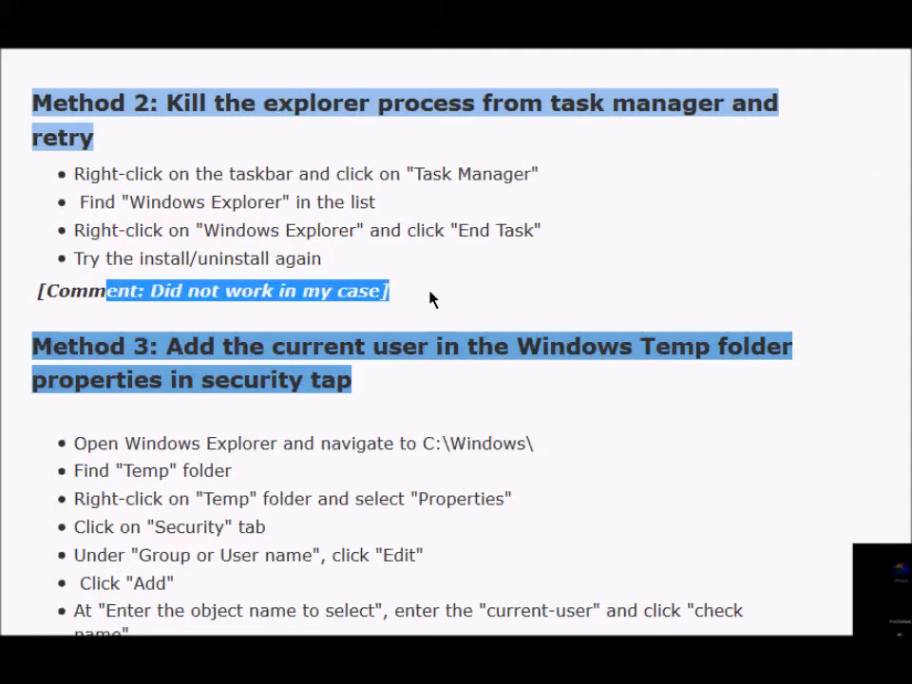
pyautogui.scroll(-3)
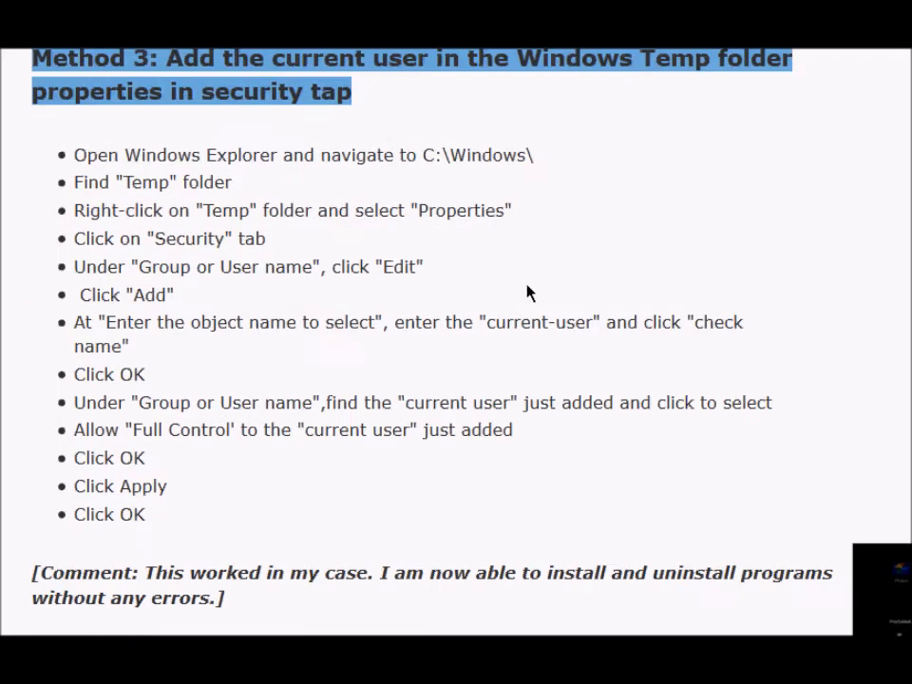
pyautogui.moveTo(173, 216)
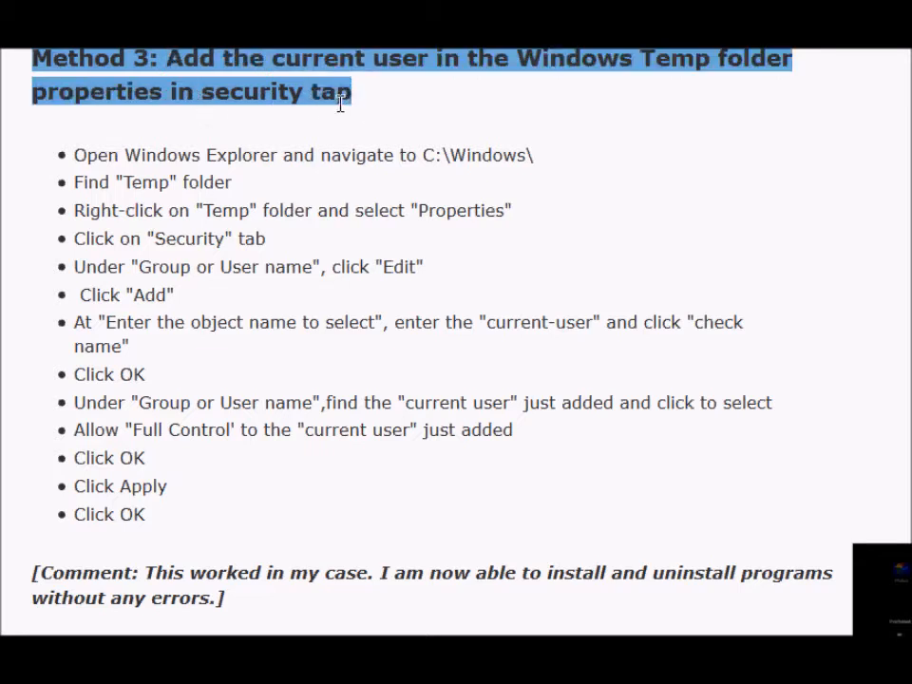
pyautogui.moveTo(352, 236)
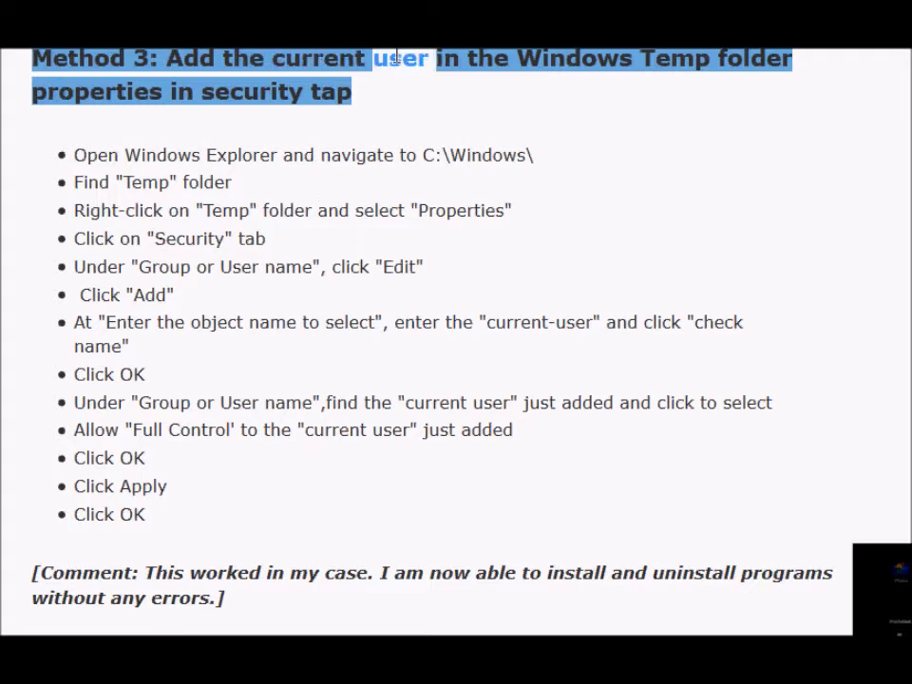
pyautogui.moveTo(262, 152)
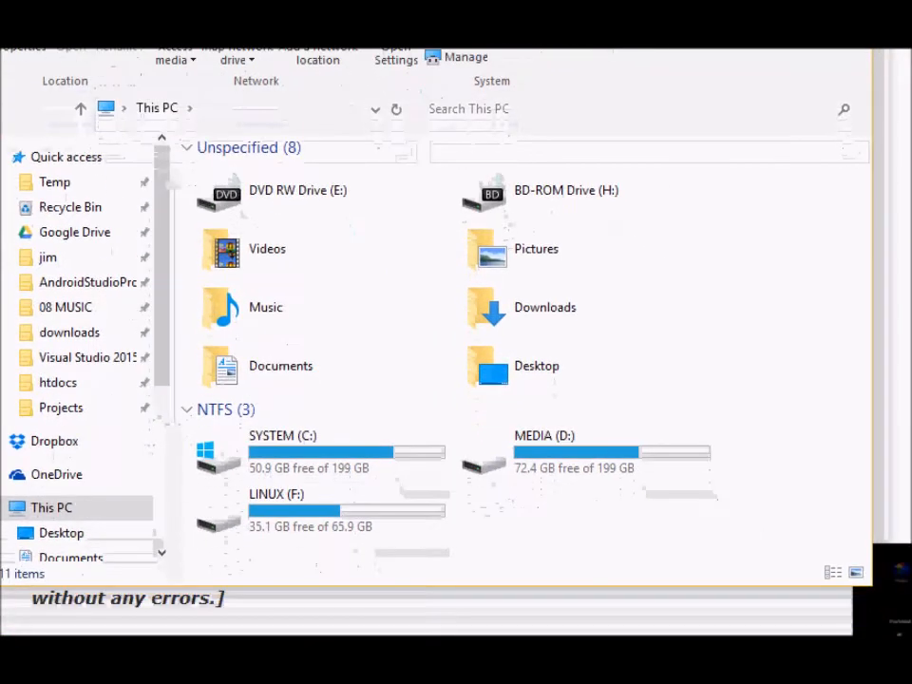
# - Browse into SYSTEM (C:) > Windows and select the Temp folder
pyautogui.doubleClick(281, 453)
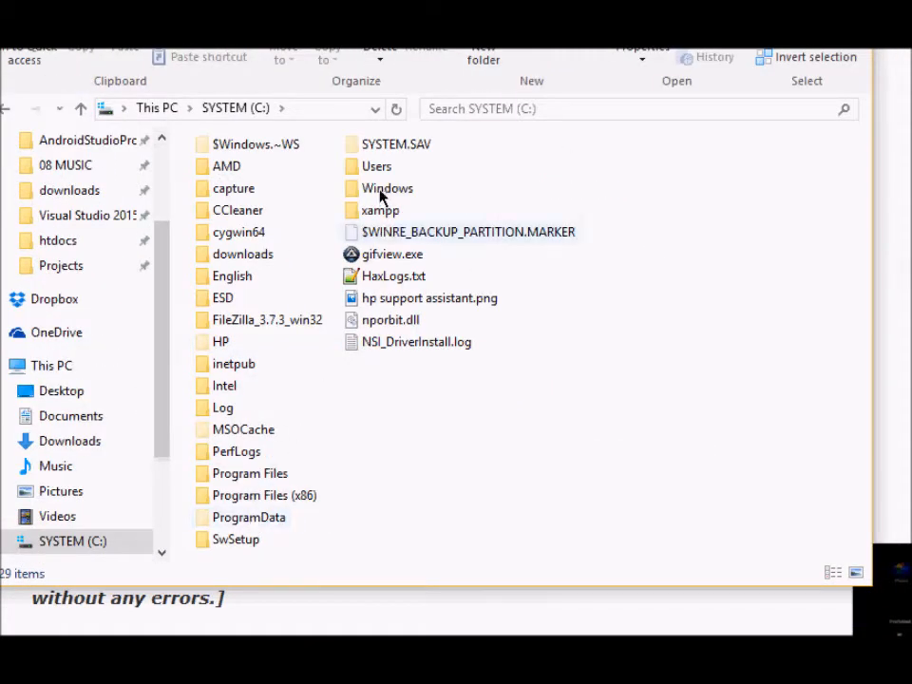
pyautogui.doubleClick(388, 188)
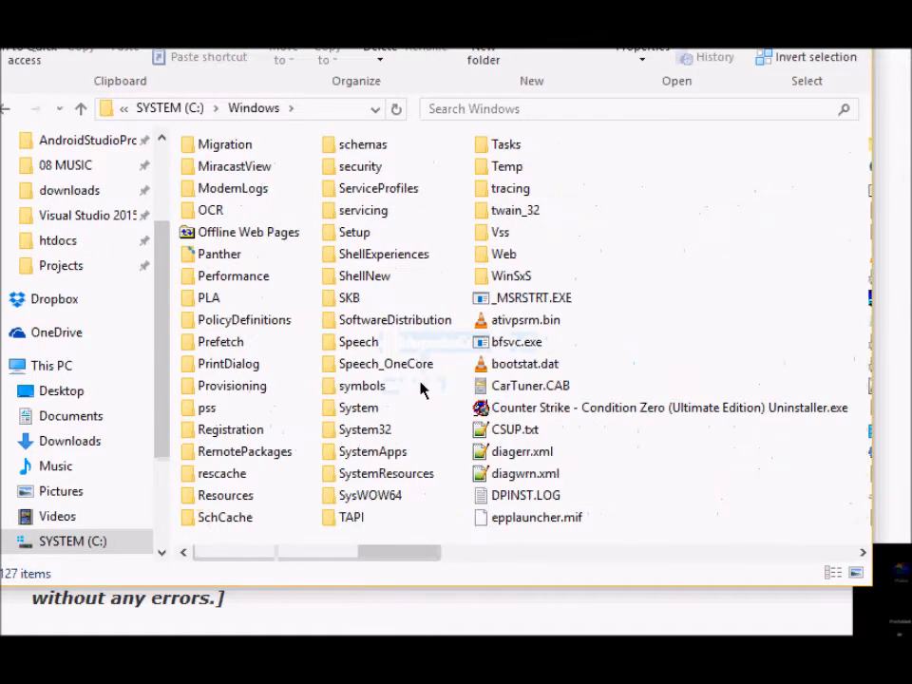
pyautogui.click(506, 167)
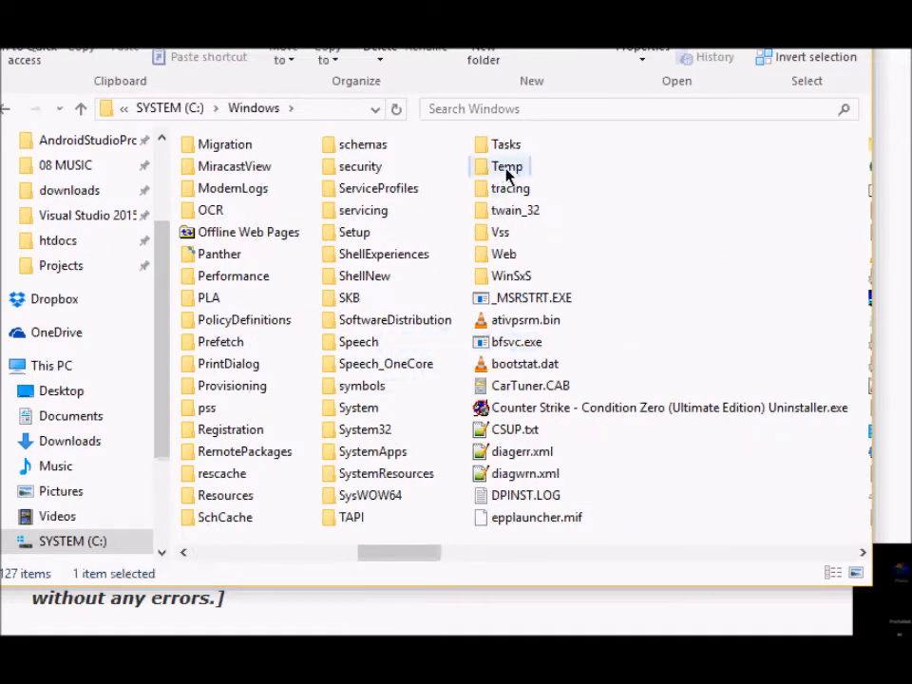
# - Bring up the Temp folder's Properties and its Security settings
pyautogui.rightClick(506, 167)
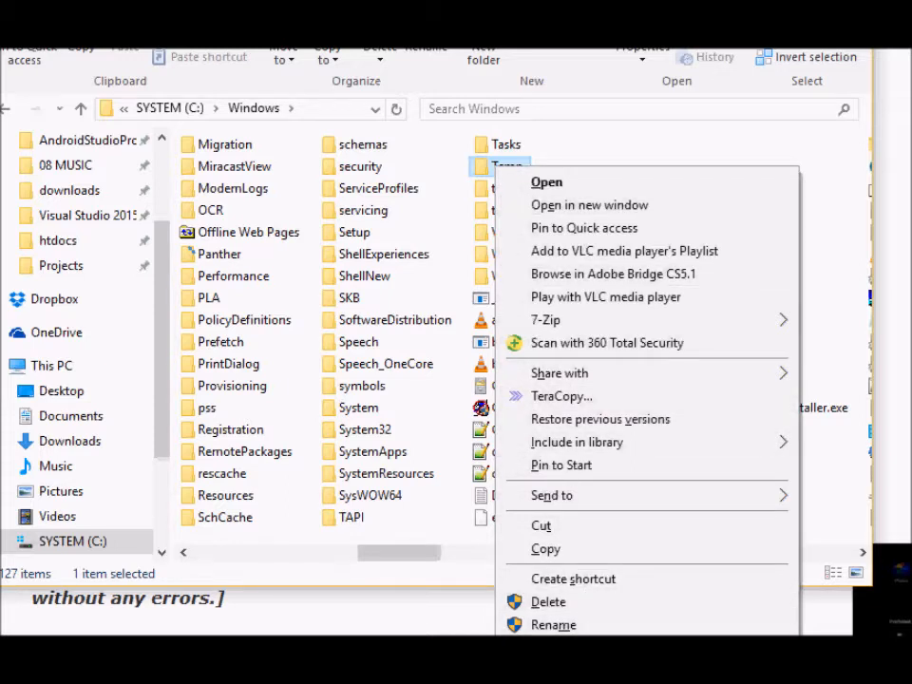
pyautogui.moveTo(466, 178)
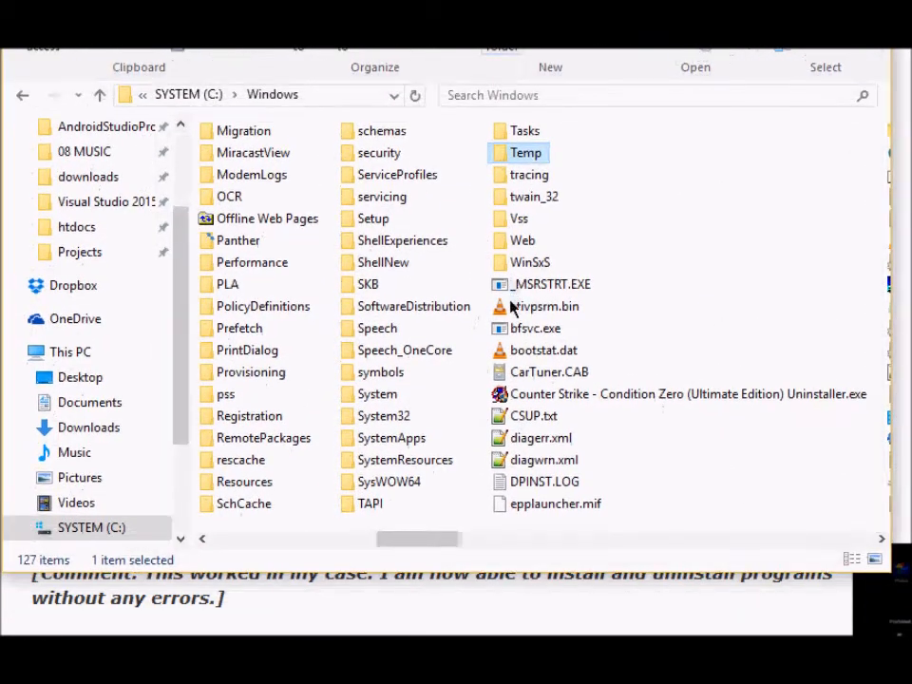
pyautogui.rightClick(524, 152)
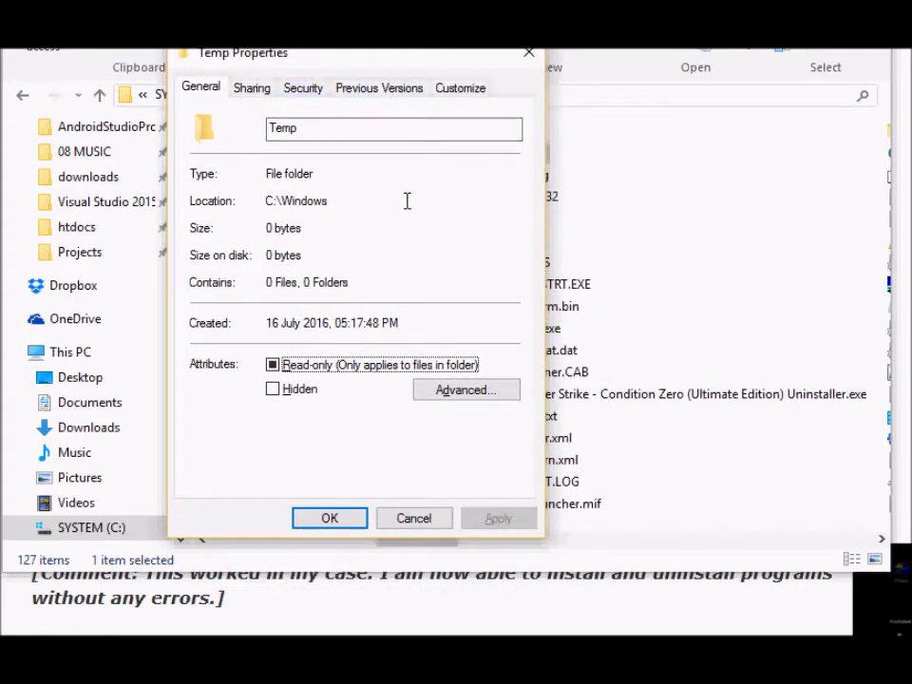
pyautogui.click(302, 88)
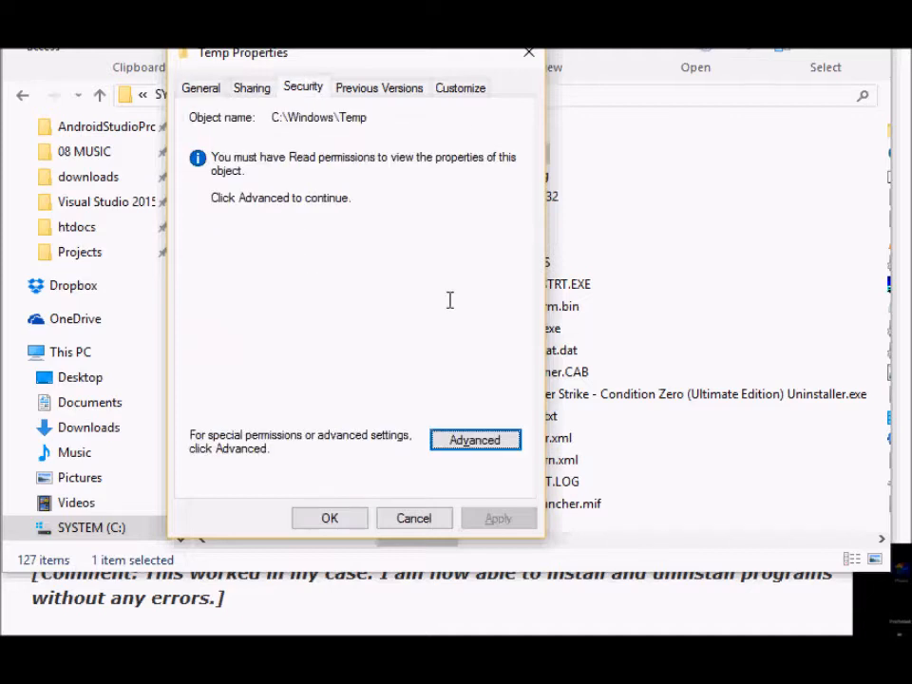
pyautogui.moveTo(349, 198)
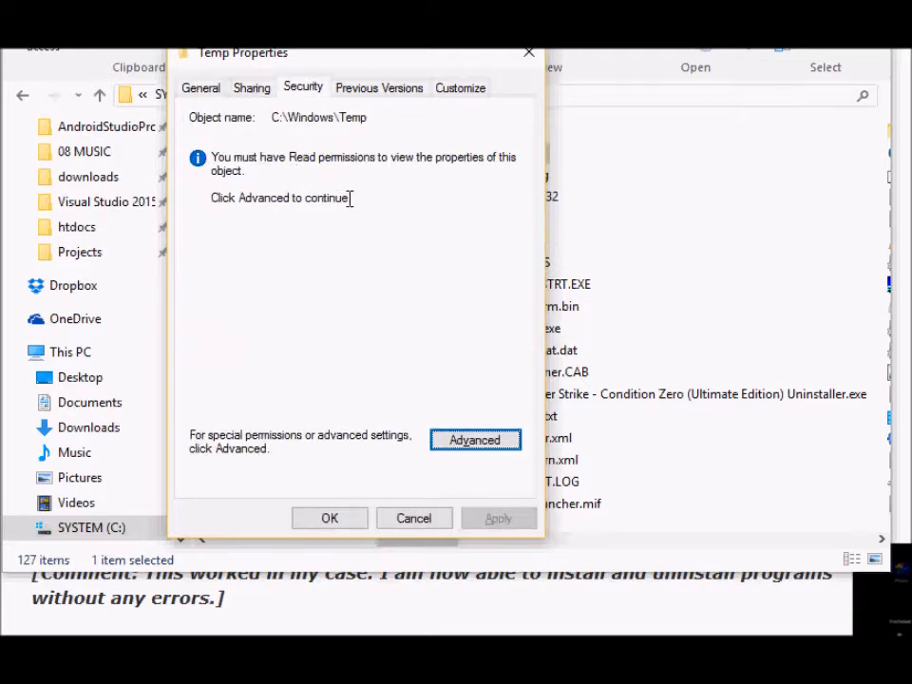
pyautogui.moveTo(249, 198)
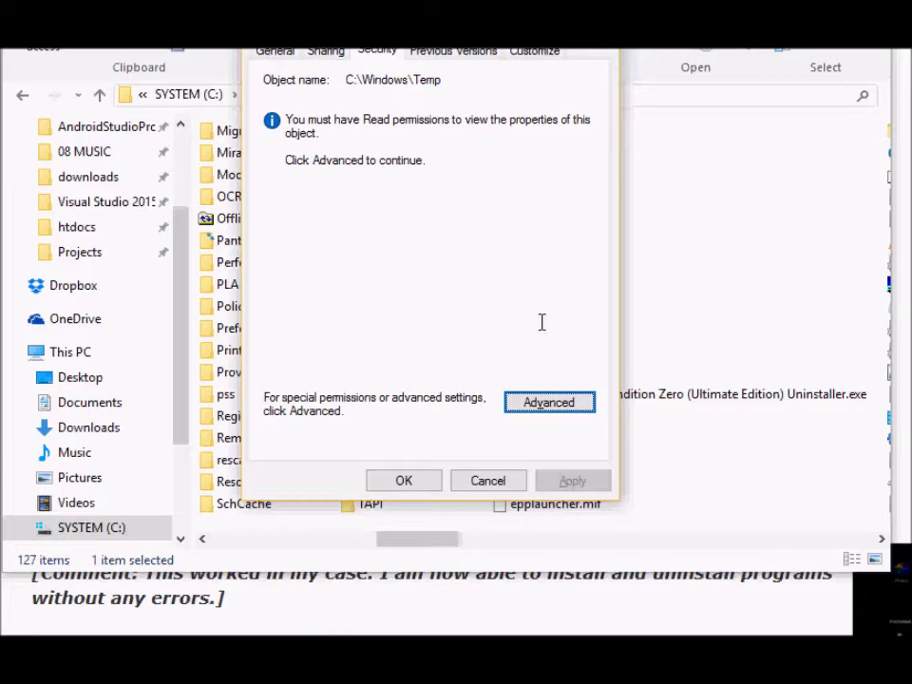
# - Enter Advanced Security Settings for Temp with administrative permissions
pyautogui.click(547, 403)
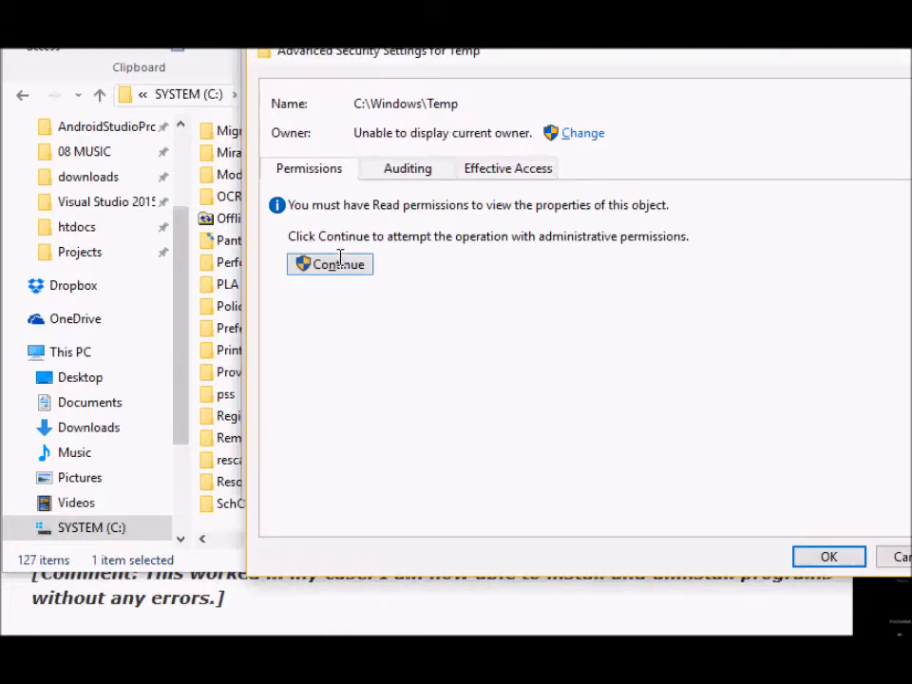
pyautogui.click(331, 265)
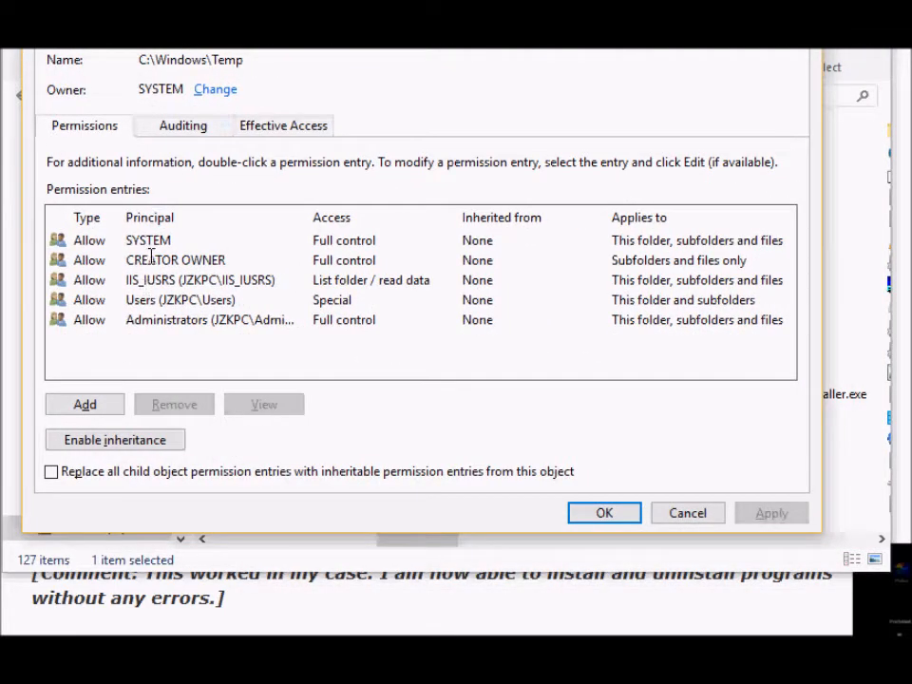
pyautogui.doubleClick(224, 58)
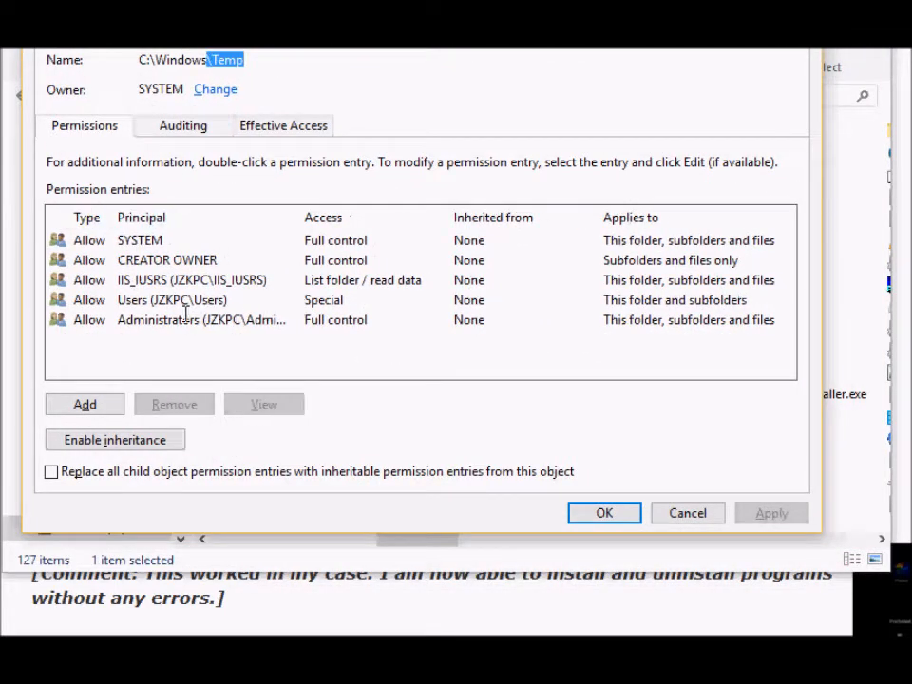
# - Review the Administrators and Users permission entries in the list
pyautogui.click(190, 319)
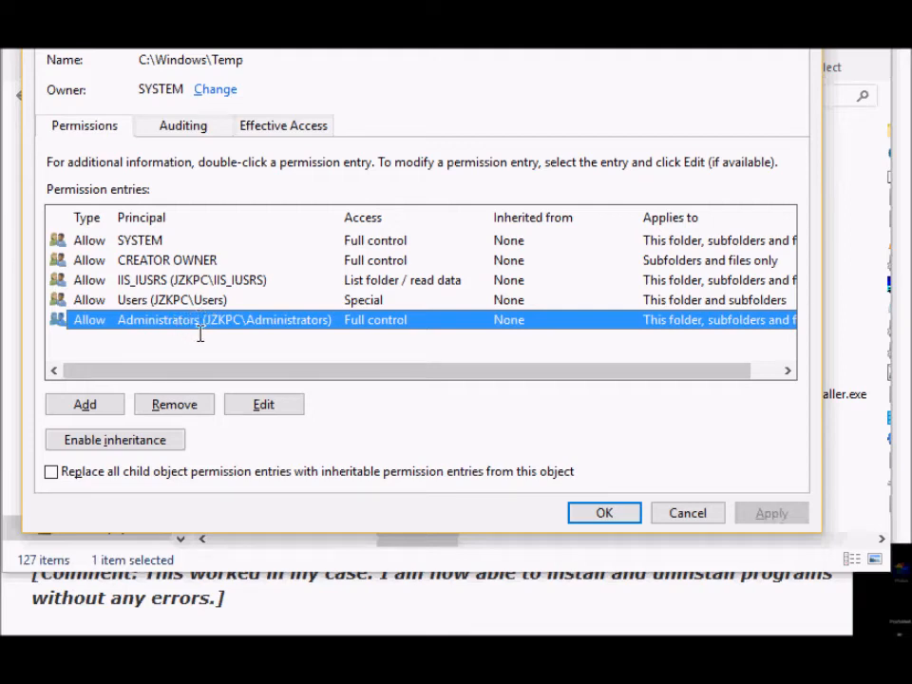
pyautogui.moveTo(190, 319)
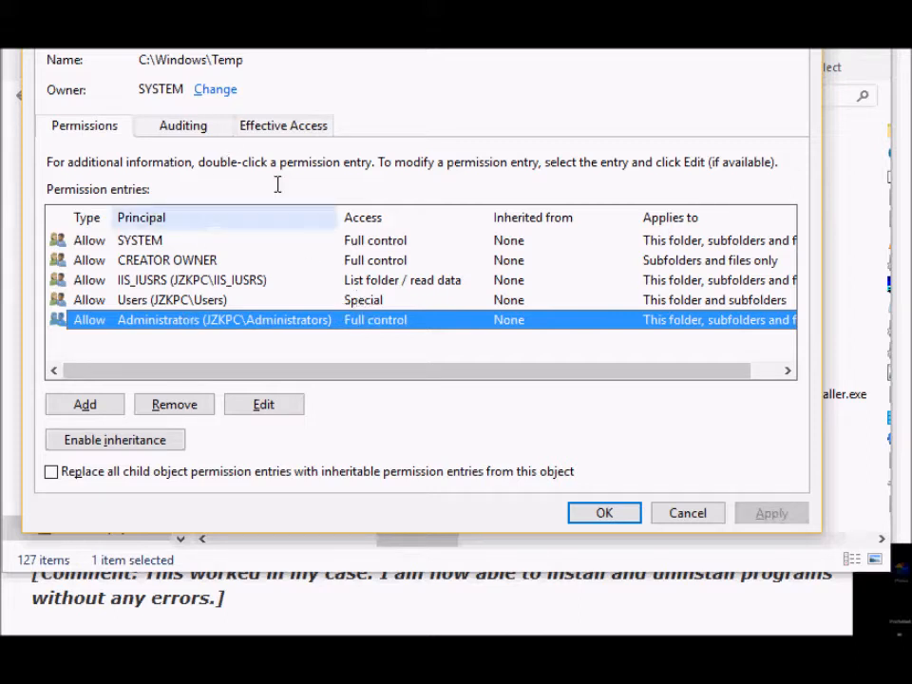
pyautogui.click(171, 300)
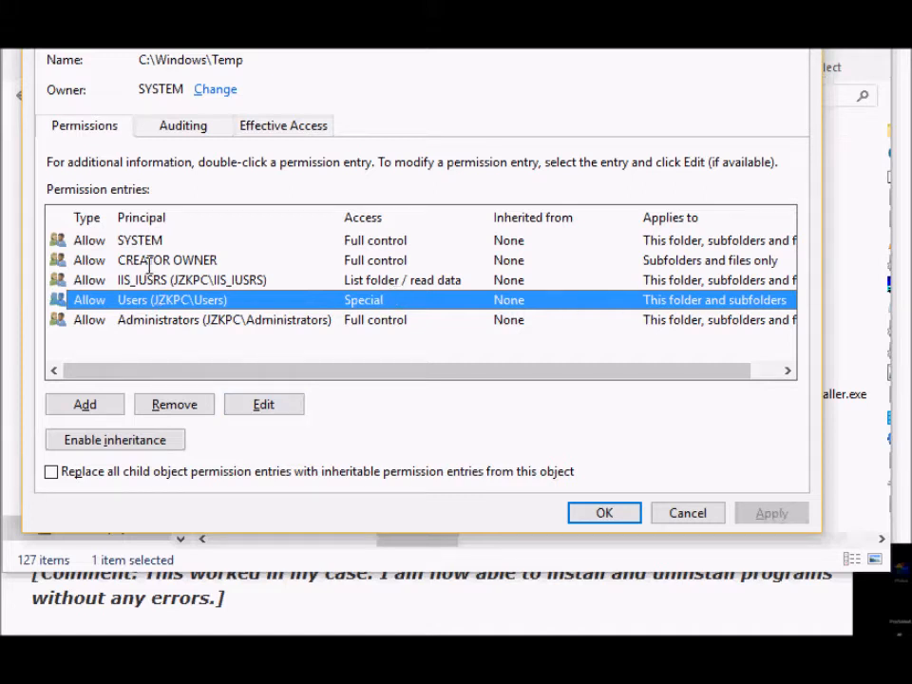
pyautogui.moveTo(278, 102)
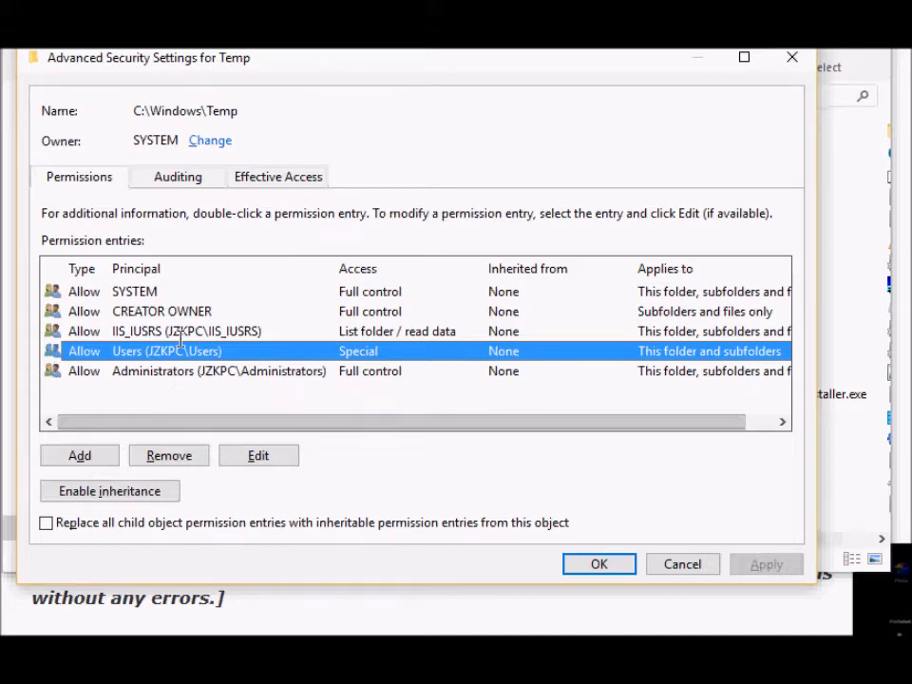
pyautogui.moveTo(160, 117)
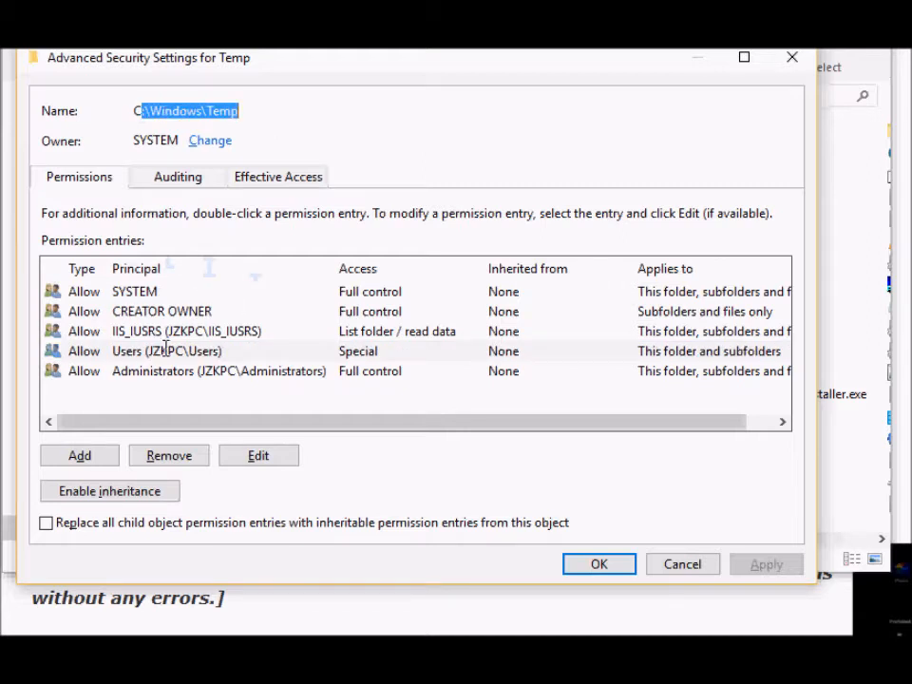
pyautogui.moveTo(89, 184)
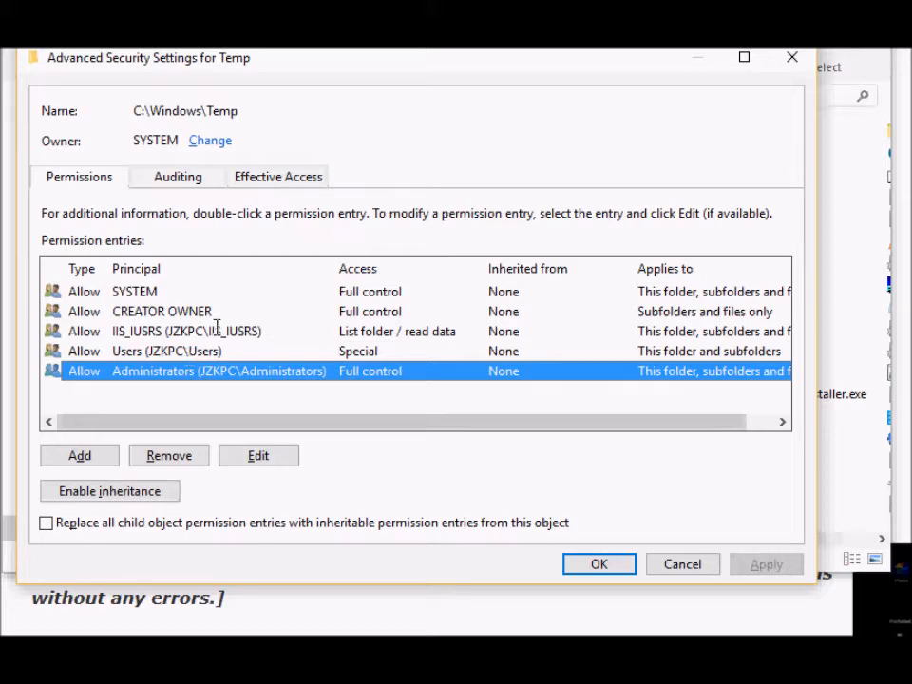
pyautogui.moveTo(99, 452)
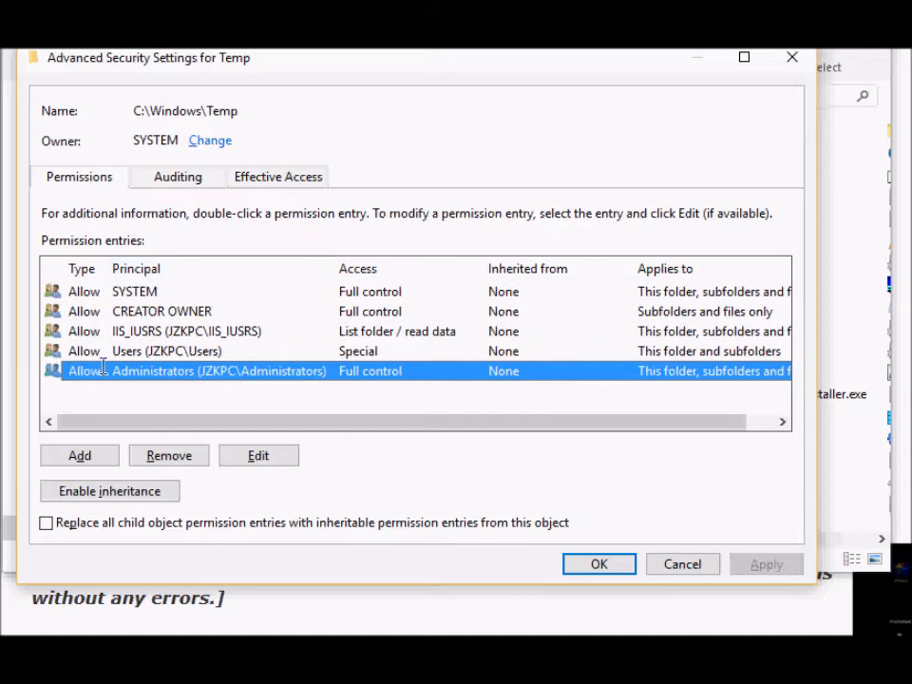
# - Add a permission entry and resolve the user 'jim' as its principal
pyautogui.click(80, 456)
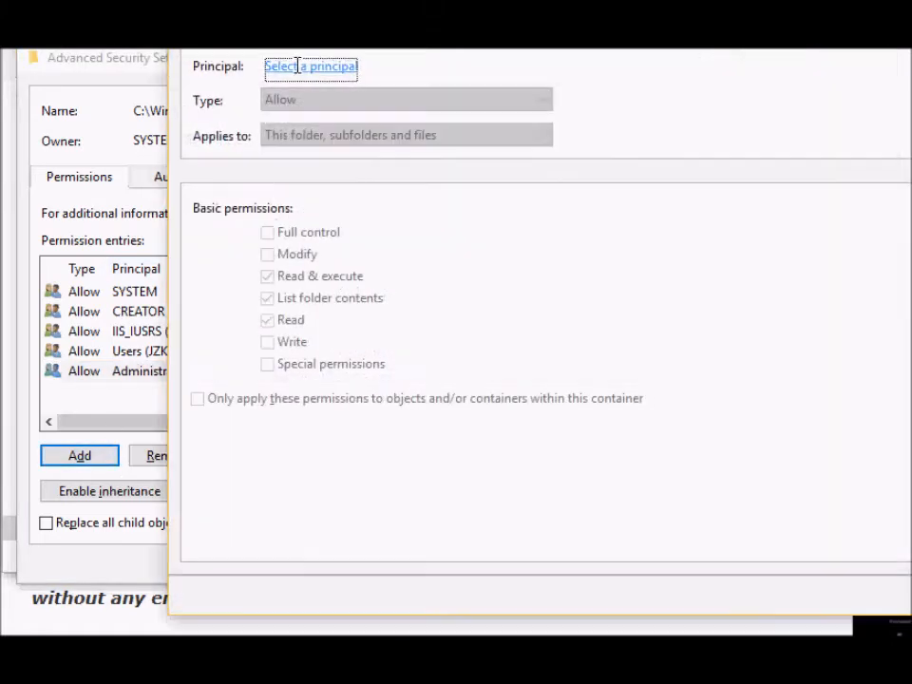
pyautogui.click(312, 65)
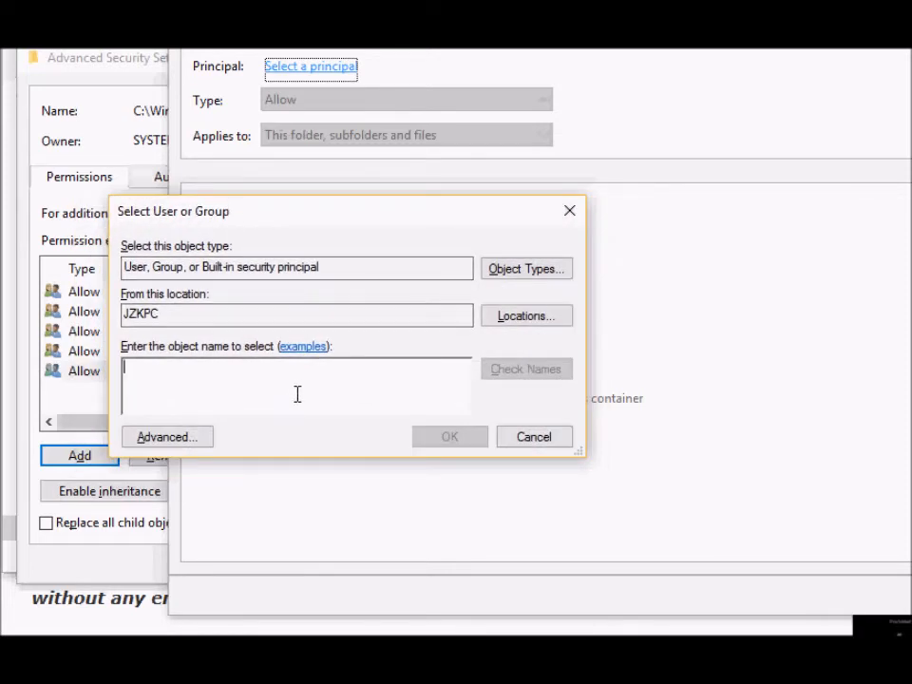
pyautogui.write('jim')
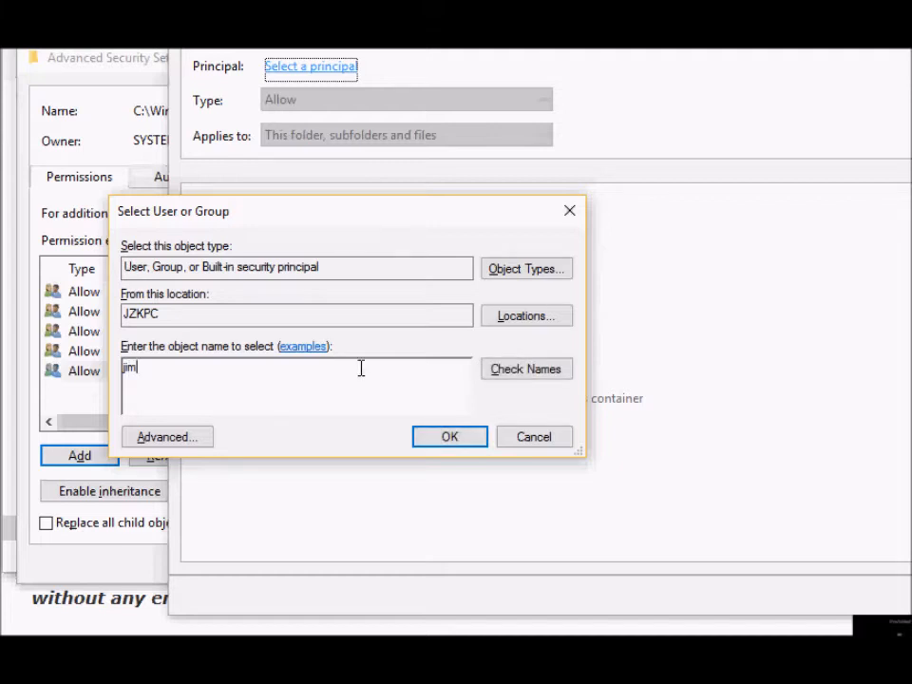
pyautogui.click(527, 369)
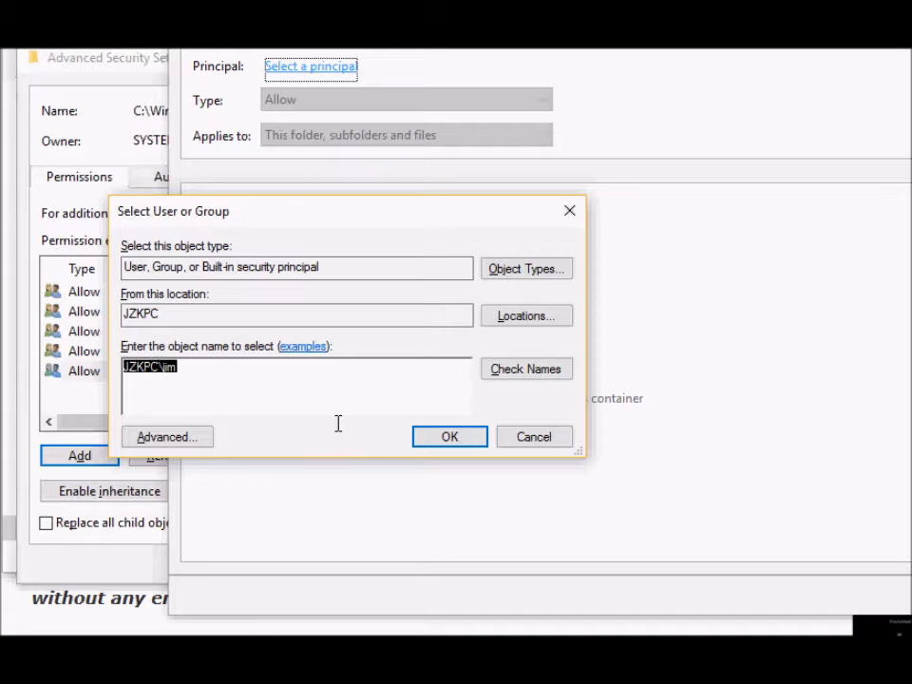
pyautogui.click(449, 435)
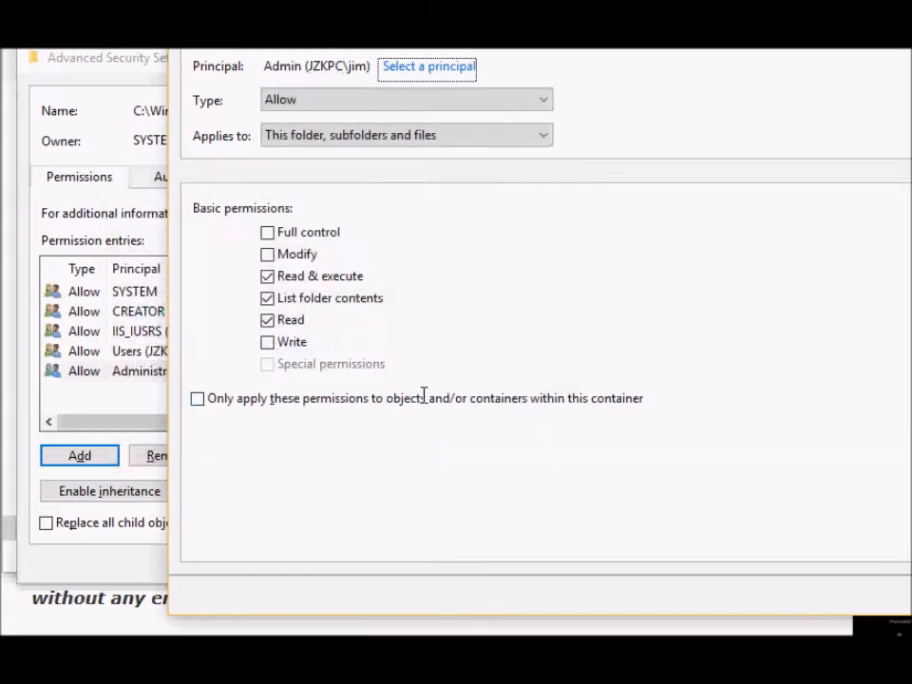
# - Grant the new entry Full control, apply the permissions and close Advanced Security Settings
pyautogui.click(268, 232)
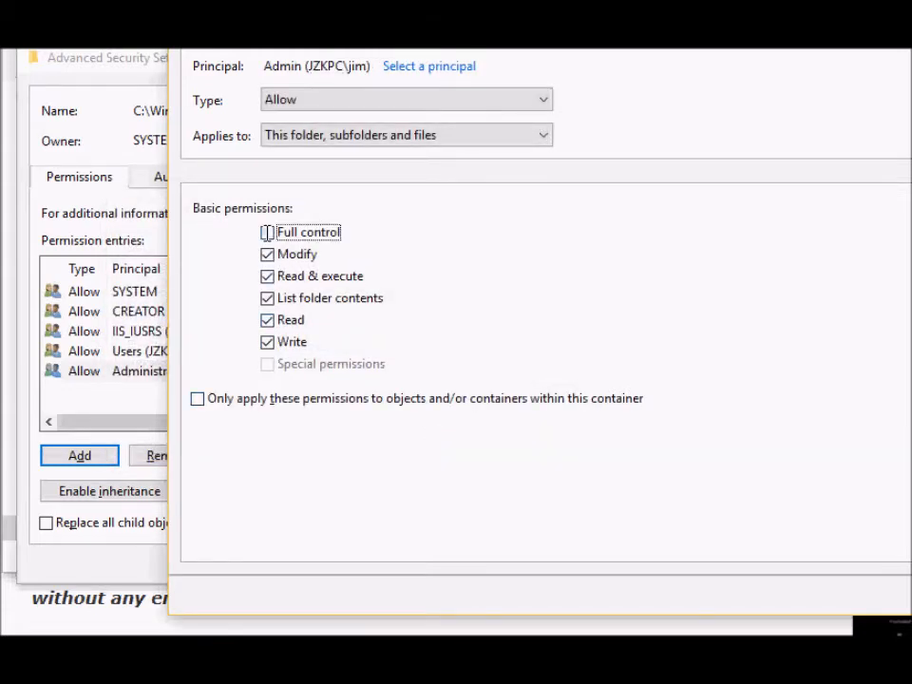
pyautogui.click(266, 232)
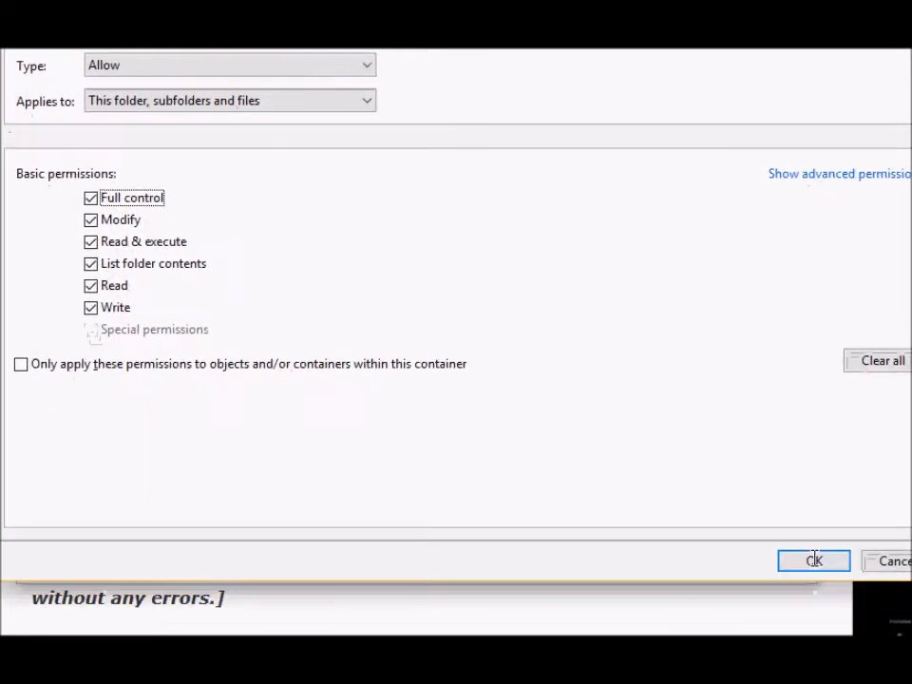
pyautogui.click(814, 559)
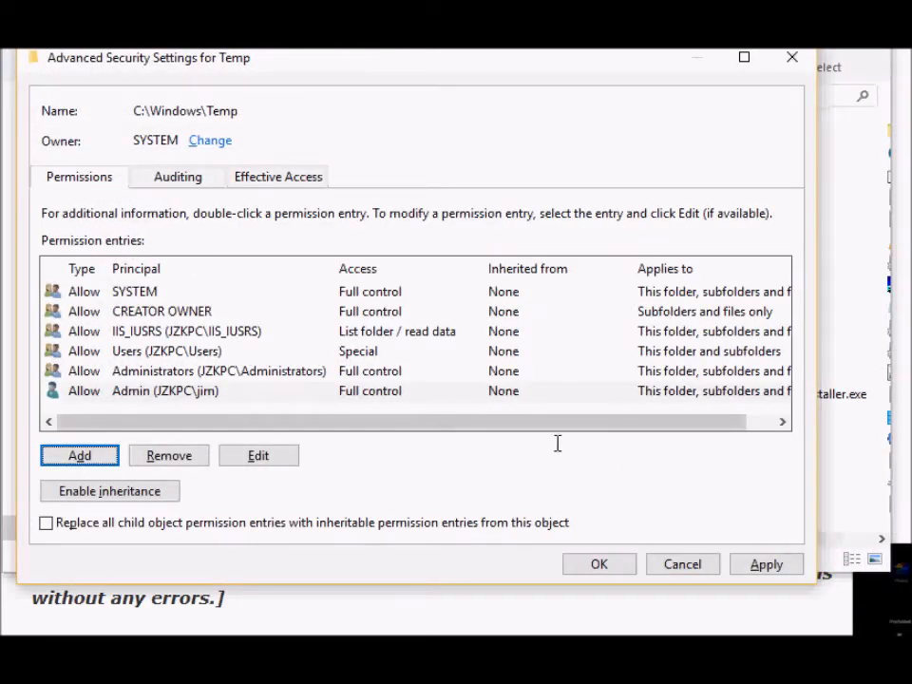
pyautogui.click(163, 392)
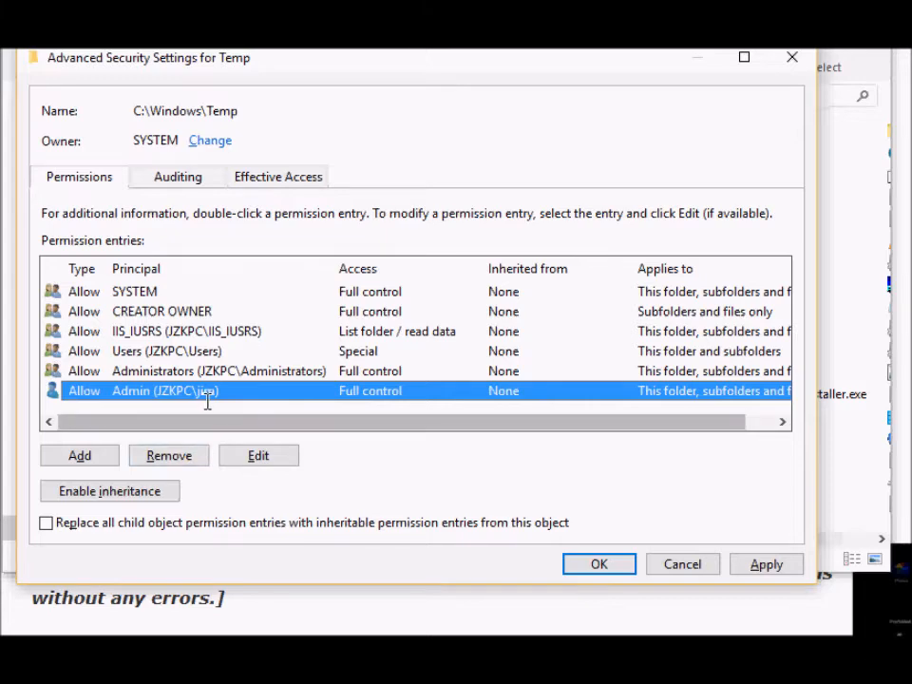
pyautogui.click(170, 456)
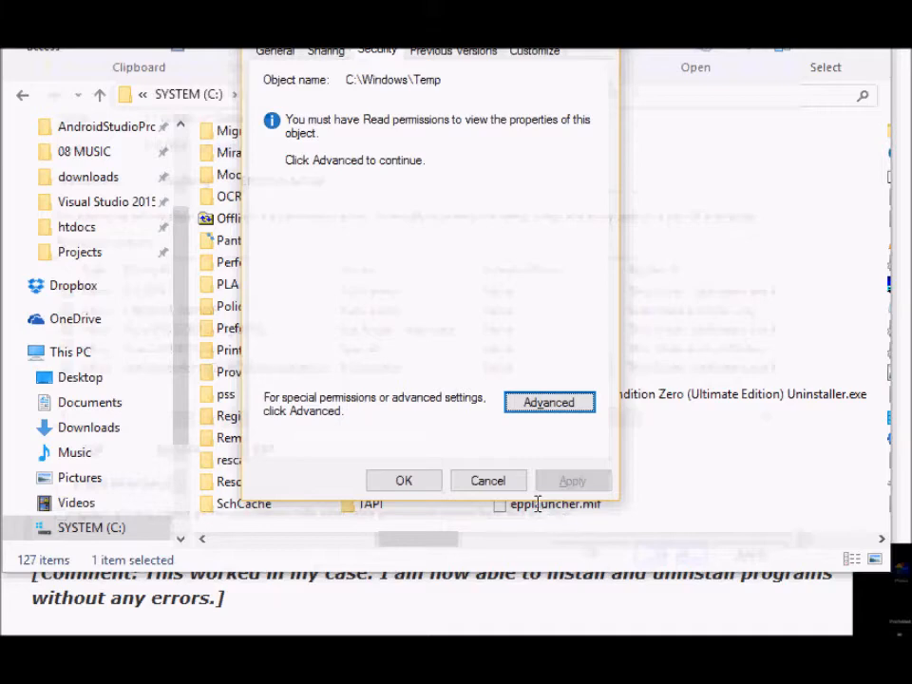
# - Close Temp Properties and review the Method 3 steps in the blog post, highlighting key phrases
pyautogui.click(486, 479)
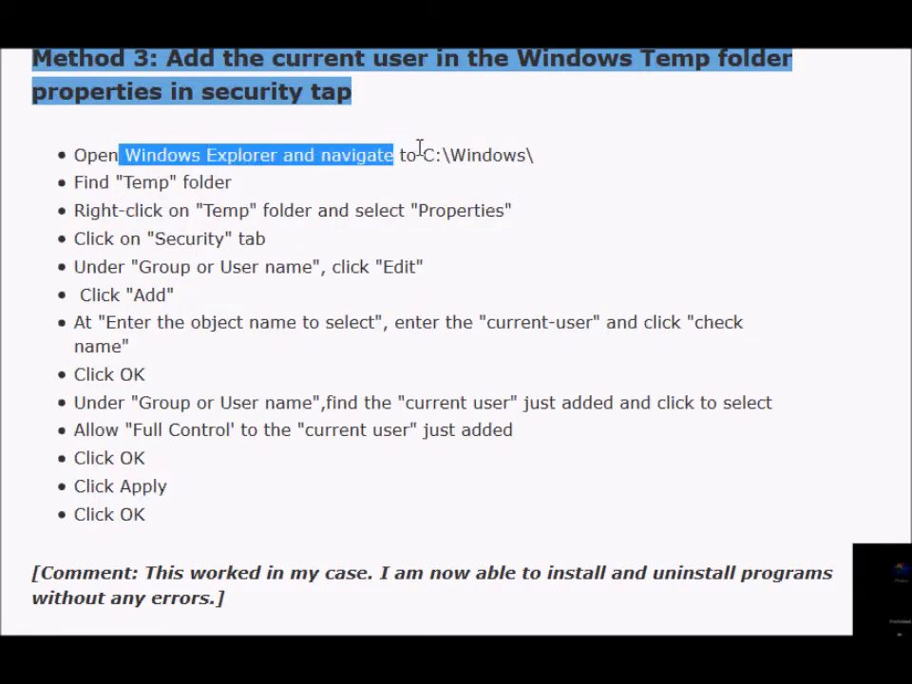
pyautogui.moveTo(389, 156); pyautogui.dragTo(533, 155)
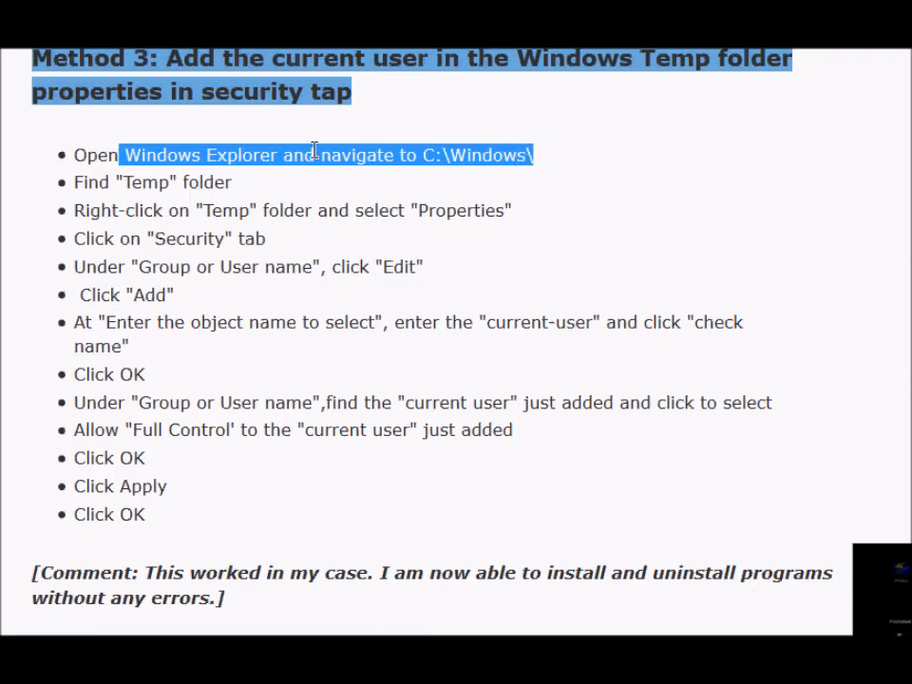
pyautogui.doubleClick(145, 183)
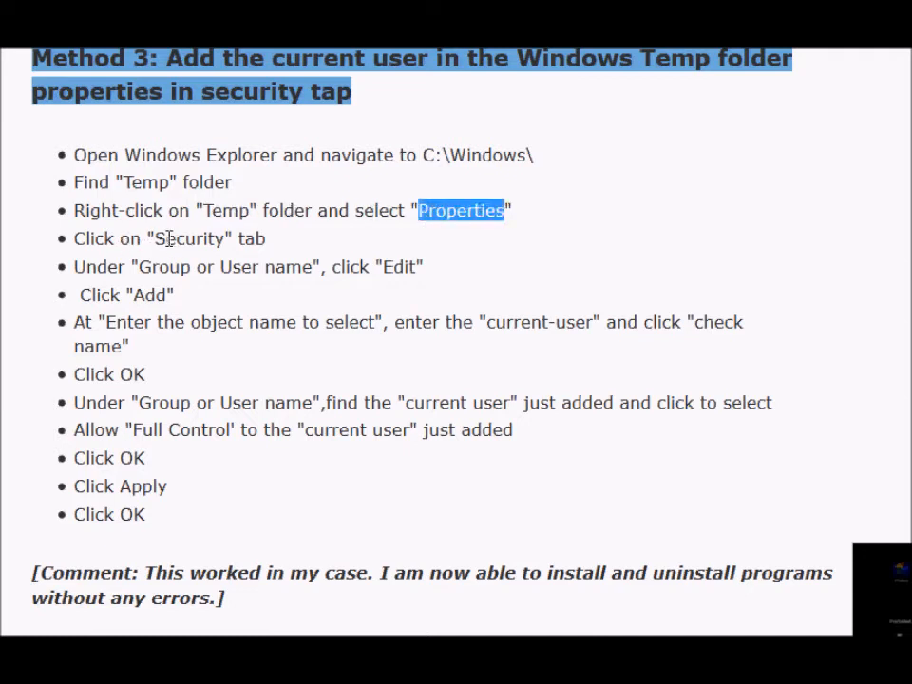
pyautogui.moveTo(181, 266)
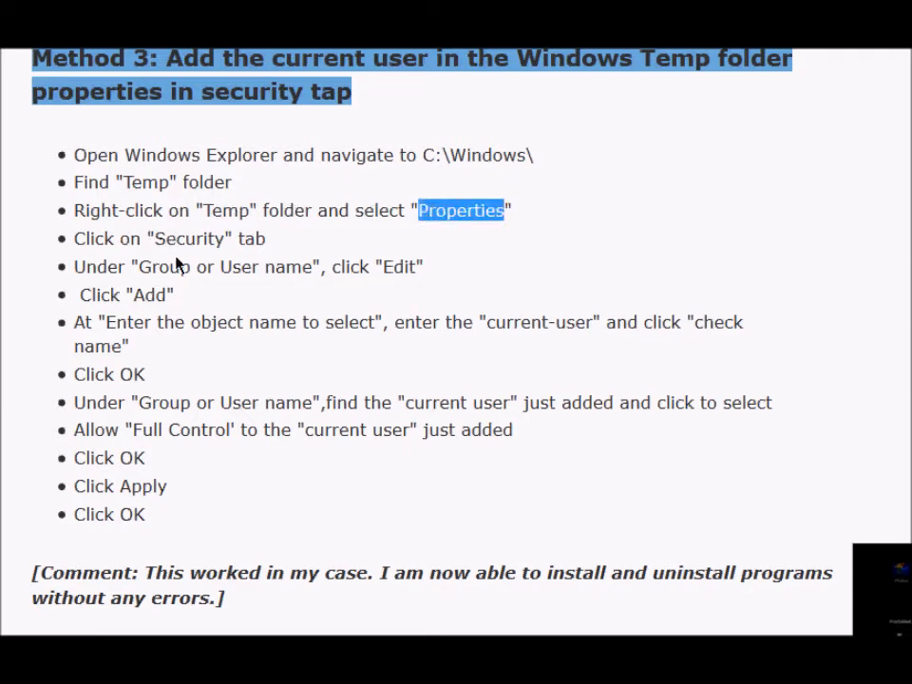
pyautogui.doubleClick(150, 295)
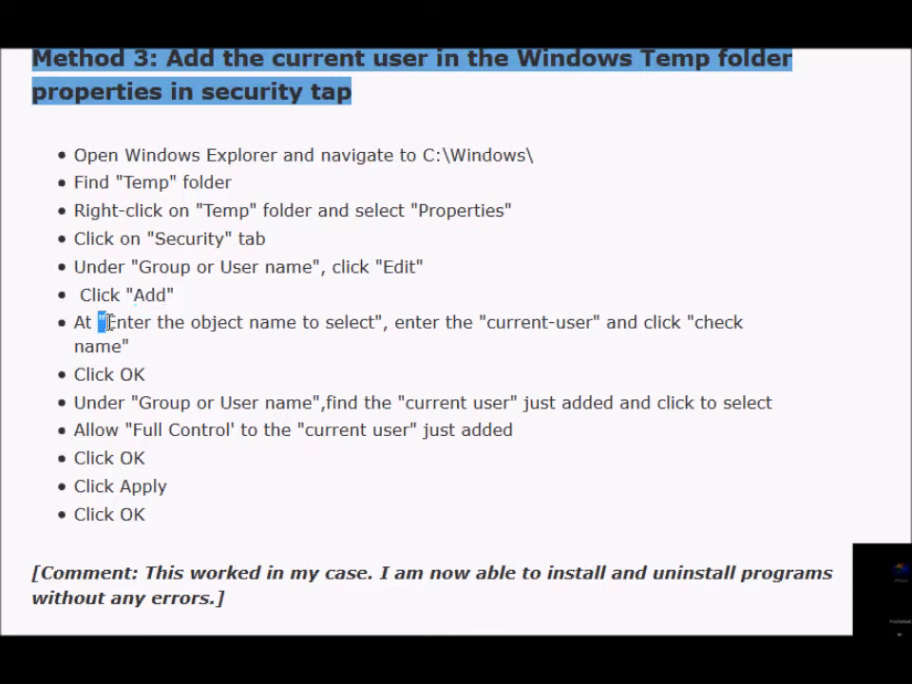
pyautogui.moveTo(103, 323); pyautogui.dragTo(370, 323)
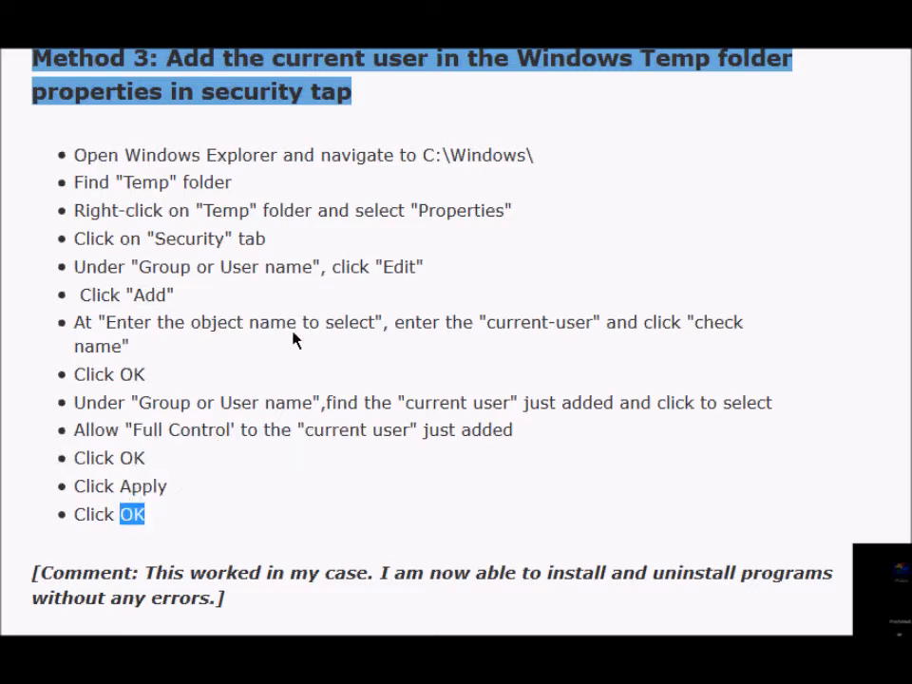
pyautogui.moveTo(264, 224)
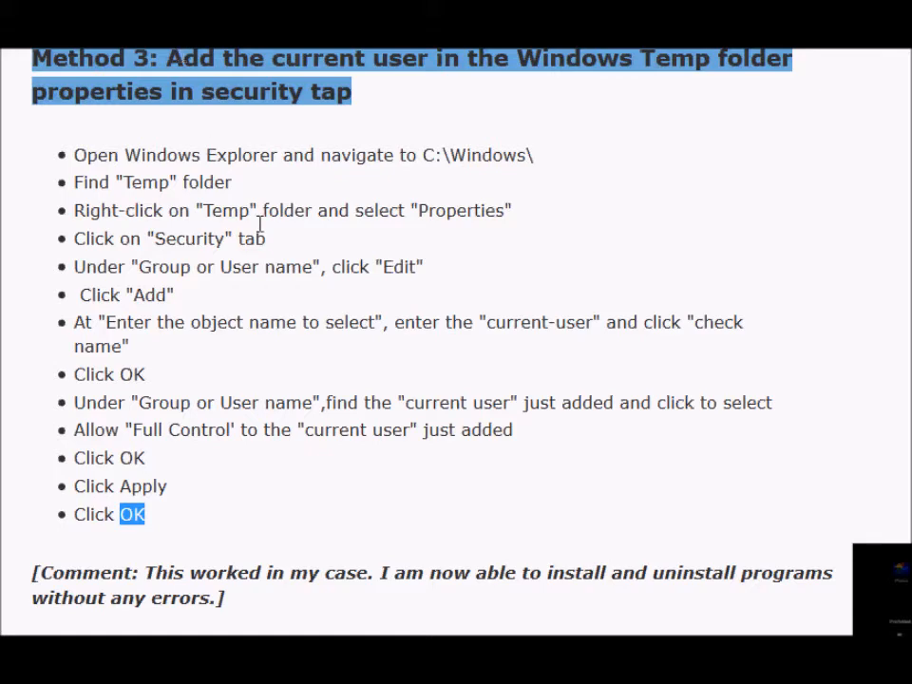
# - Highlight all of Method 3's steps, then move on to the closing comment that it worked
pyautogui.moveTo(123, 156); pyautogui.dragTo(236, 531)
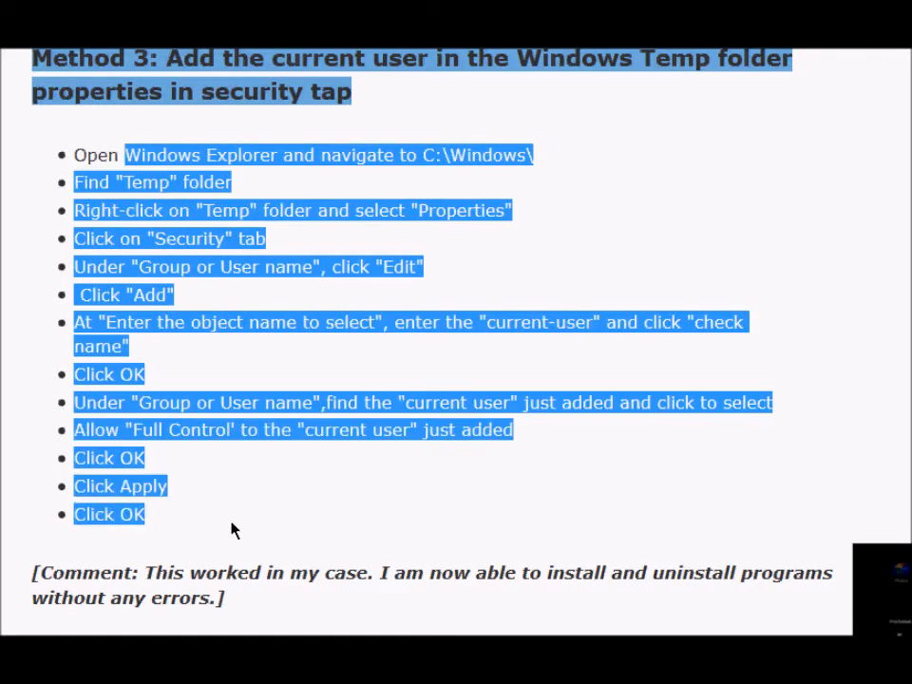
pyautogui.moveTo(228, 506)
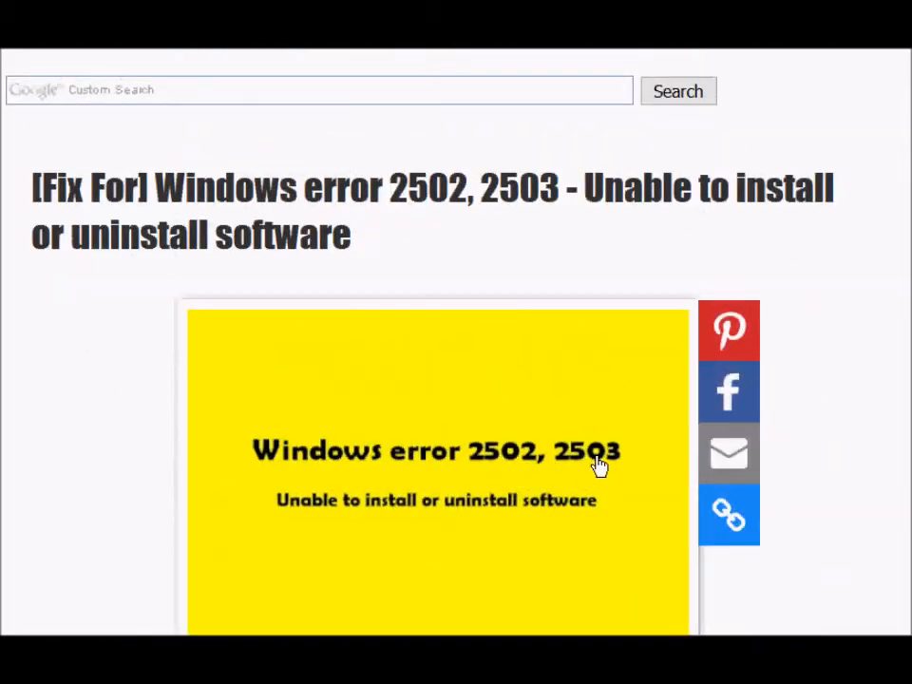
pyautogui.scroll(-3)
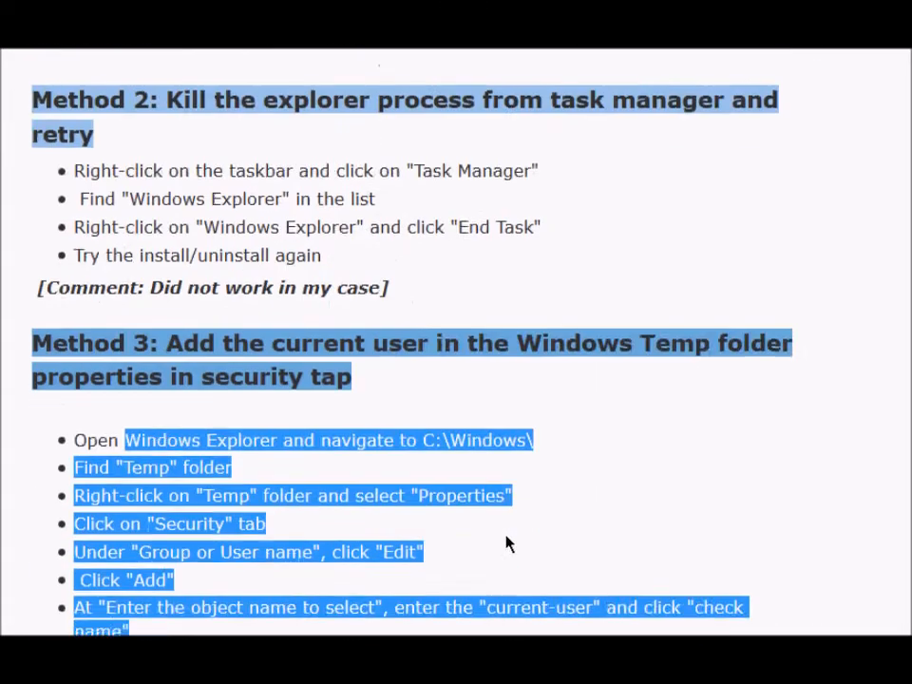
pyautogui.scroll(-3)
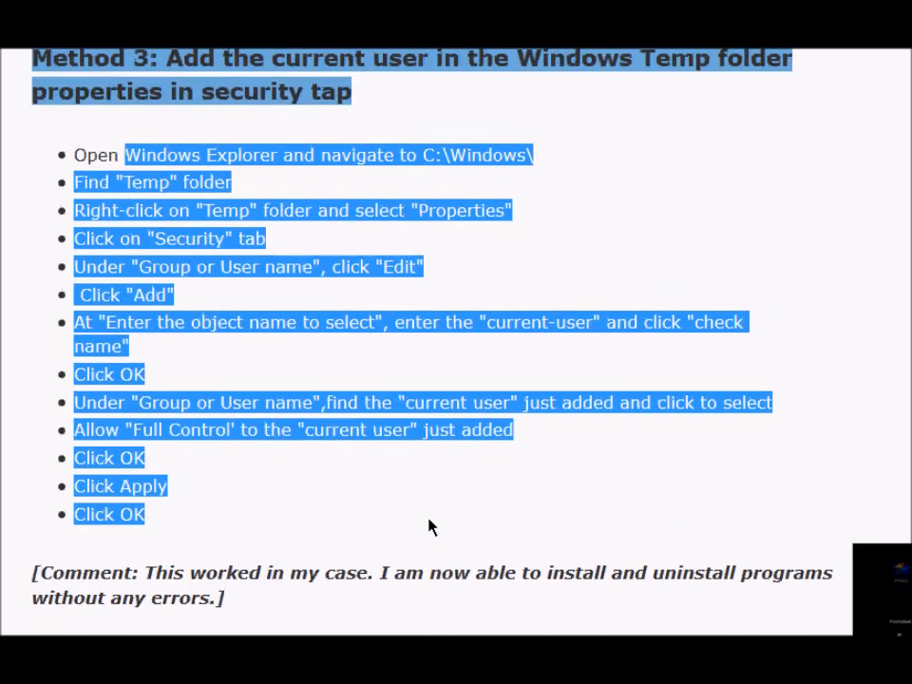
pyautogui.moveTo(530, 493)
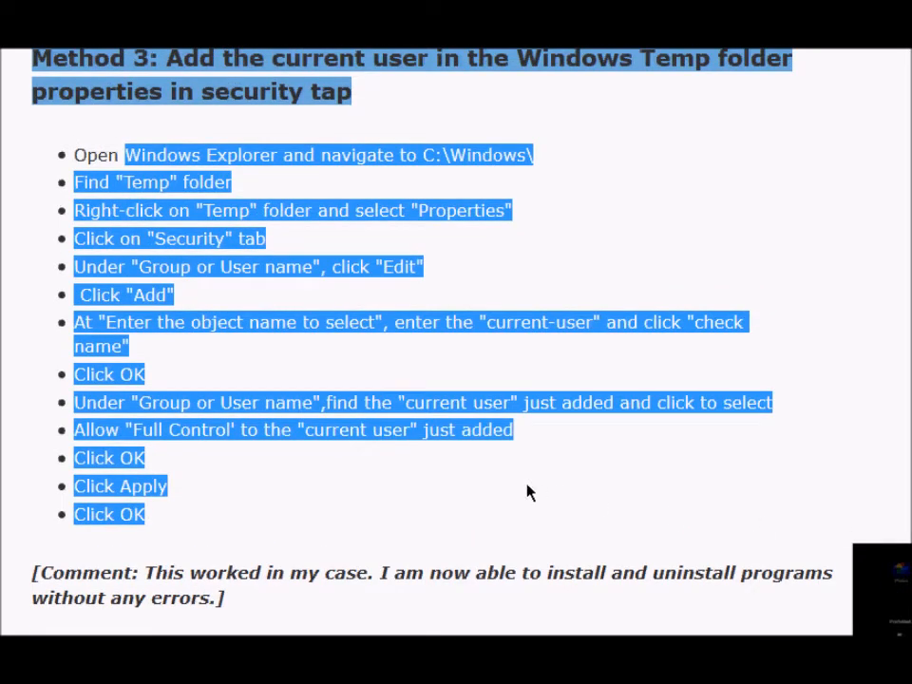
pyautogui.click(492, 543)
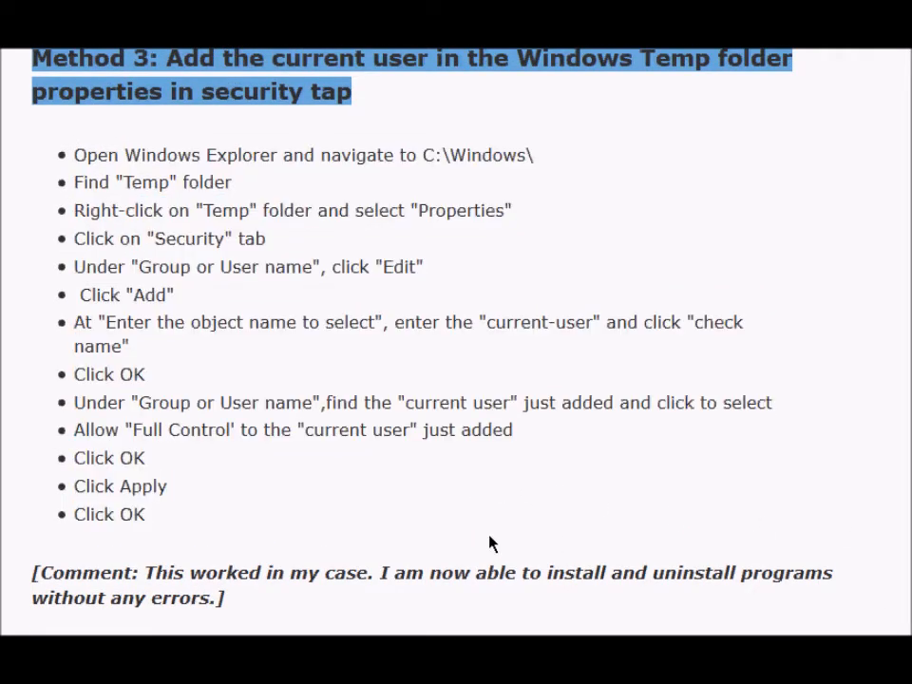
pyautogui.scroll(-3)
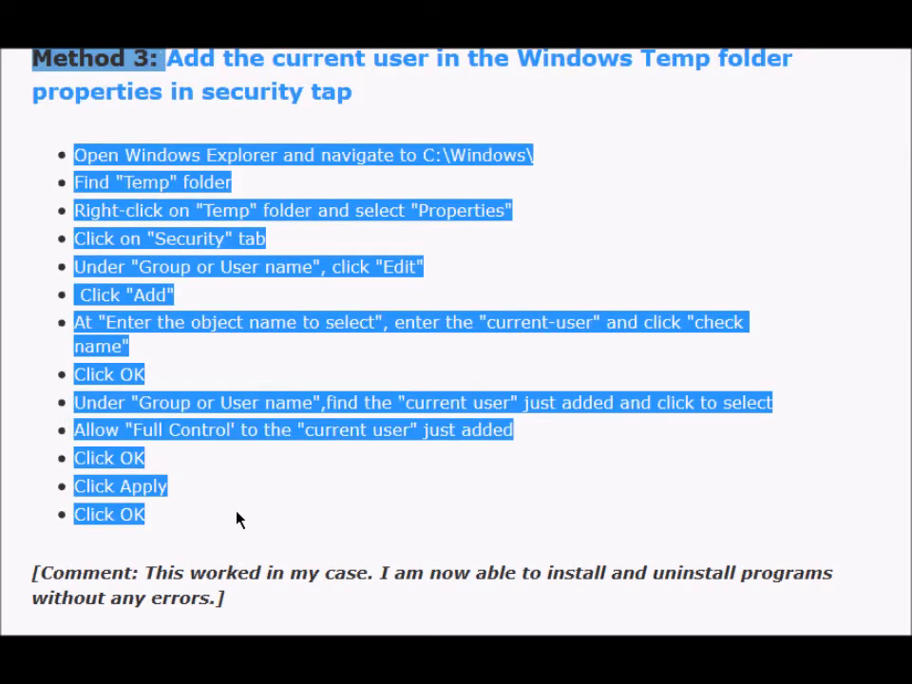
# - Scroll to Method 4, the uninstallation workaround of finding the .msi in C:\Windows\Installer
pyautogui.click(240, 517)
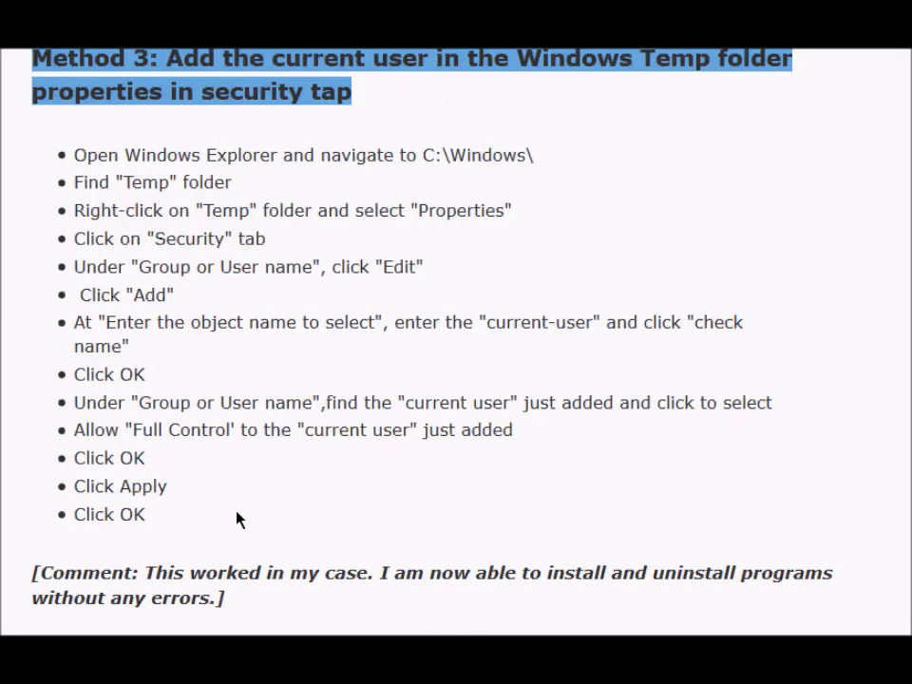
pyautogui.scroll(-3)
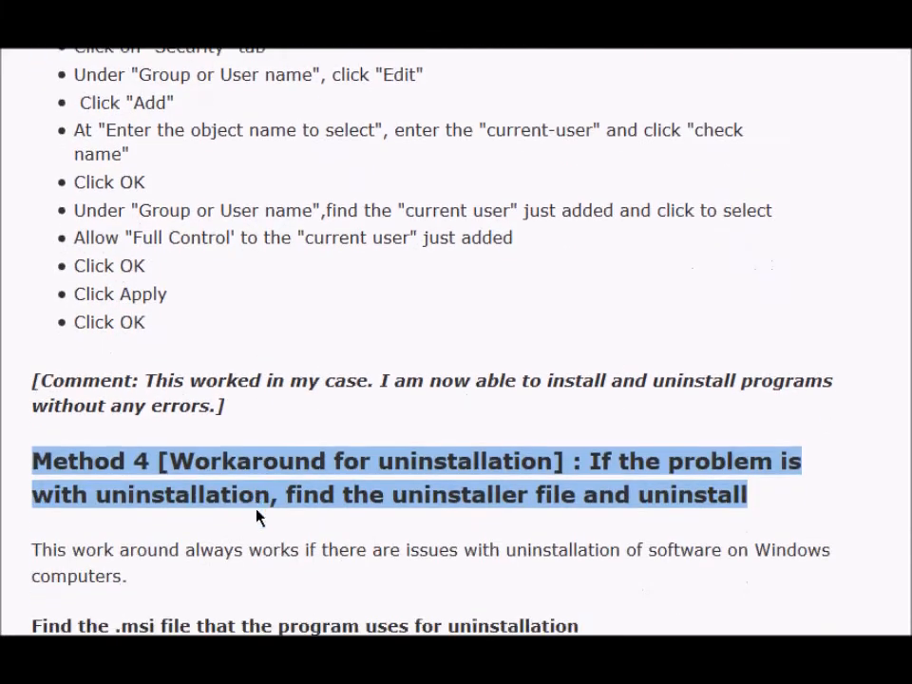
pyautogui.scroll(3)
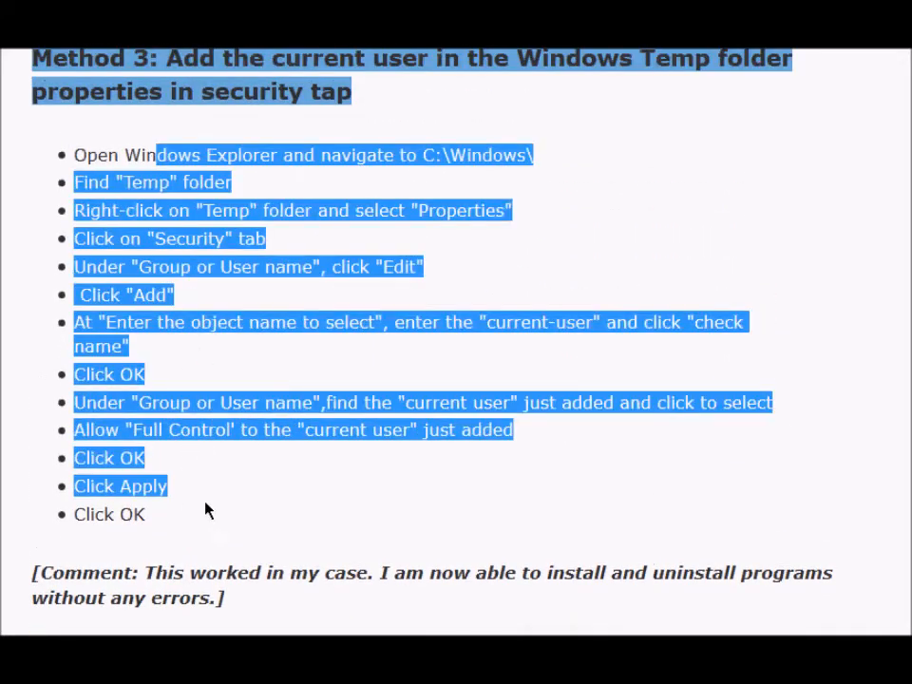
pyautogui.scroll(3)
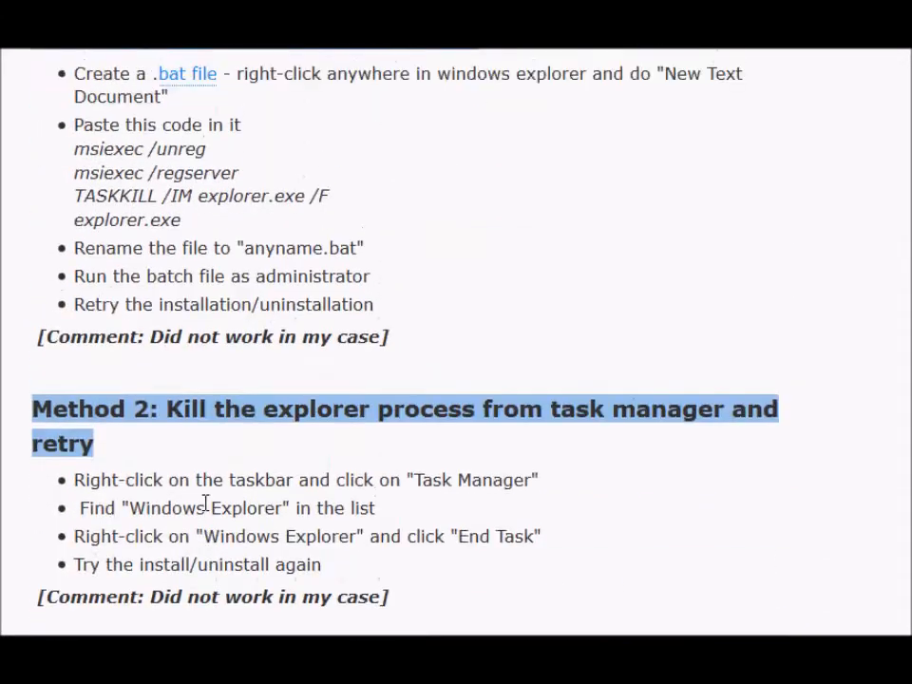
pyautogui.scroll(3)
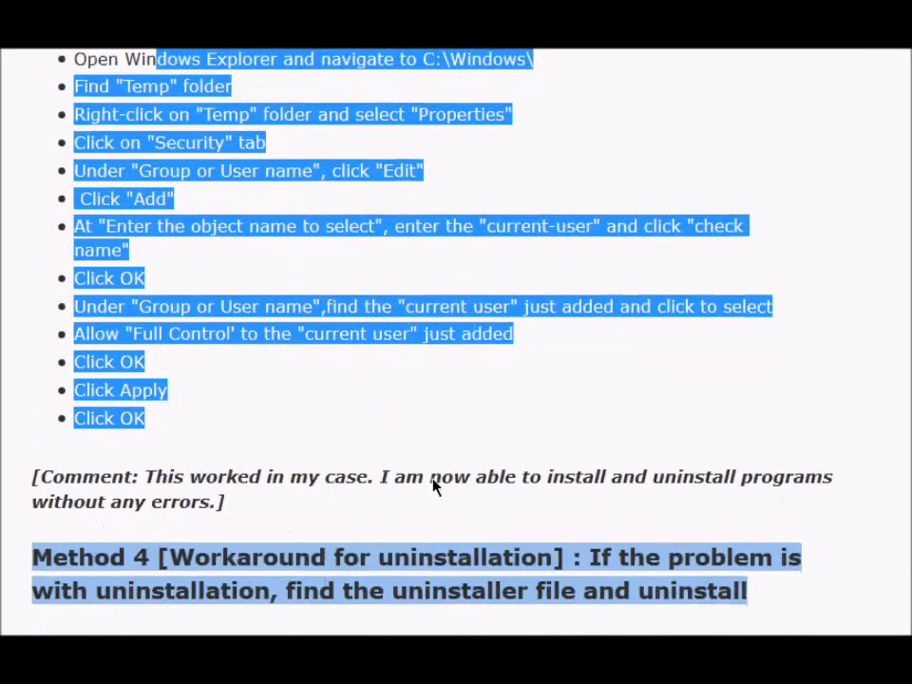
pyautogui.scroll(-3)
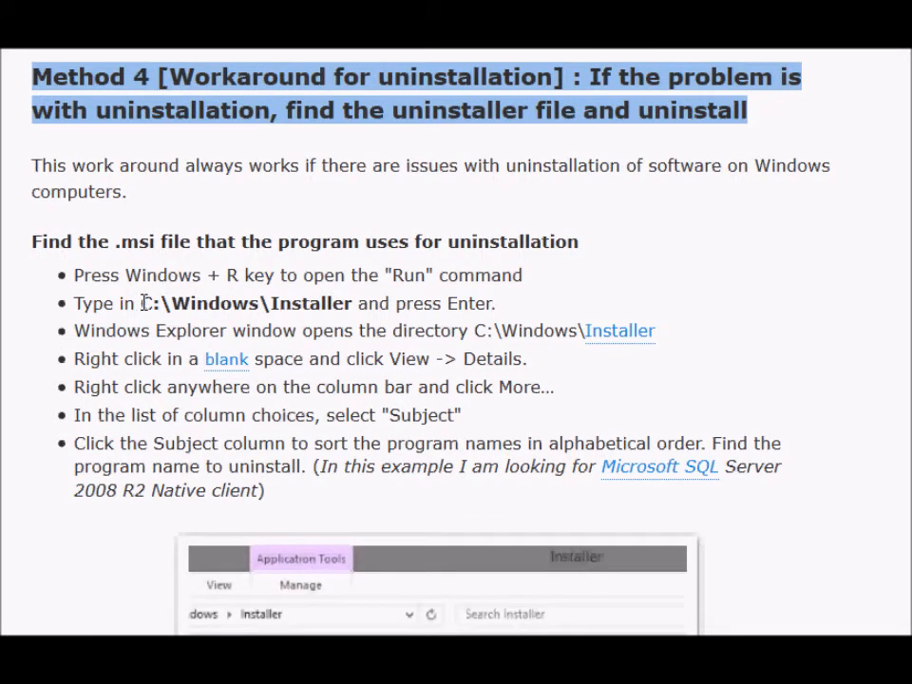
# - Navigate File Explorer to C:\Windows\Installer via the address bar
pyautogui.doubleClick(244, 304)
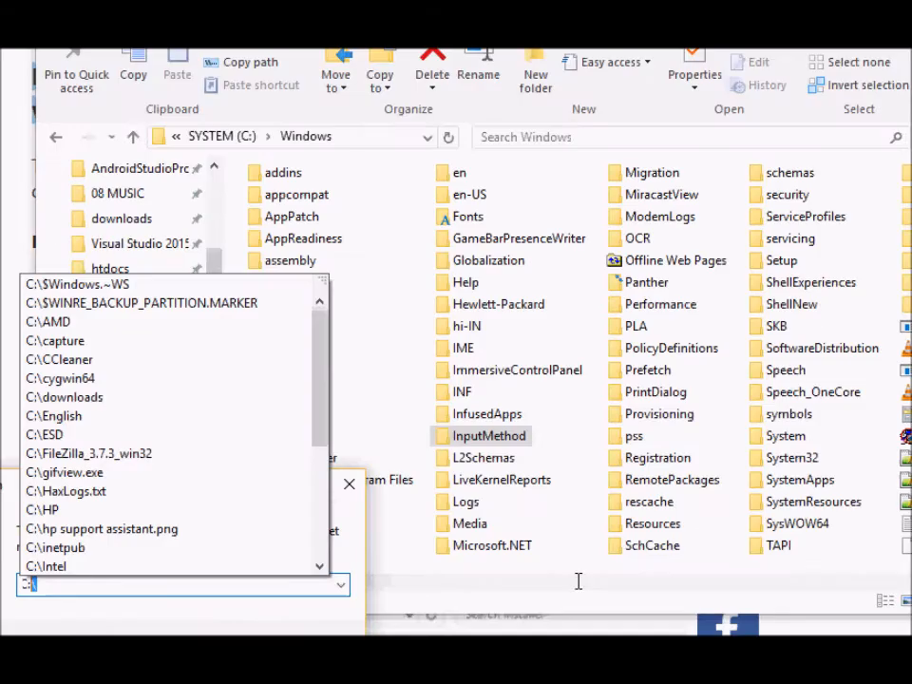
pyautogui.write('C:\\Window')
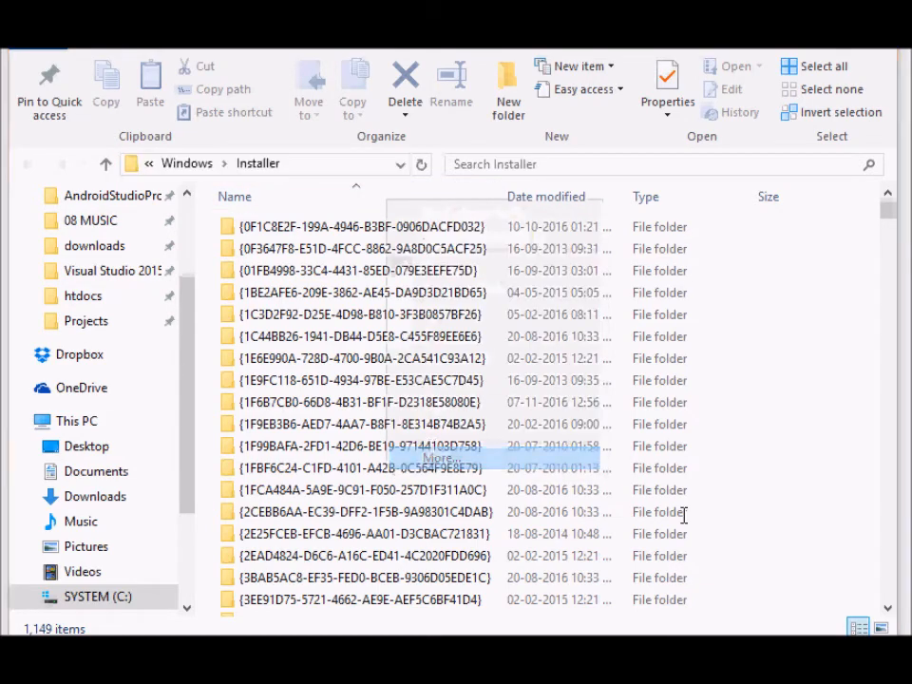
# - Add the Subject column to the Installer folder's details view through Choose Details
pyautogui.click(437, 457)
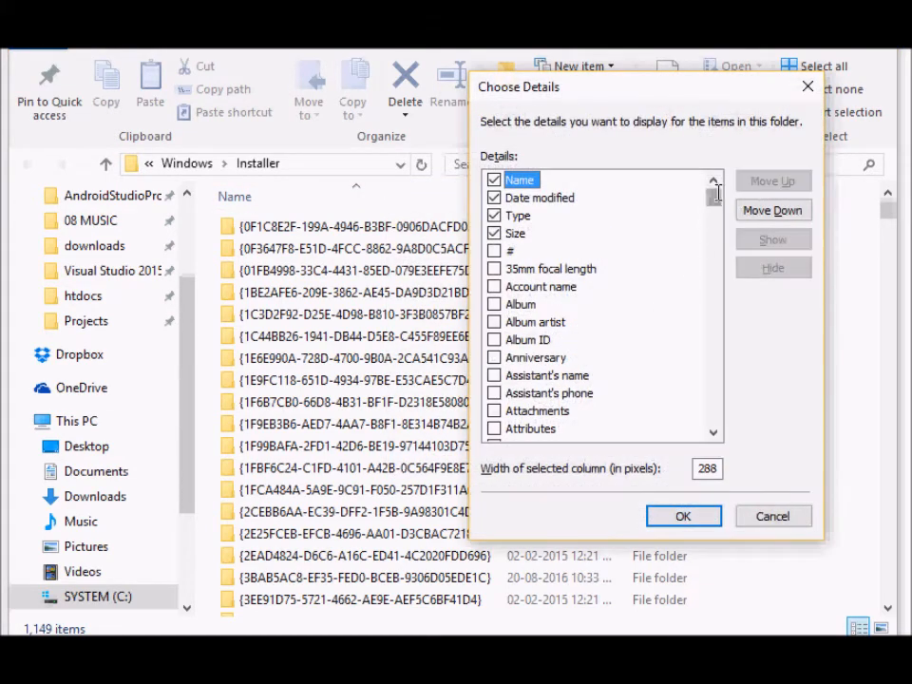
pyautogui.scroll(-3)
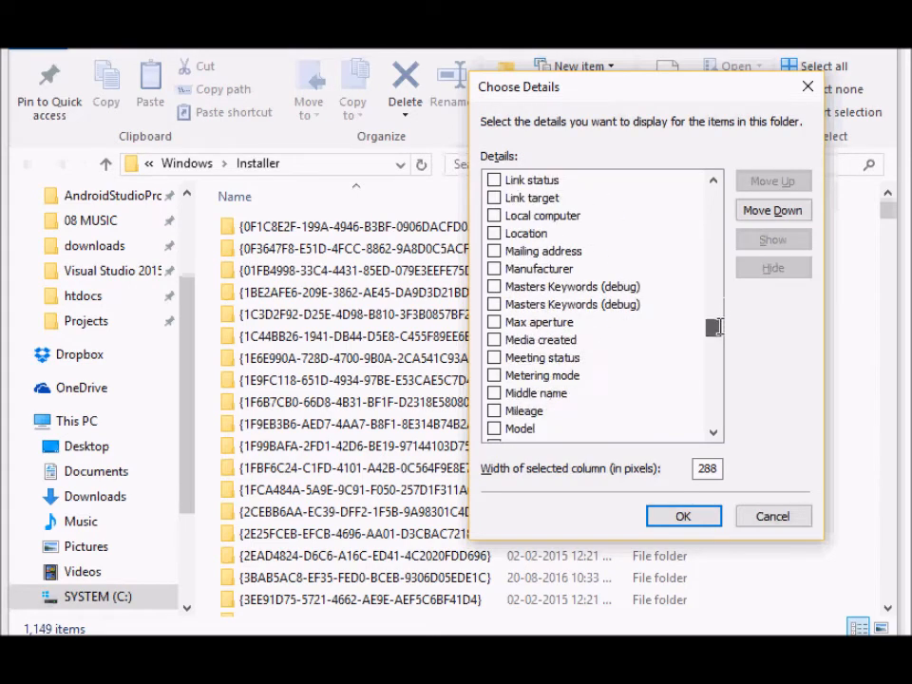
pyautogui.scroll(-3)
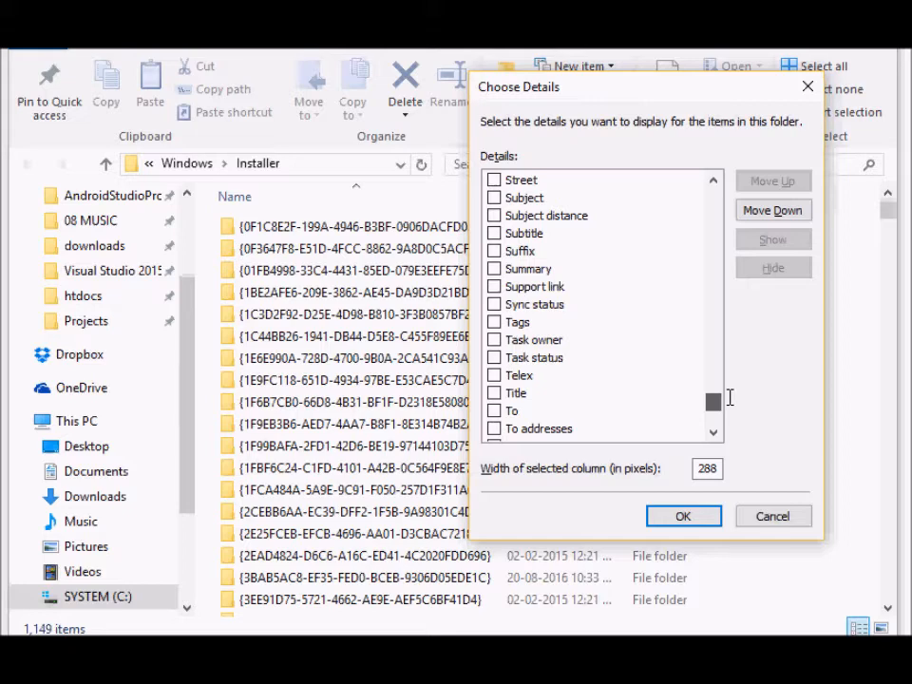
pyautogui.click(525, 198)
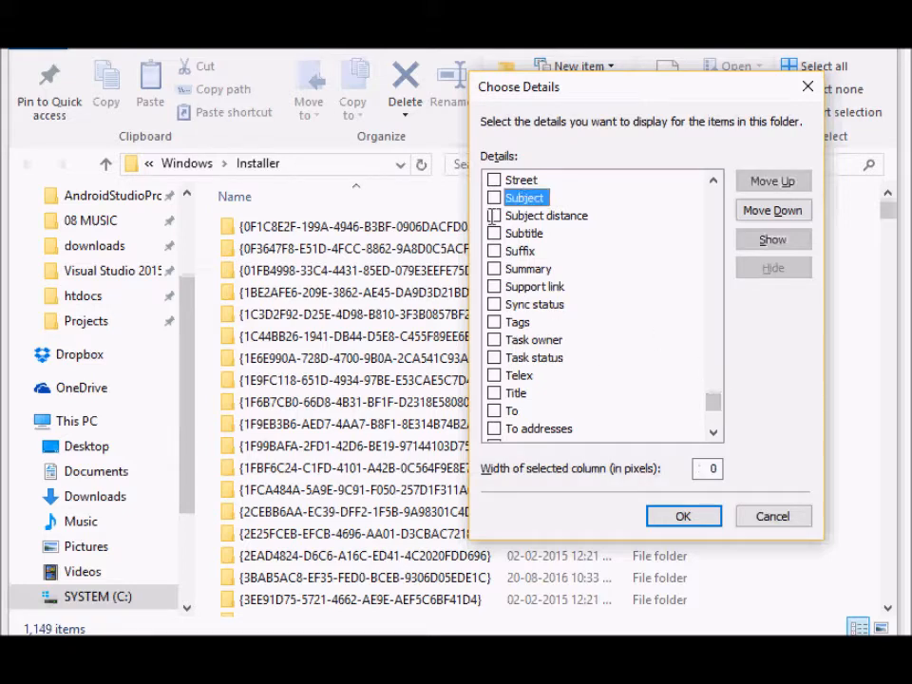
pyautogui.click(684, 517)
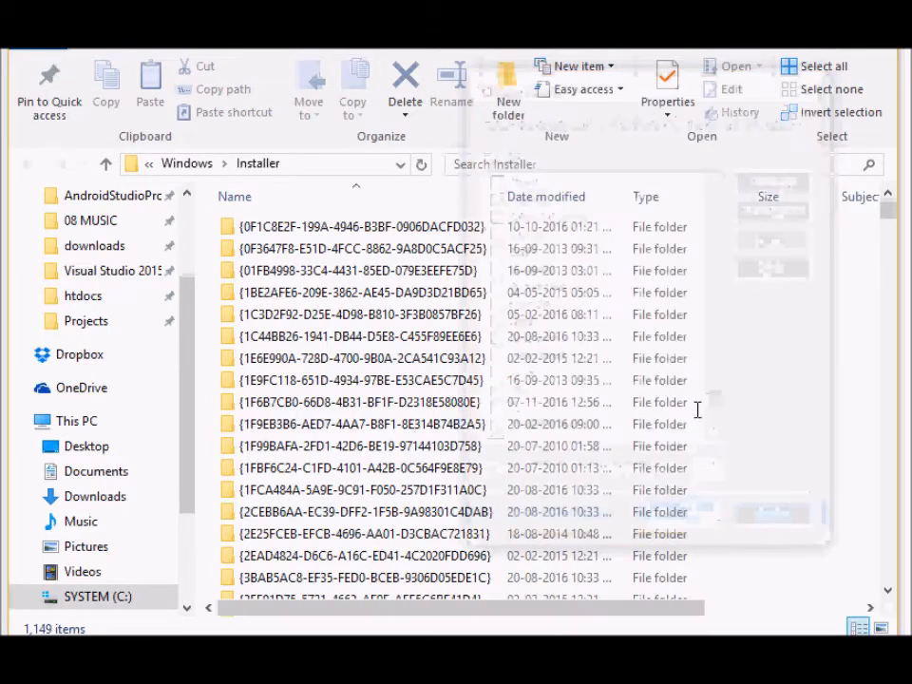
pyautogui.rightClick(768, 196)
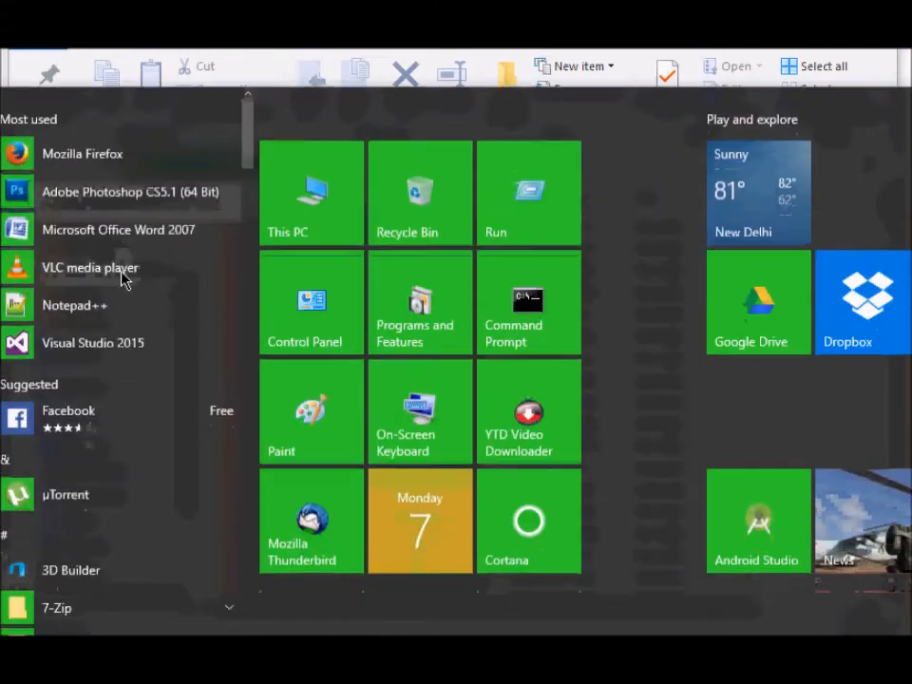
# - Start an elevated Command Prompt via Run as administrator from the Start menu
pyautogui.rightClick(528, 303)
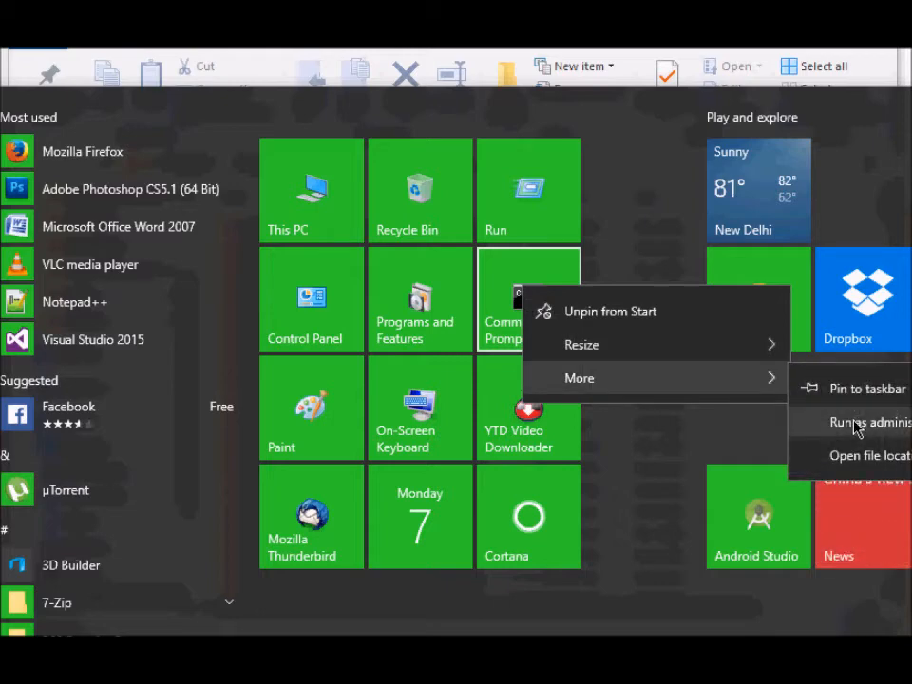
pyautogui.click(855, 422)
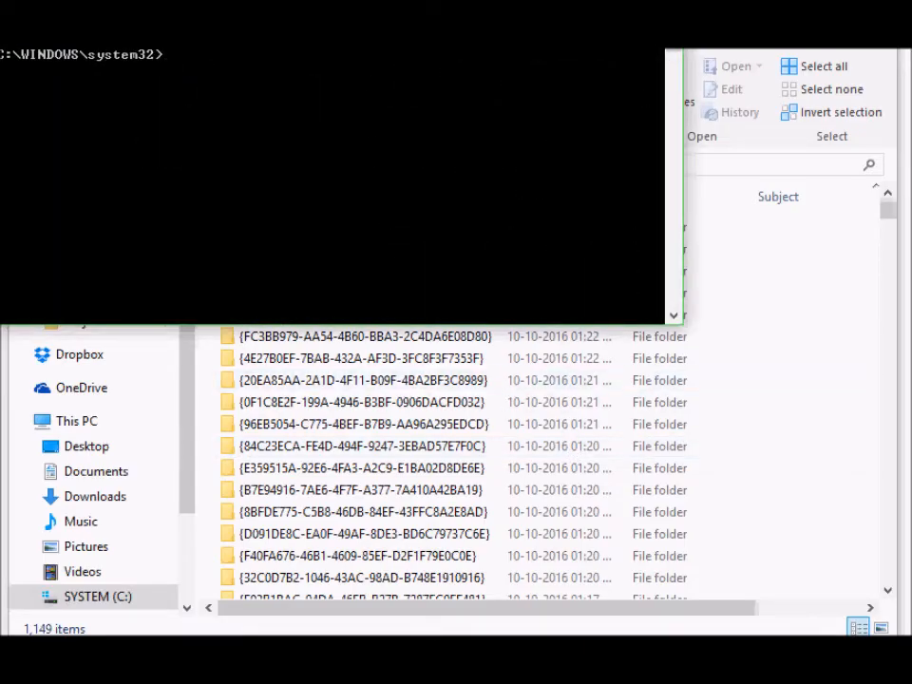
# - Change into C:\Windows\Installer and list its contents with dir
pyautogui.write('cd..')
pyautogui.write('cd Insall')
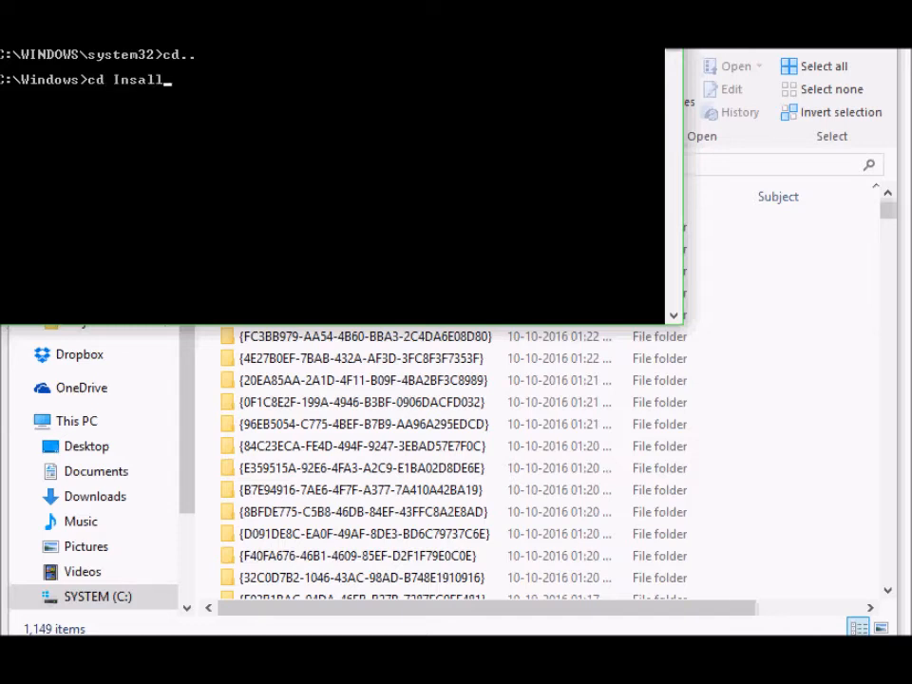
pyautogui.press('Return')
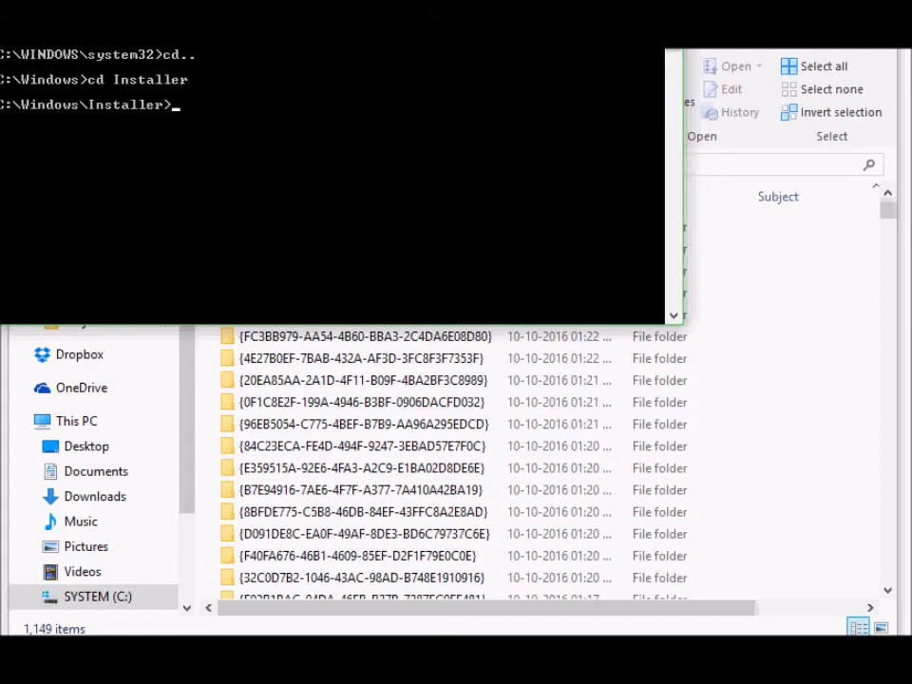
pyautogui.write('dir')
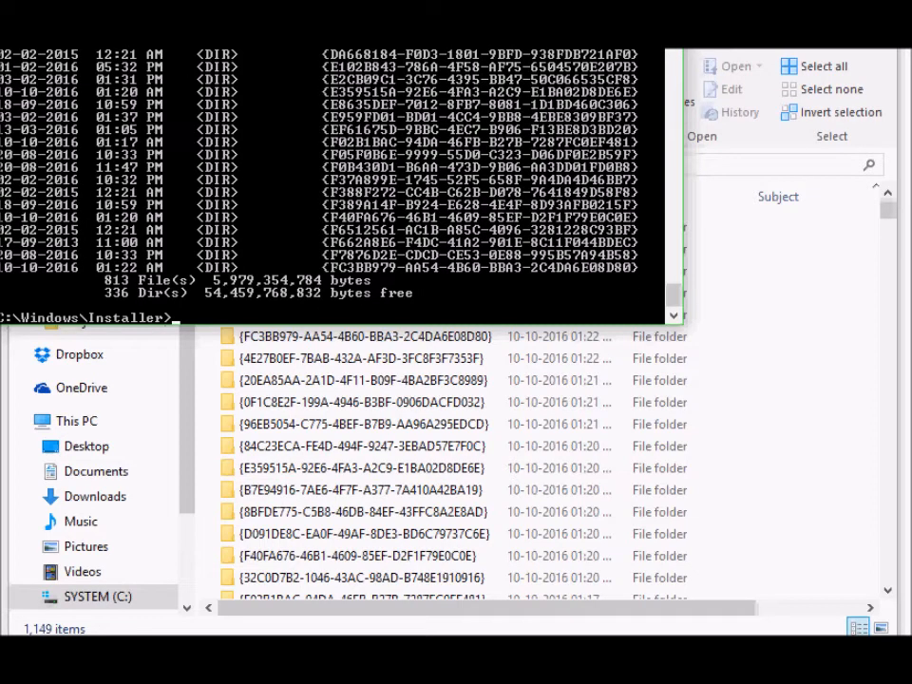
pyautogui.moveTo(398, 338)
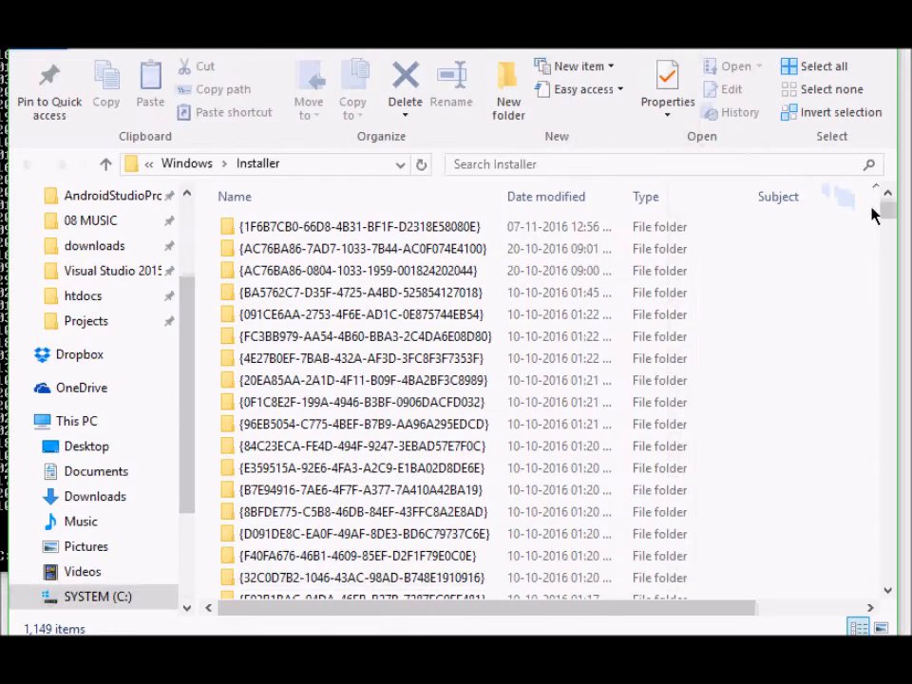
# - Scroll the Installer folder to the .msi files and select 30c7f3.msi, the 7-Zip (x64 edition) package
pyautogui.scroll(-3)
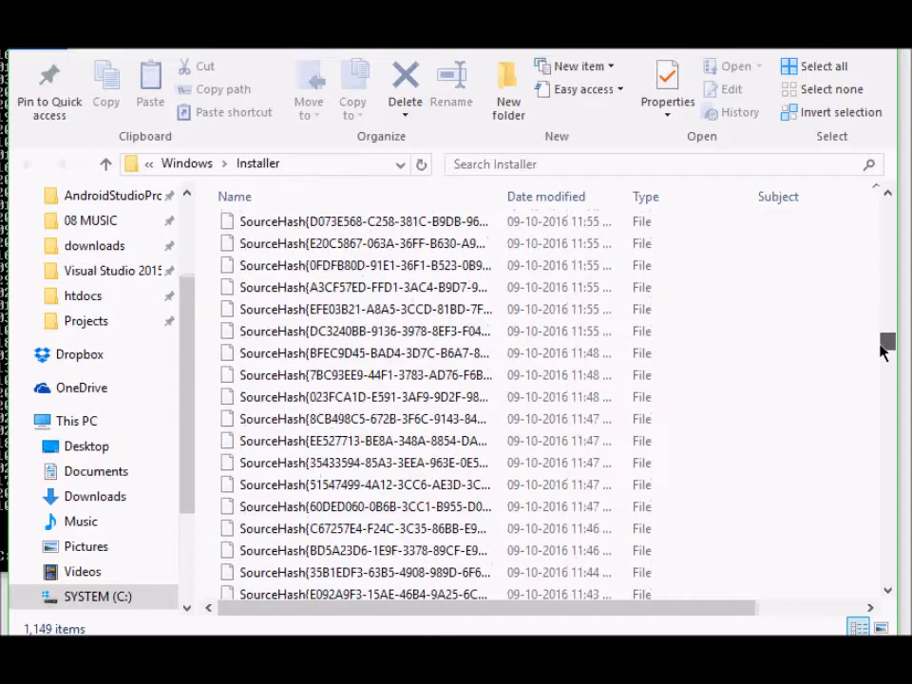
pyautogui.scroll(-3)
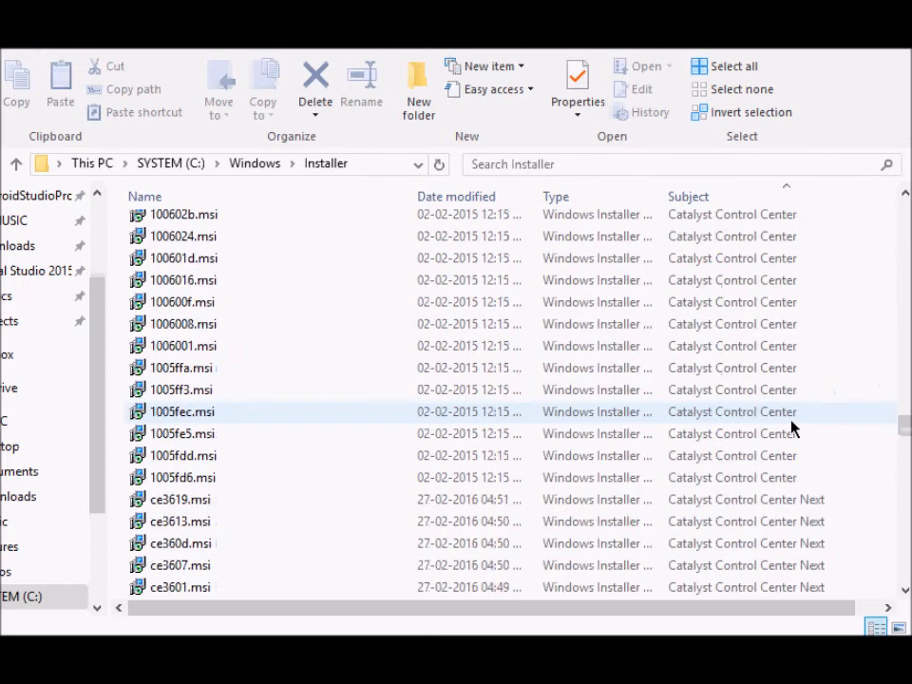
pyautogui.scroll(-3)
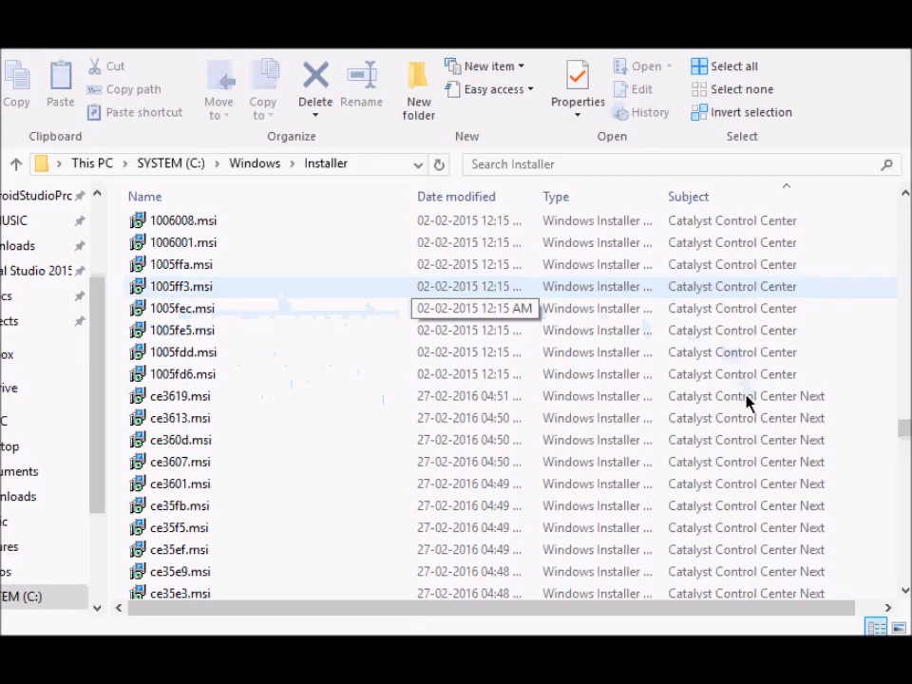
pyautogui.scroll(-3)
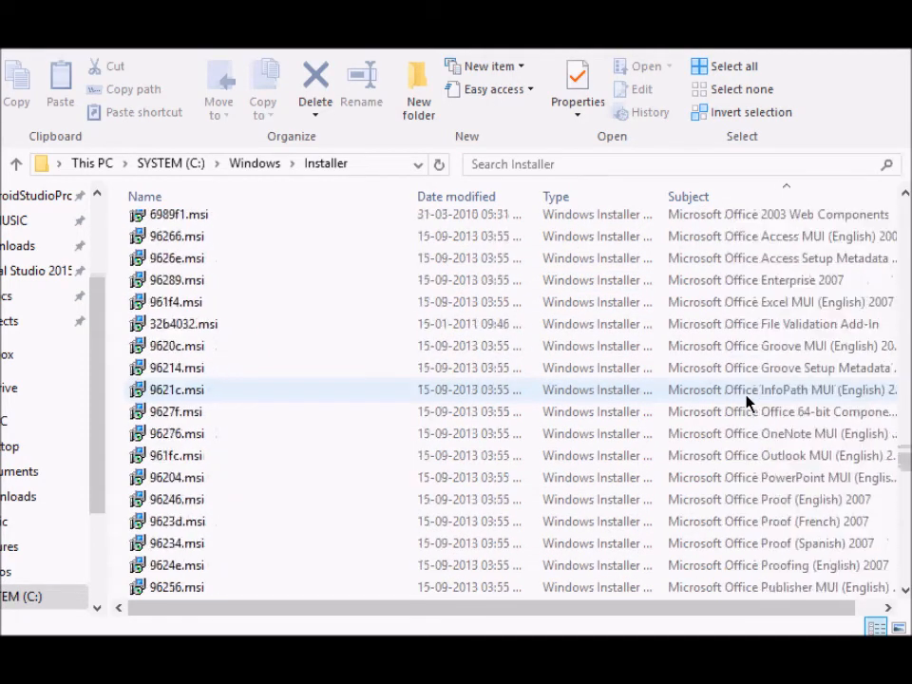
pyautogui.scroll(-3)
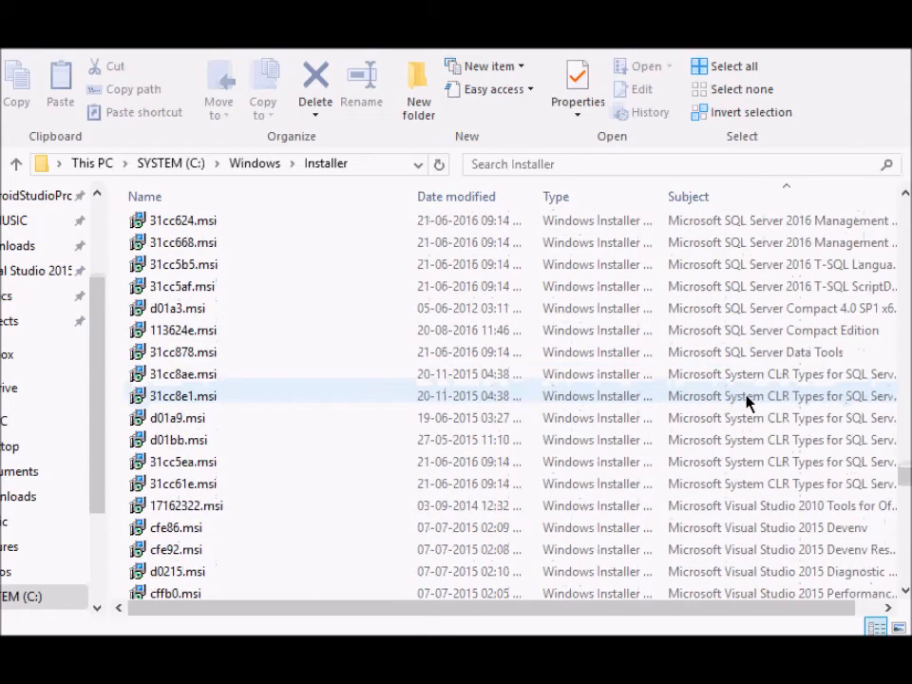
pyautogui.scroll(-3)
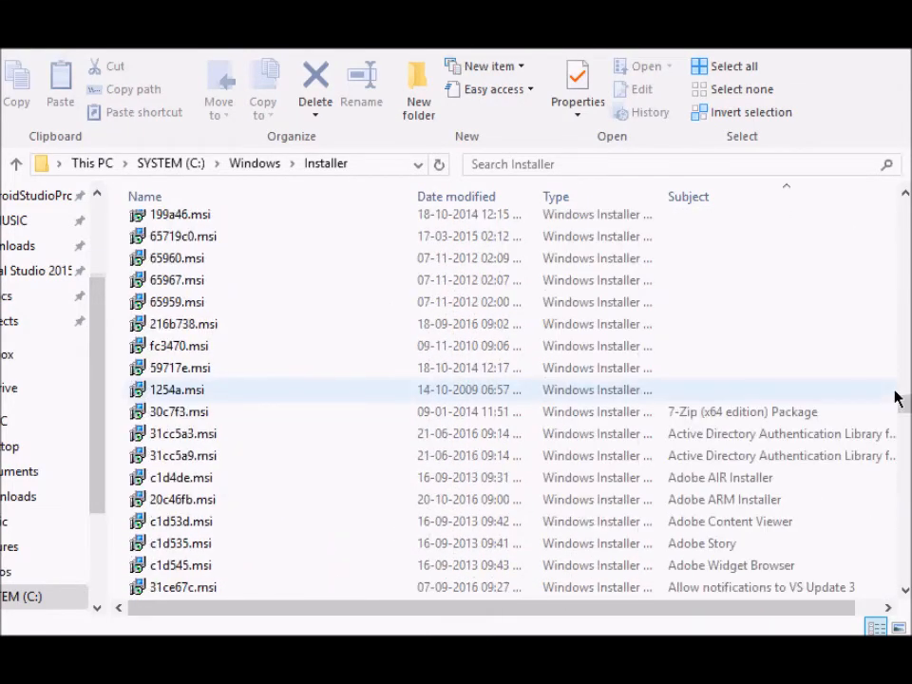
pyautogui.click(179, 410)
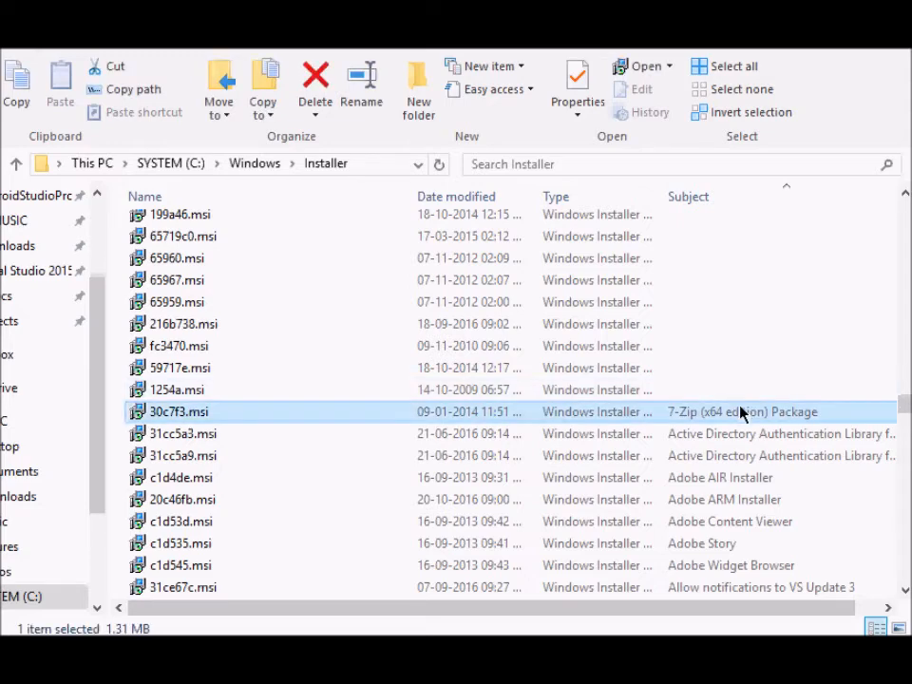
pyautogui.moveTo(175, 390)
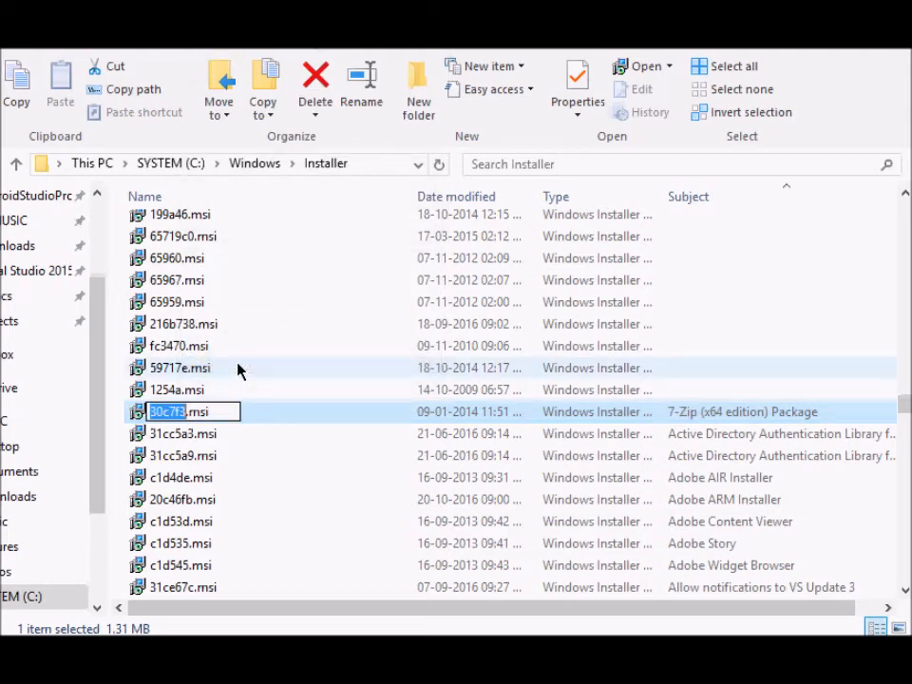
pyautogui.moveTo(167, 408)
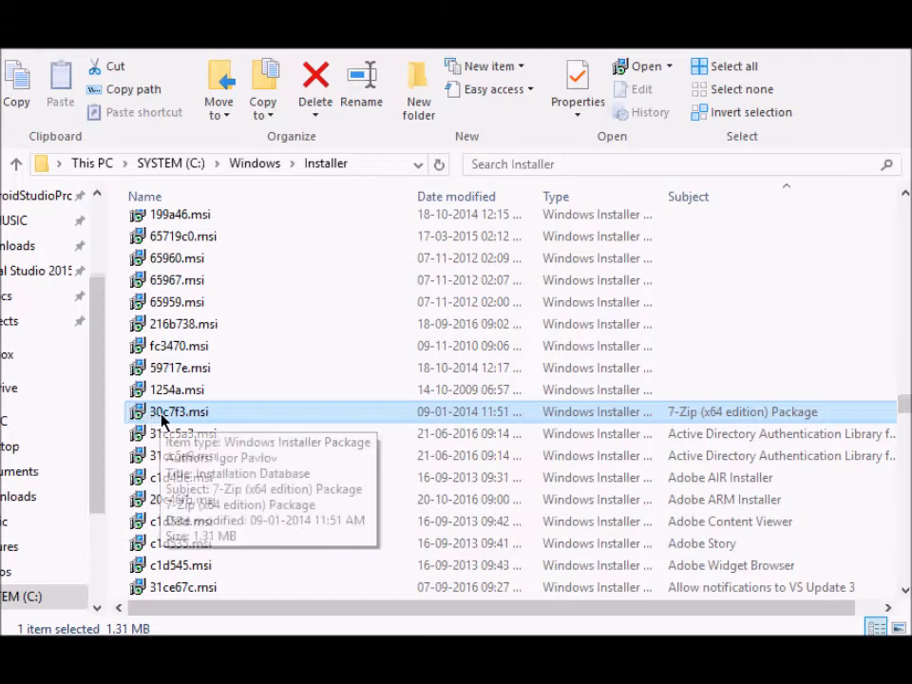
pyautogui.moveTo(179, 422)
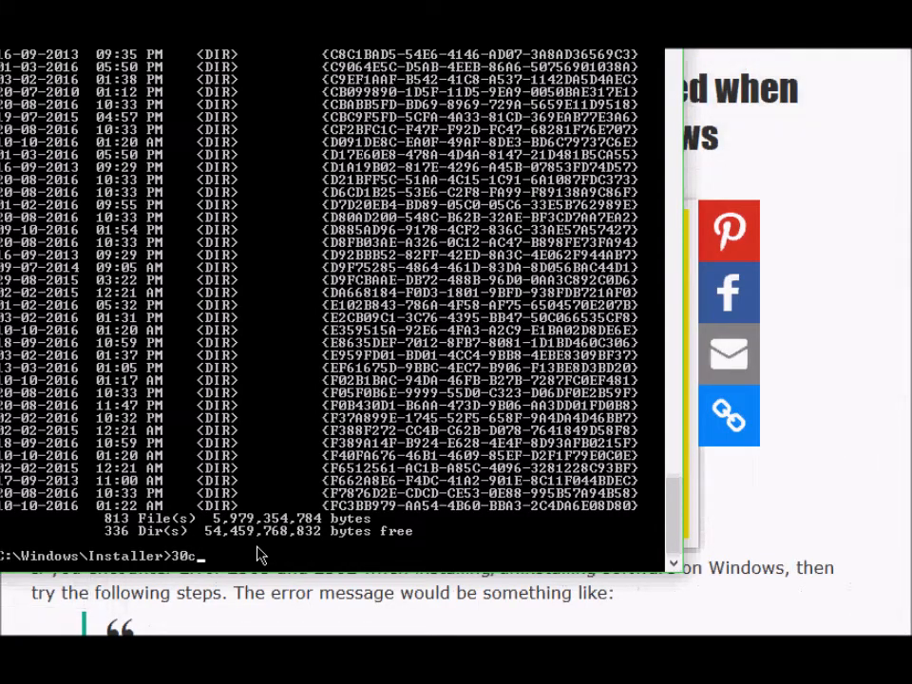
# - Run 30c7f3.msi at the C:\Windows\Installer> prompt to start the 7-Zip 9.20 setup wizard
pyautogui.write('7f')
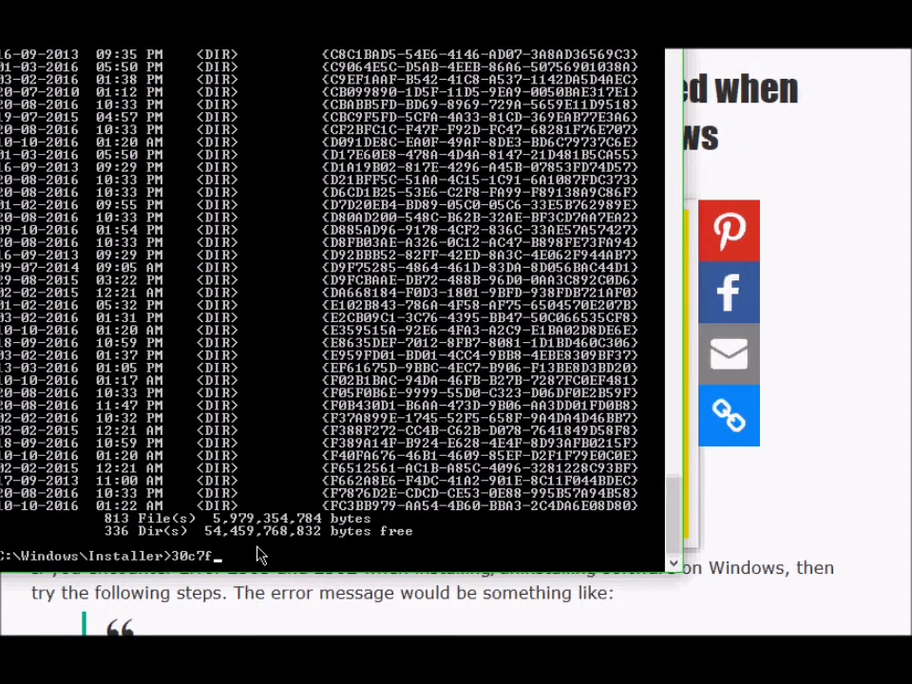
pyautogui.write('3.msi')
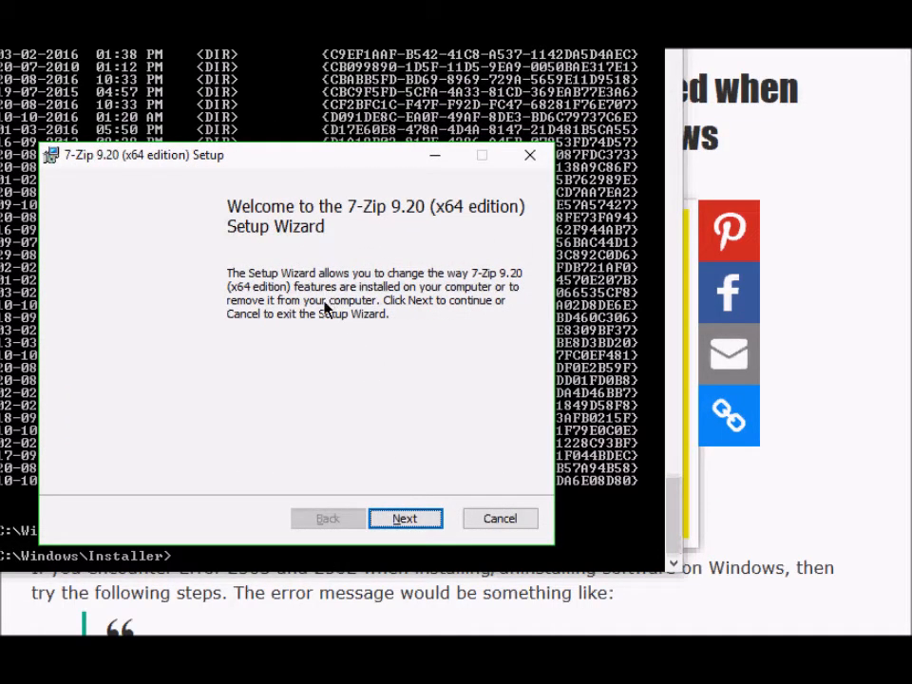
pyautogui.moveTo(365, 198)
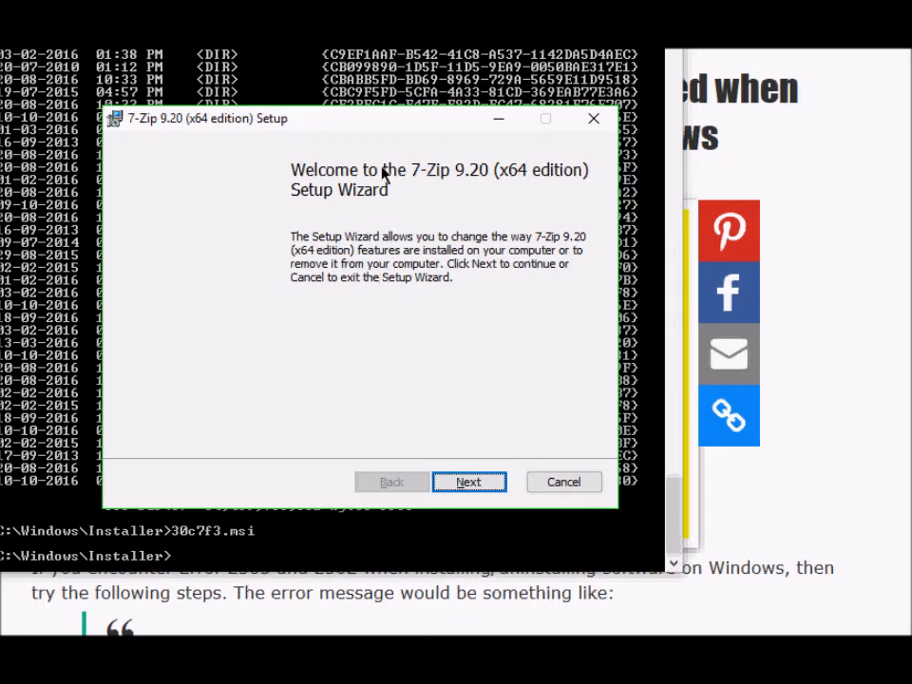
pyautogui.moveTo(343, 190)
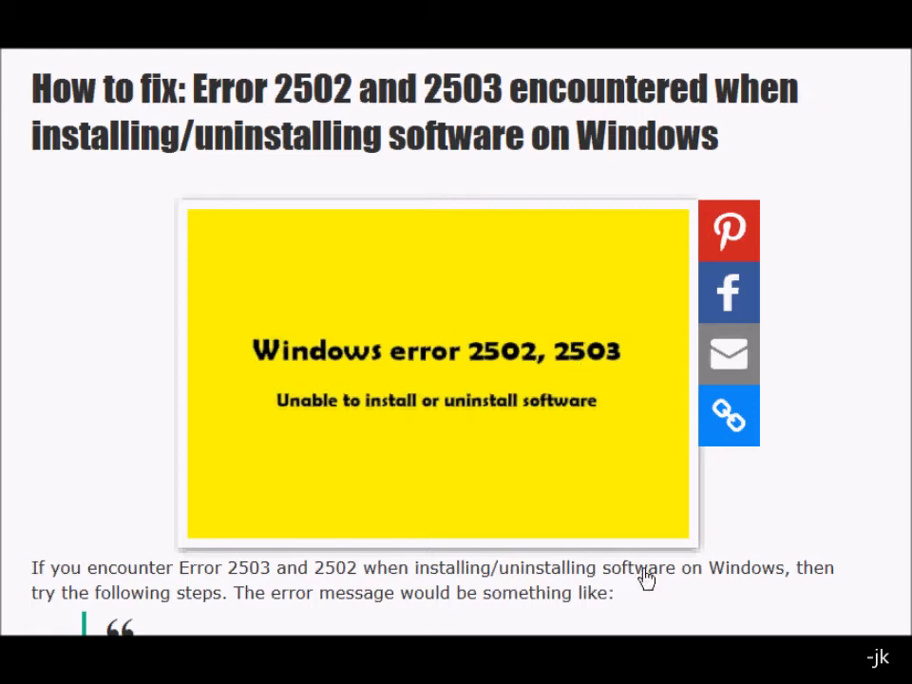
pyautogui.moveTo(536, 399)
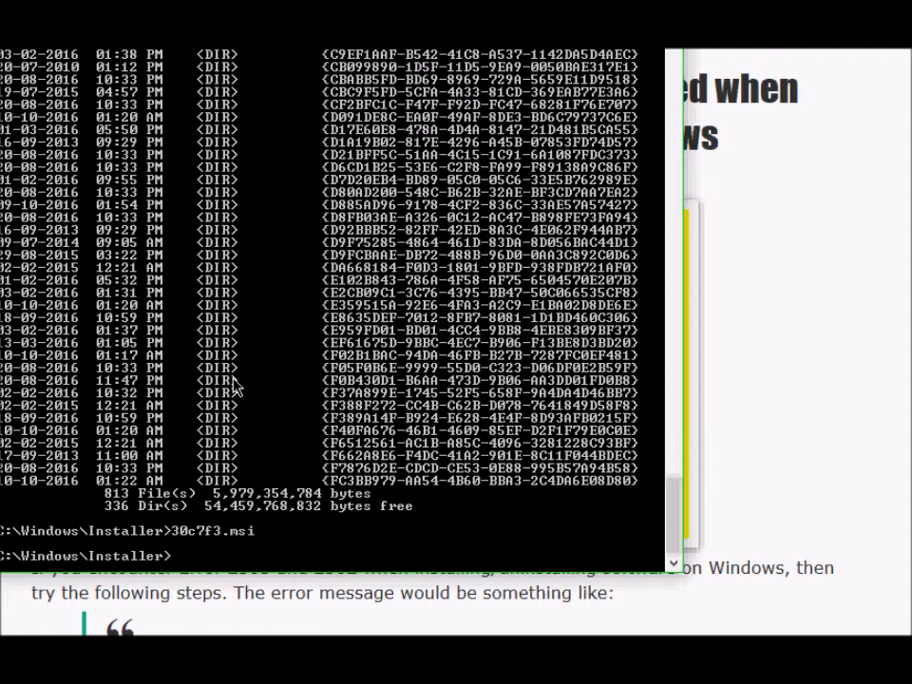
pyautogui.moveTo(125, 563)
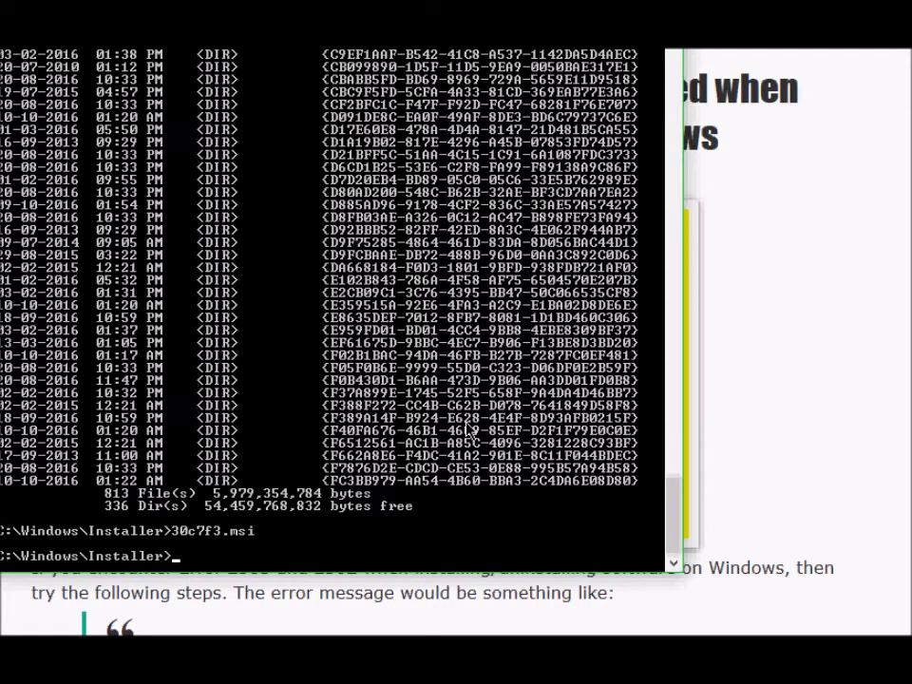
pyautogui.moveTo(243, 543)
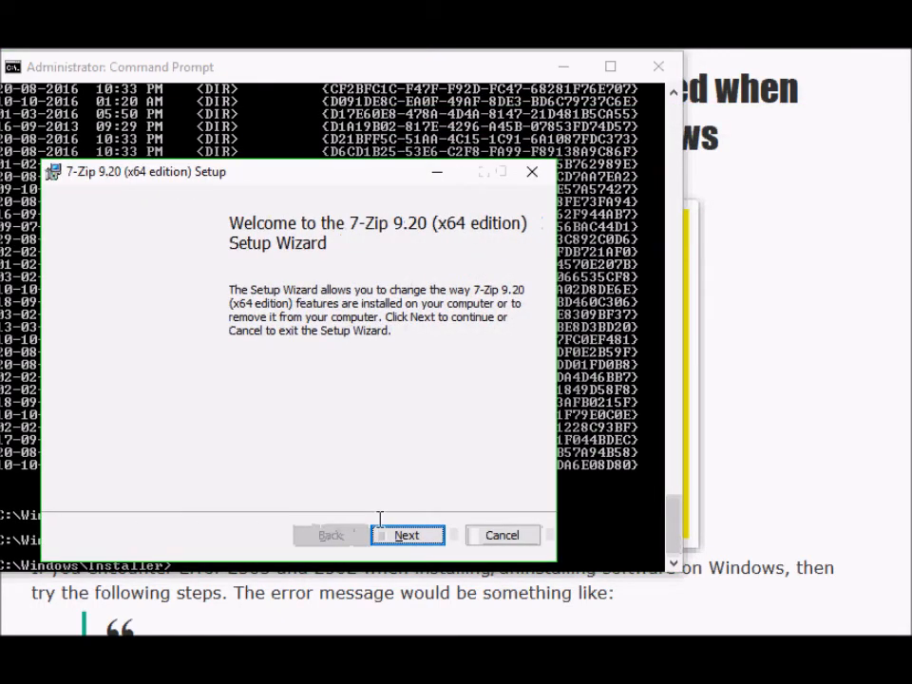
pyautogui.moveTo(502, 536)
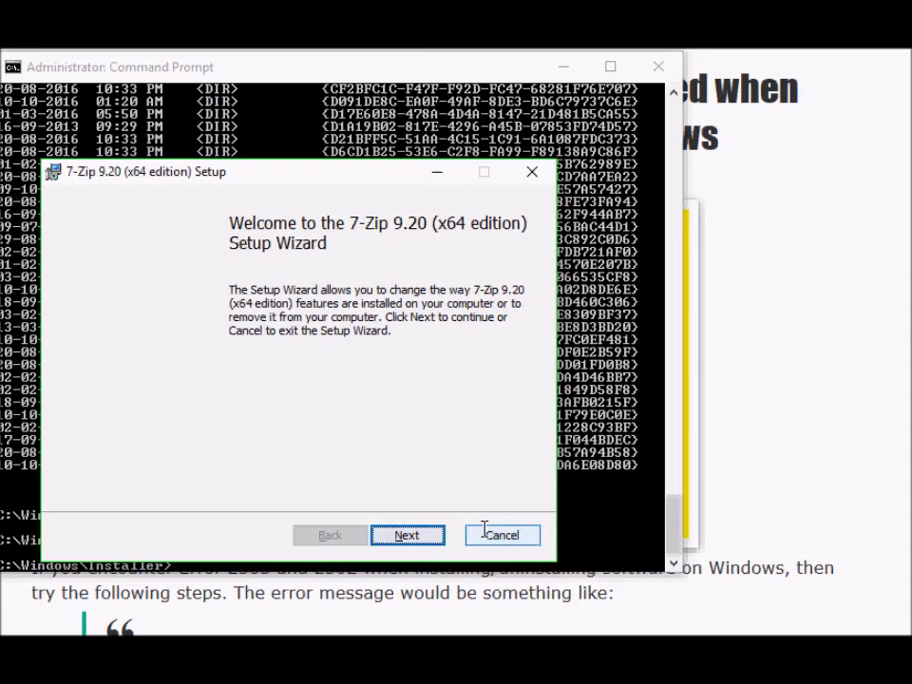
# - Cancel the 7-Zip Setup Wizard, confirm with Yes, and finish the interrupted setup page
pyautogui.click(501, 536)
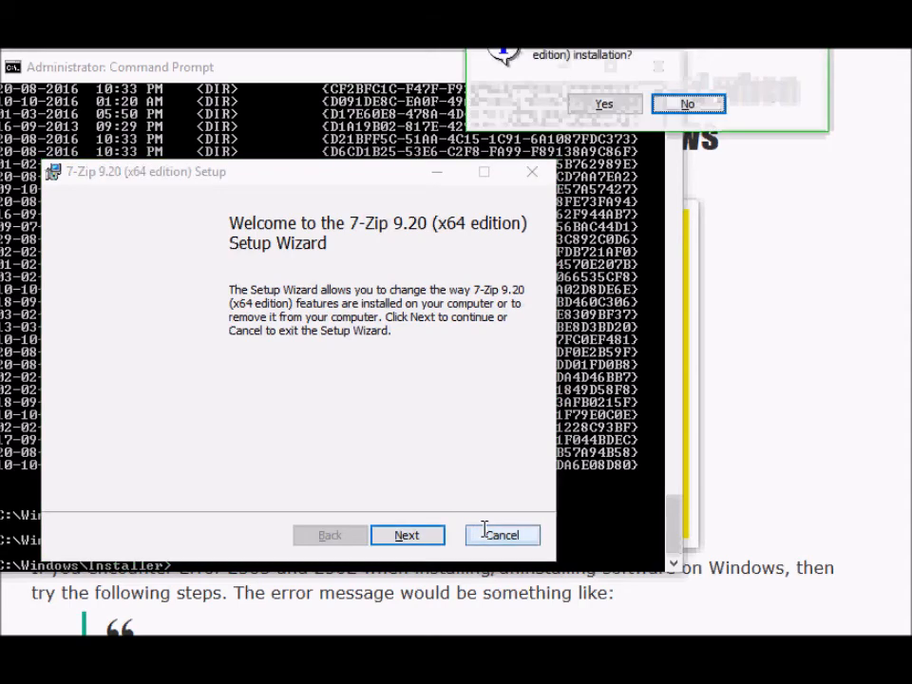
pyautogui.click(502, 536)
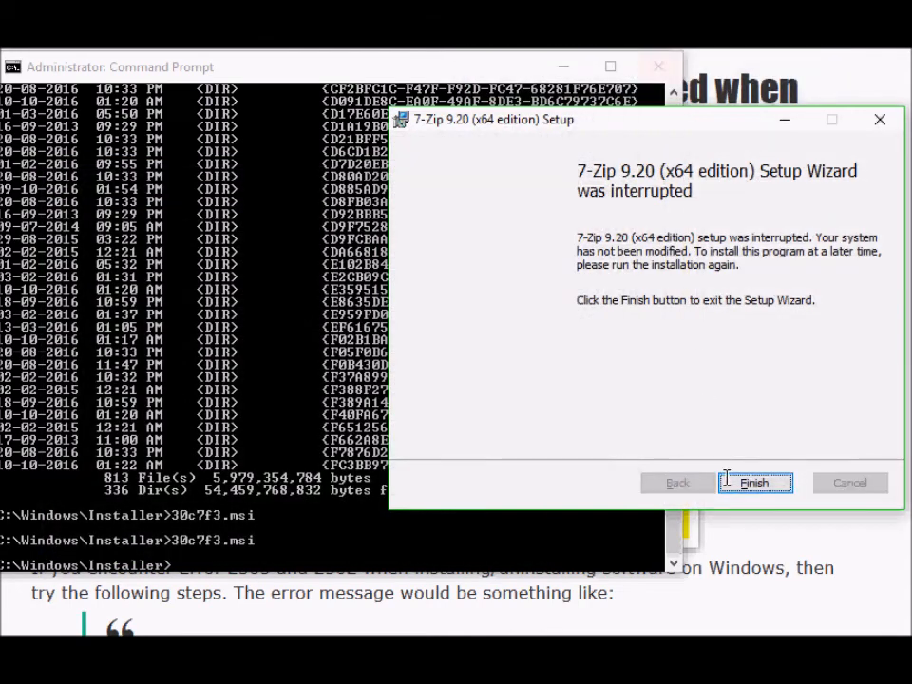
pyautogui.click(752, 483)
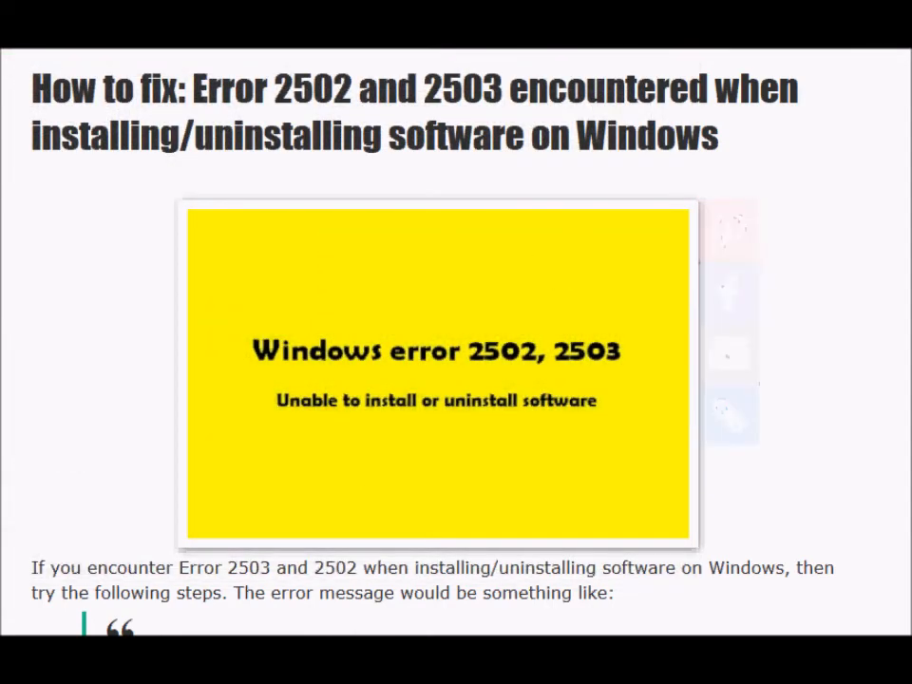
pyautogui.scroll(-3)
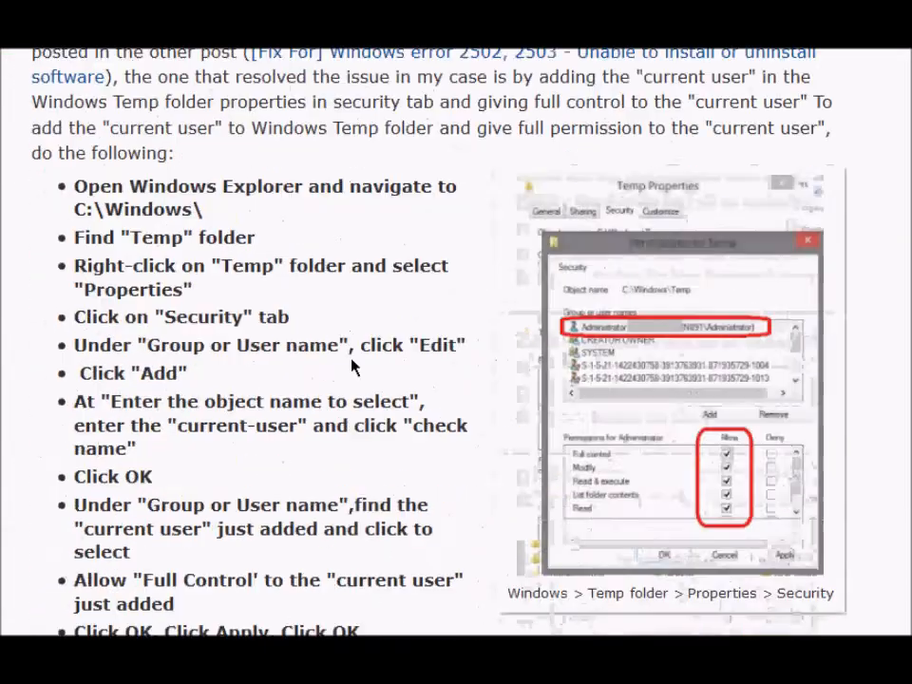
pyautogui.scroll(-3)
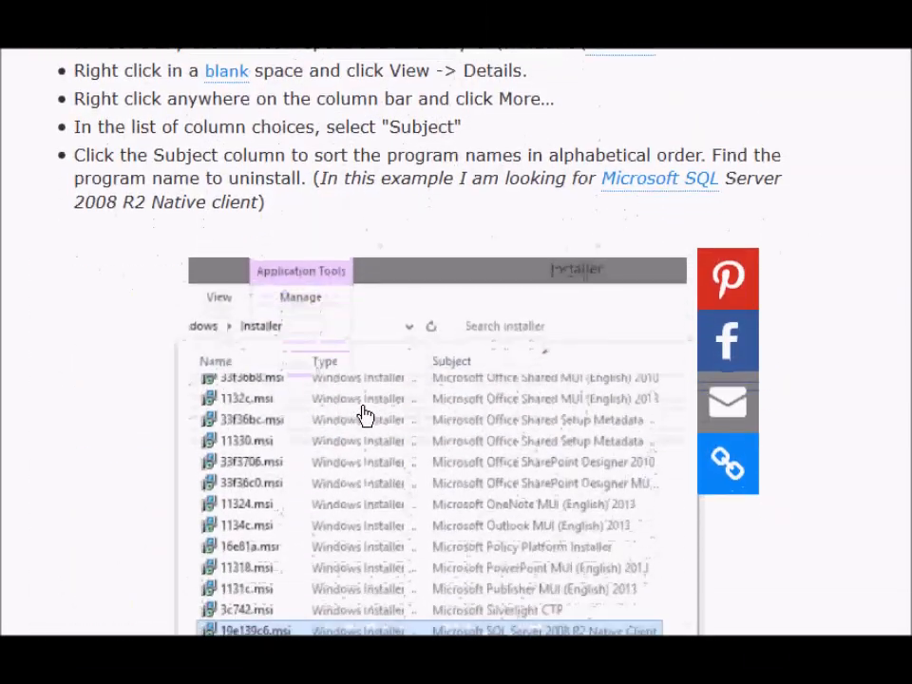
pyautogui.scroll(3)
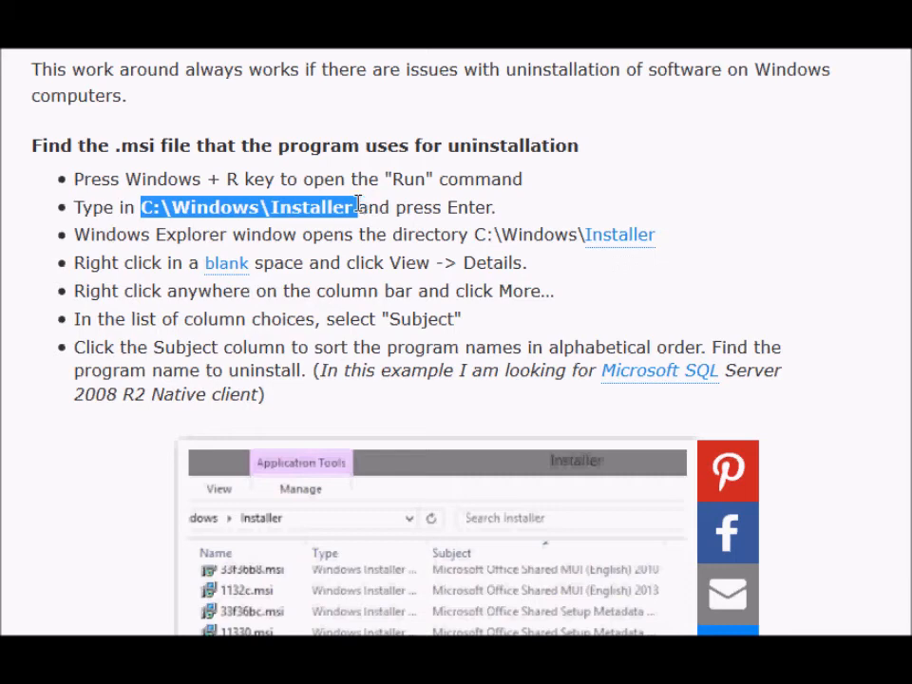
pyautogui.moveTo(225, 319)
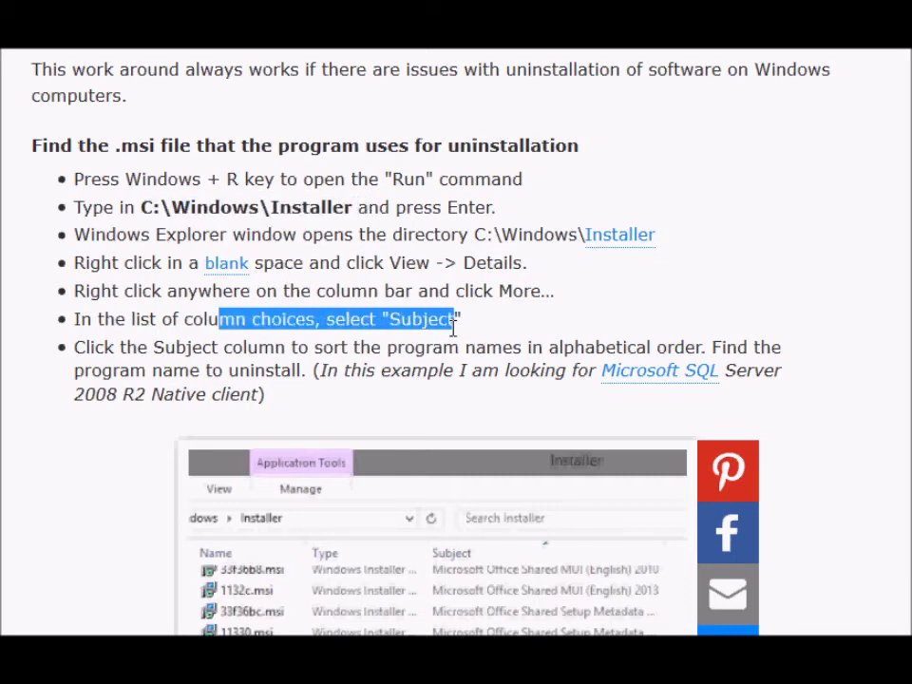
pyautogui.scroll(-3)
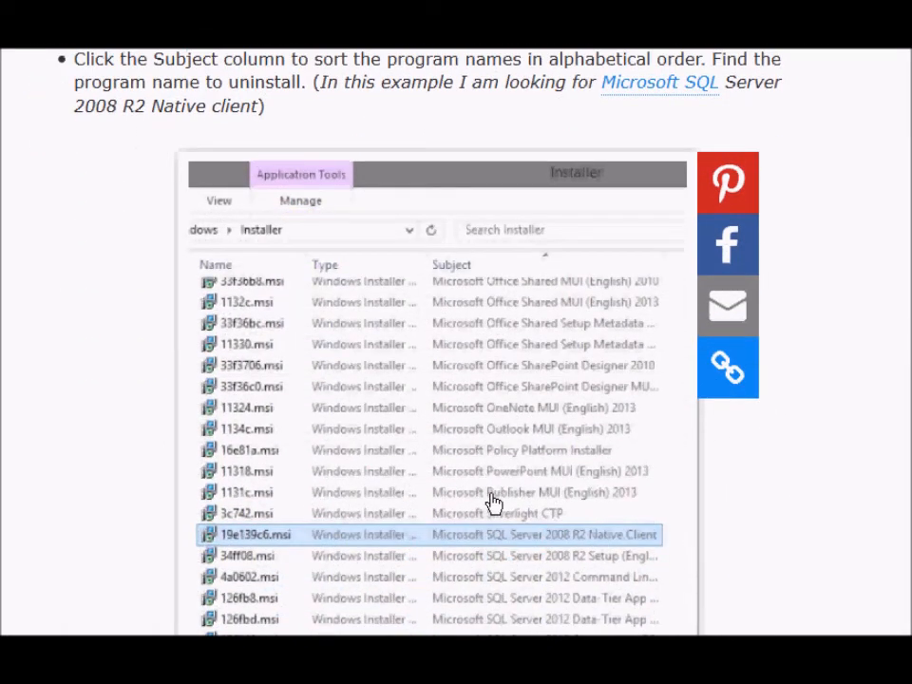
pyautogui.scroll(-3)
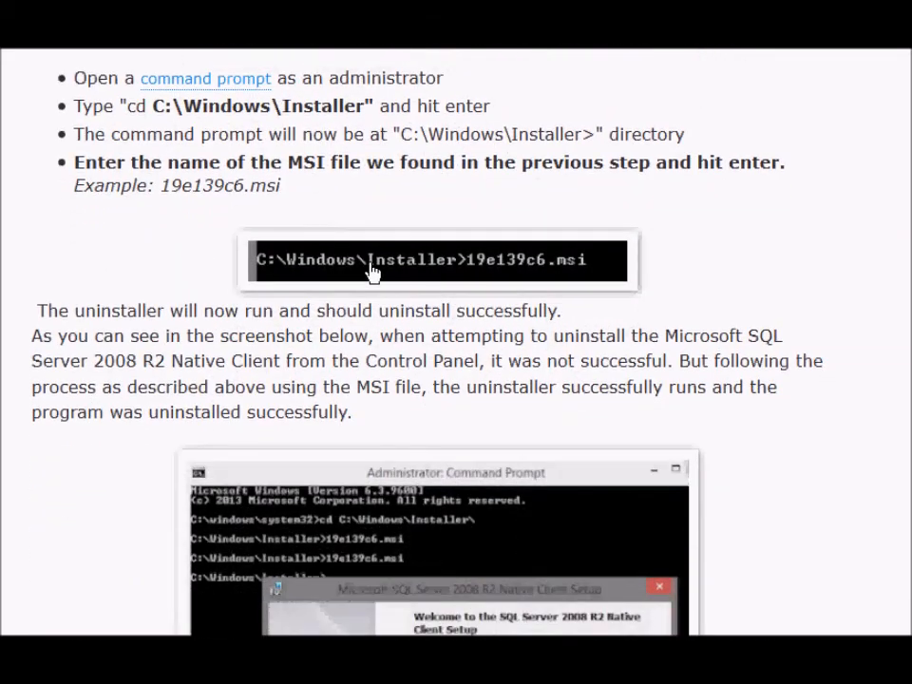
pyautogui.moveTo(397, 273)
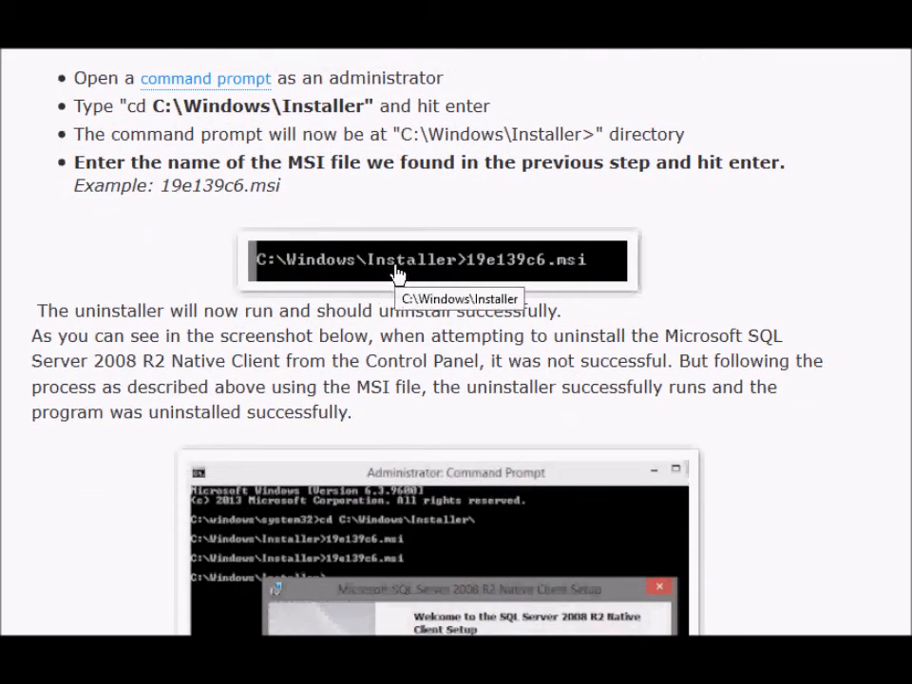
pyautogui.moveTo(475, 281)
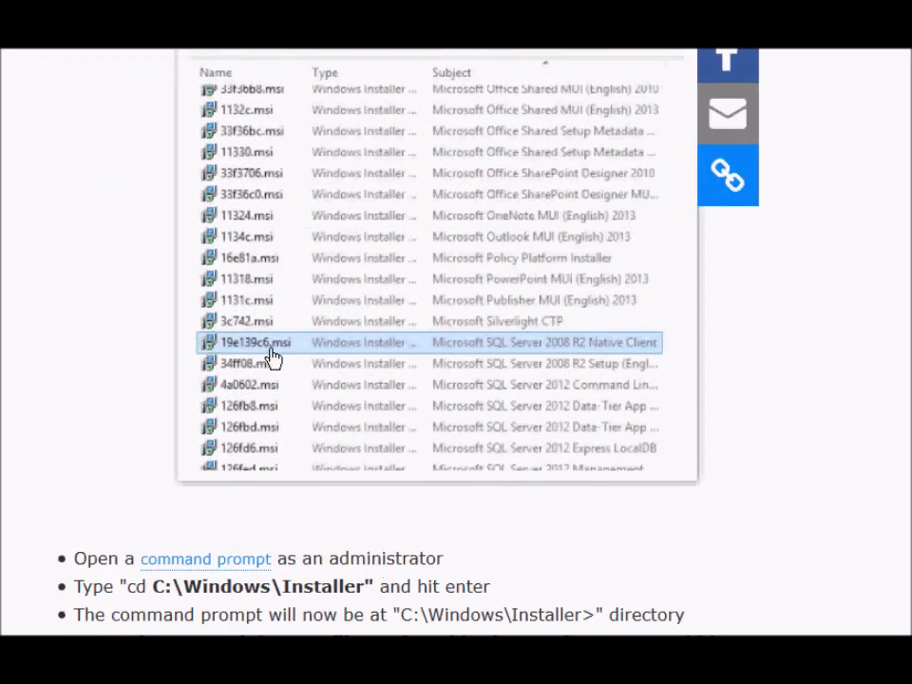
pyautogui.scroll(-3)
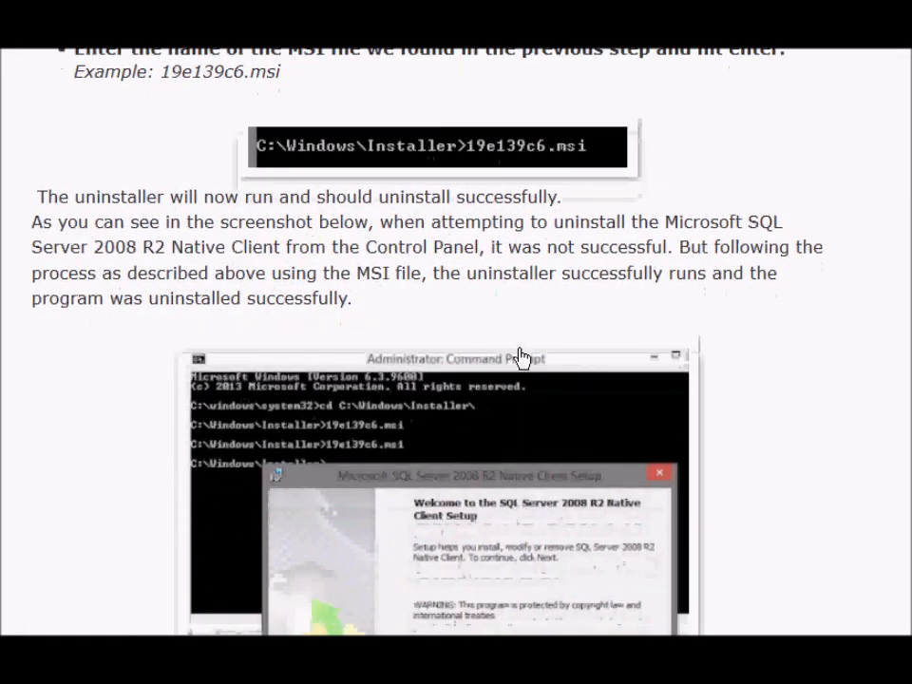
pyautogui.scroll(-3)
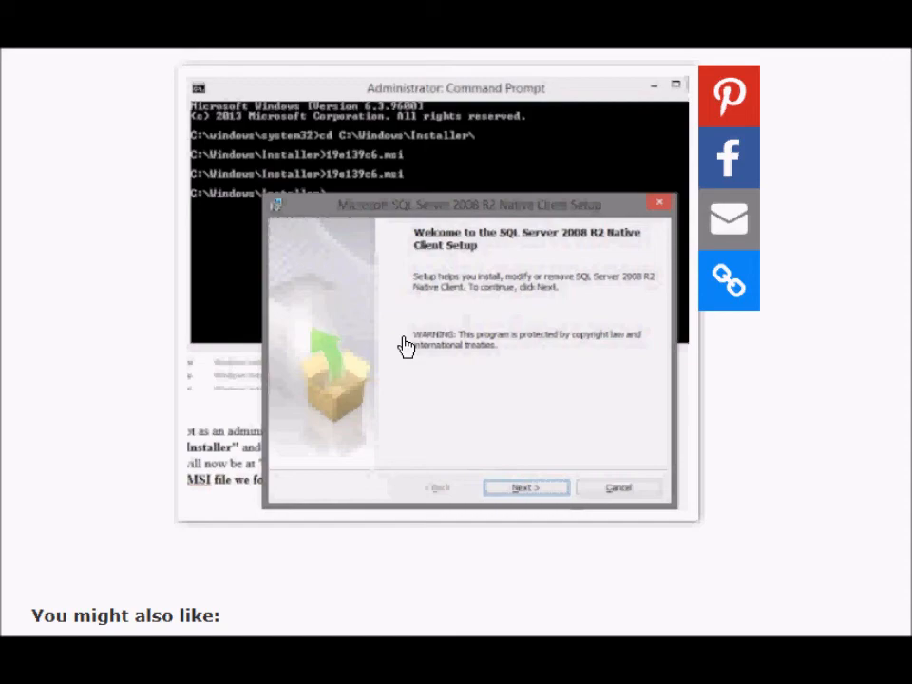
pyautogui.moveTo(464, 384)
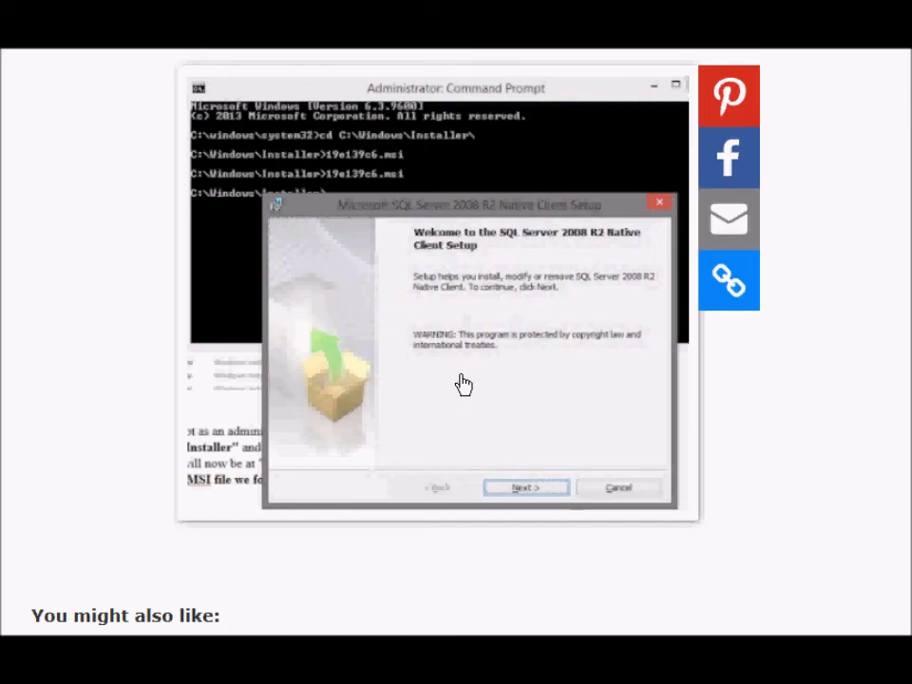
pyautogui.scroll(-3)
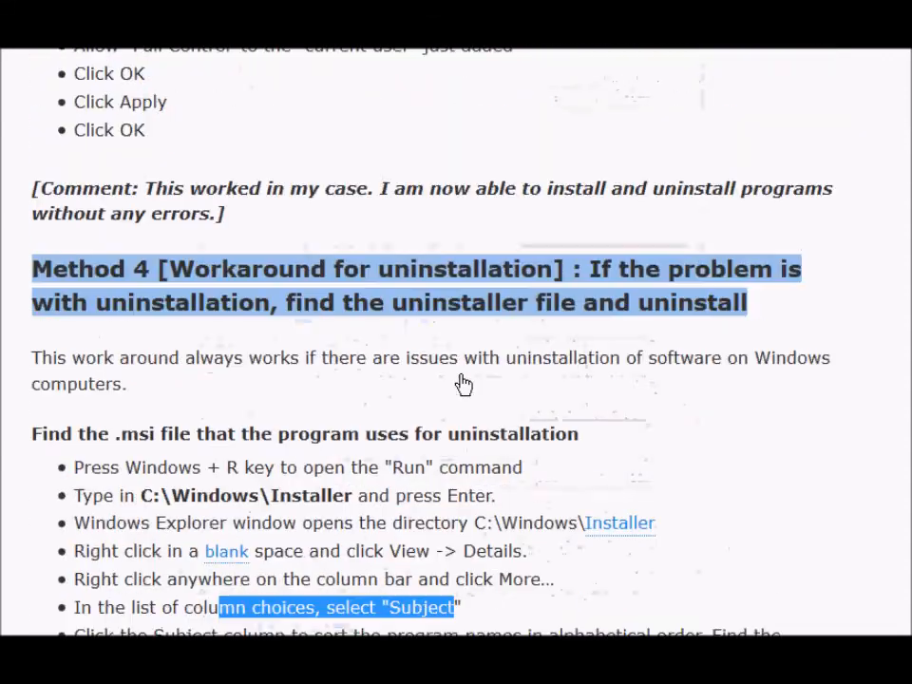
pyautogui.scroll(3)
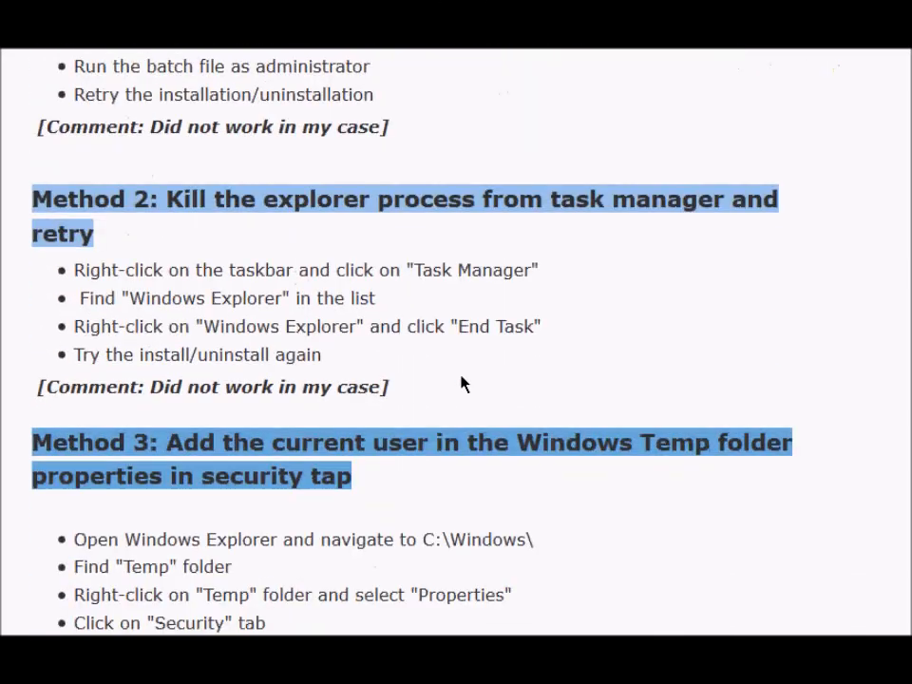
pyautogui.scroll(3)
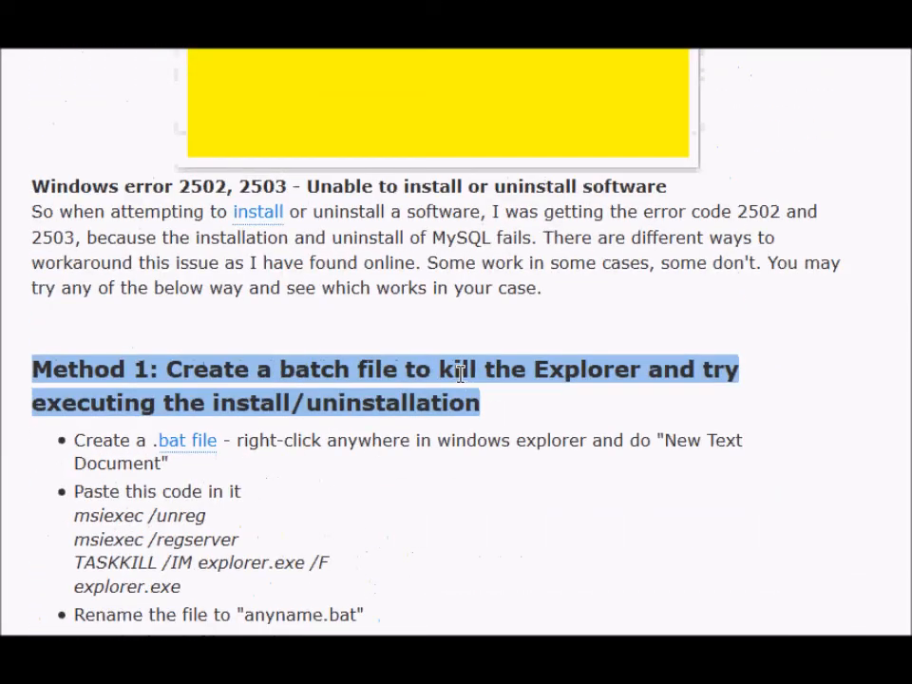
pyautogui.scroll(3)
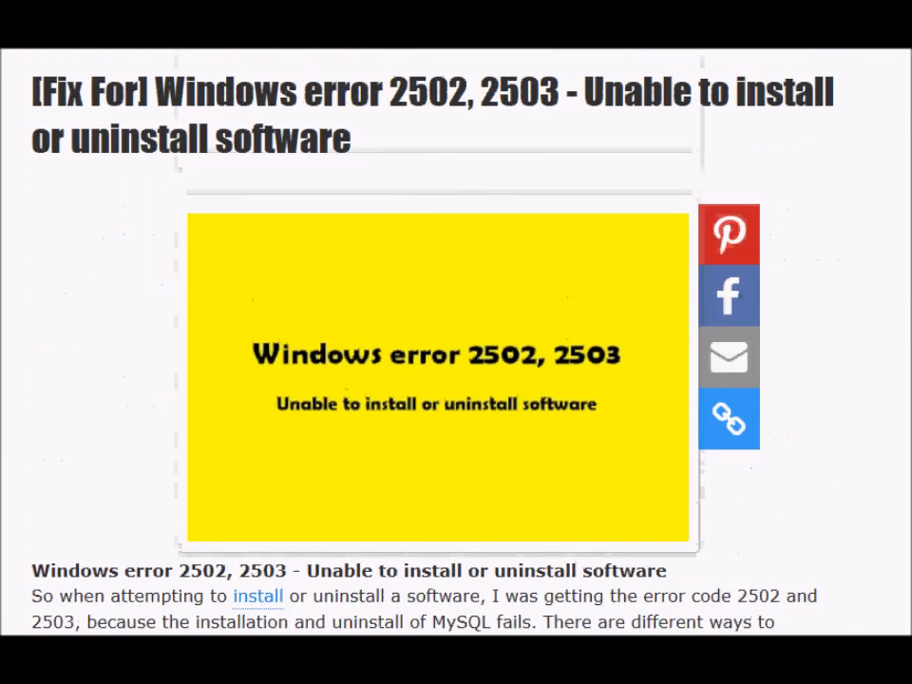
pyautogui.moveTo(536, 392)
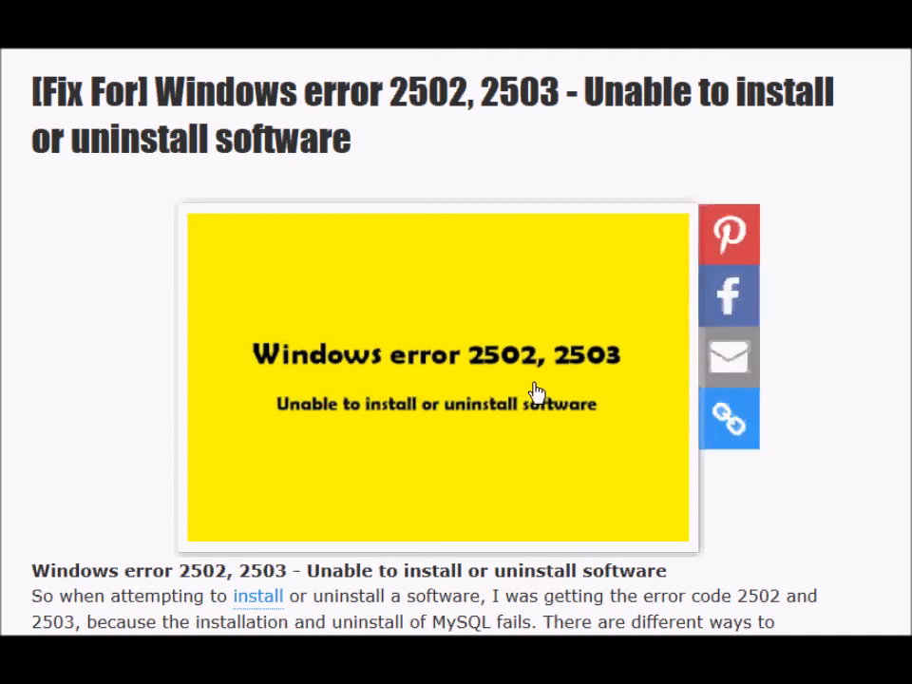
pyautogui.moveTo(769, 137)
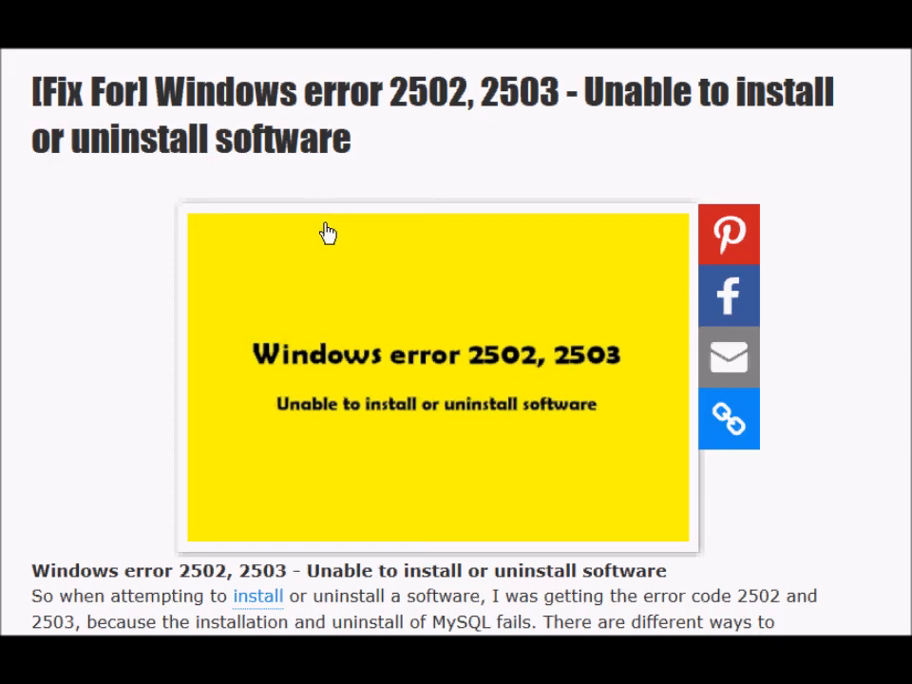
pyautogui.scroll(-3)
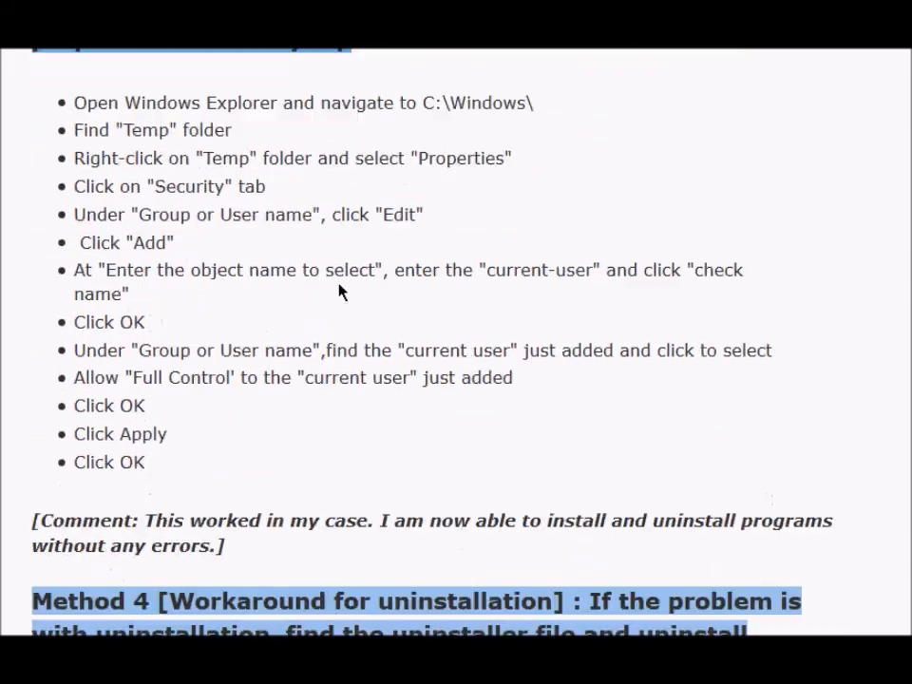
pyautogui.scroll(3)
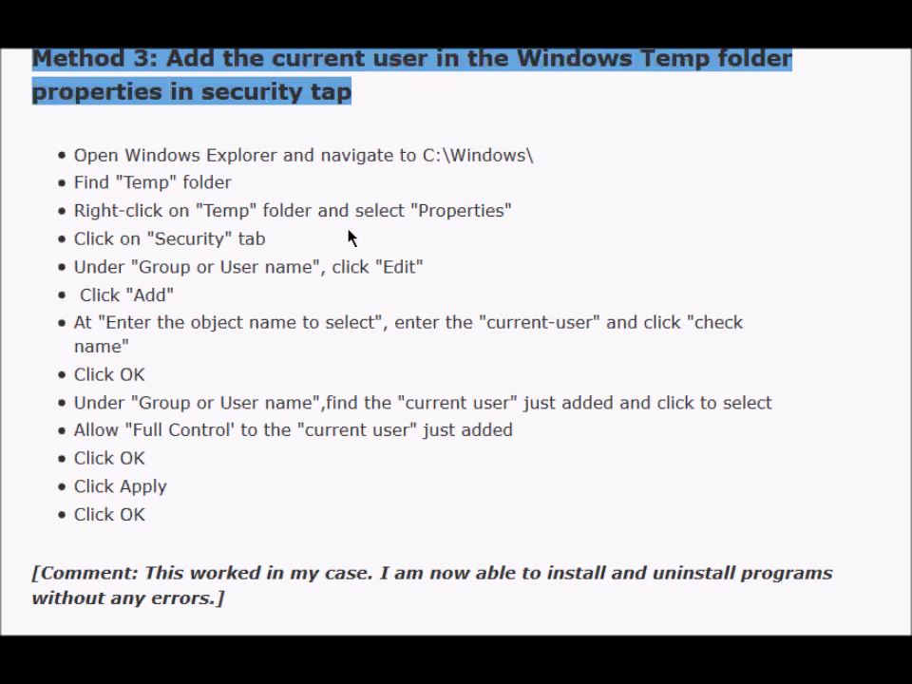
pyautogui.scroll(-3)
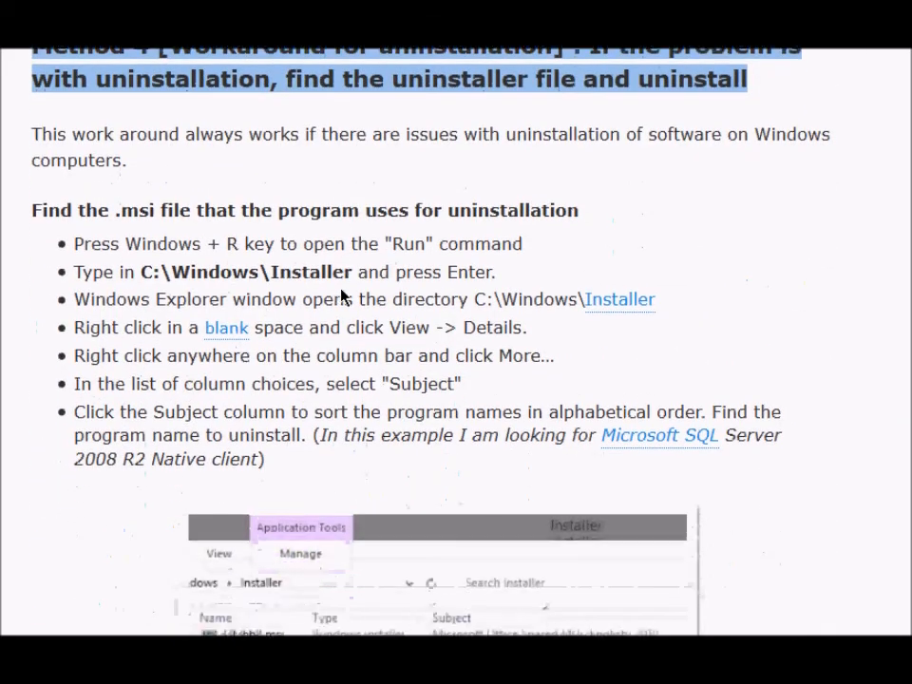
pyautogui.scroll(3)
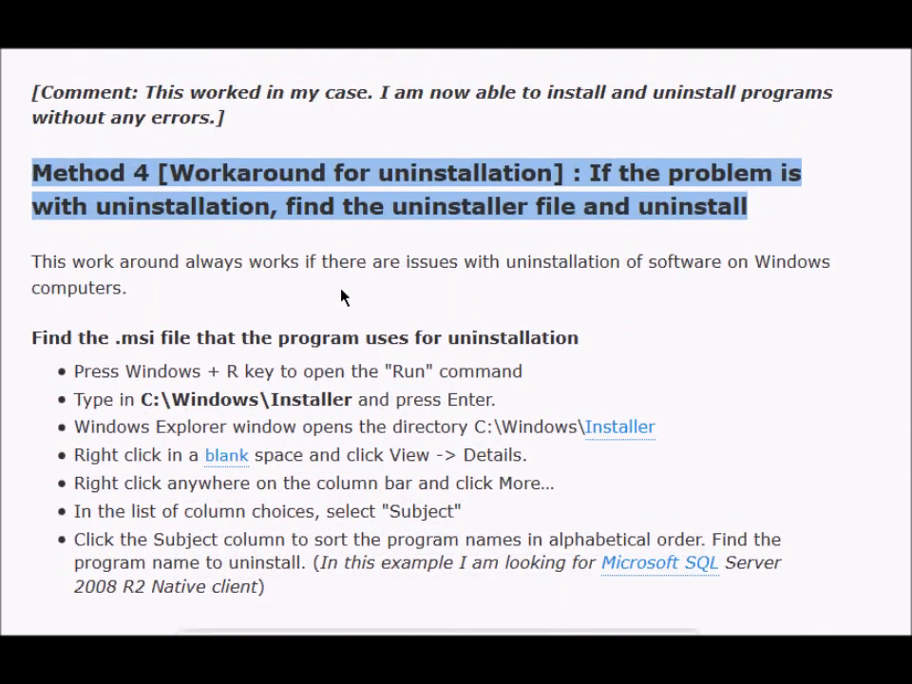
pyautogui.moveTo(371, 331)
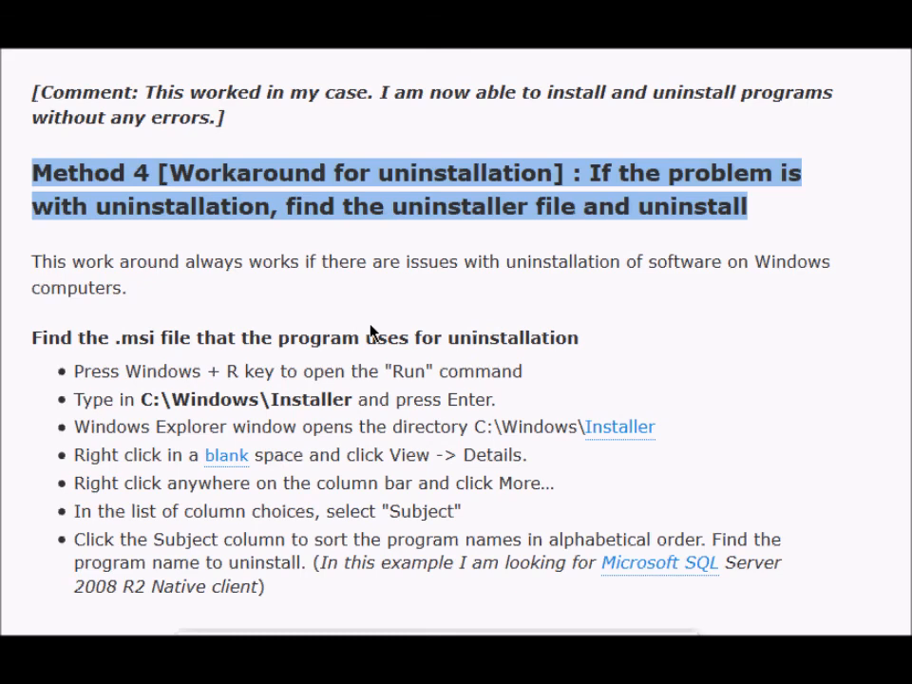
pyautogui.scroll(-3)
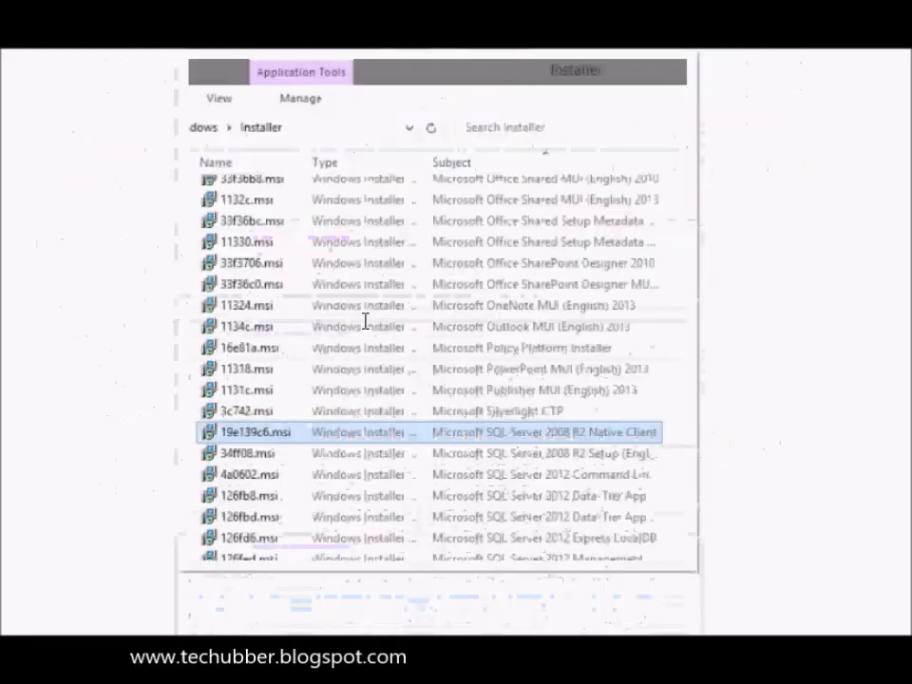
pyautogui.scroll(-3)
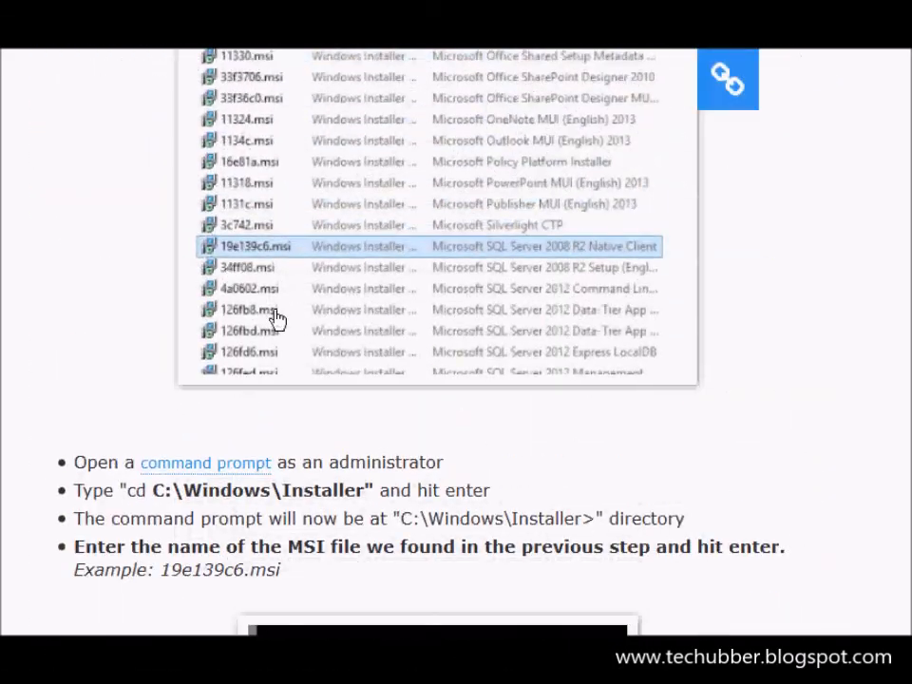
pyautogui.scroll(-3)
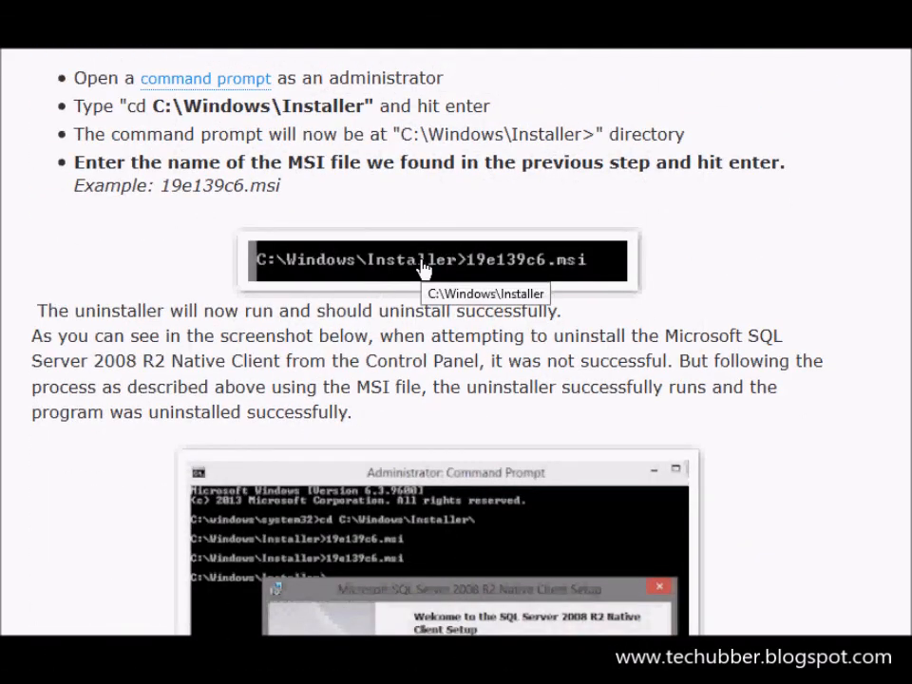